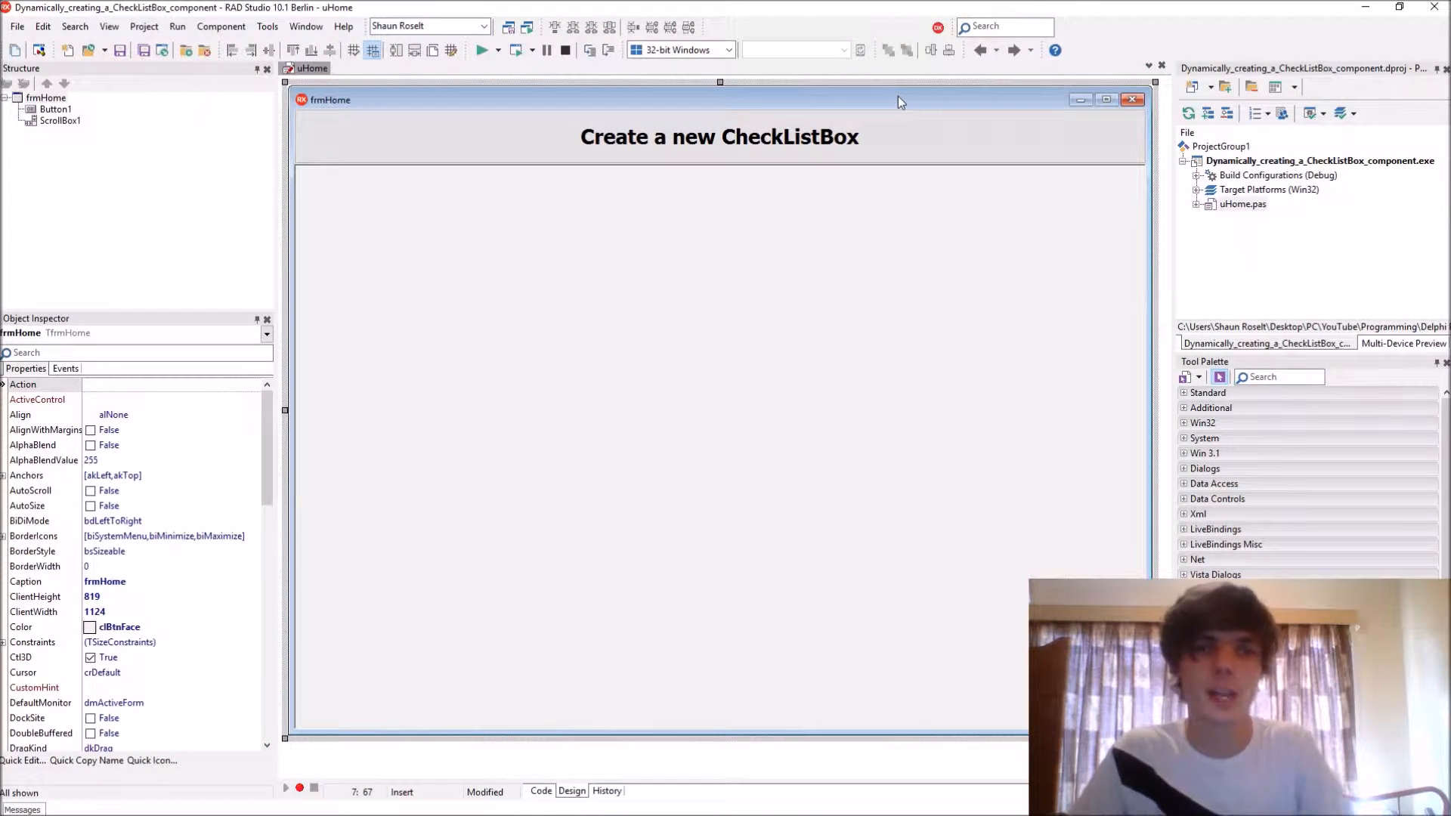
{"action": "mouse_move", "coordinate": [490, 314]}
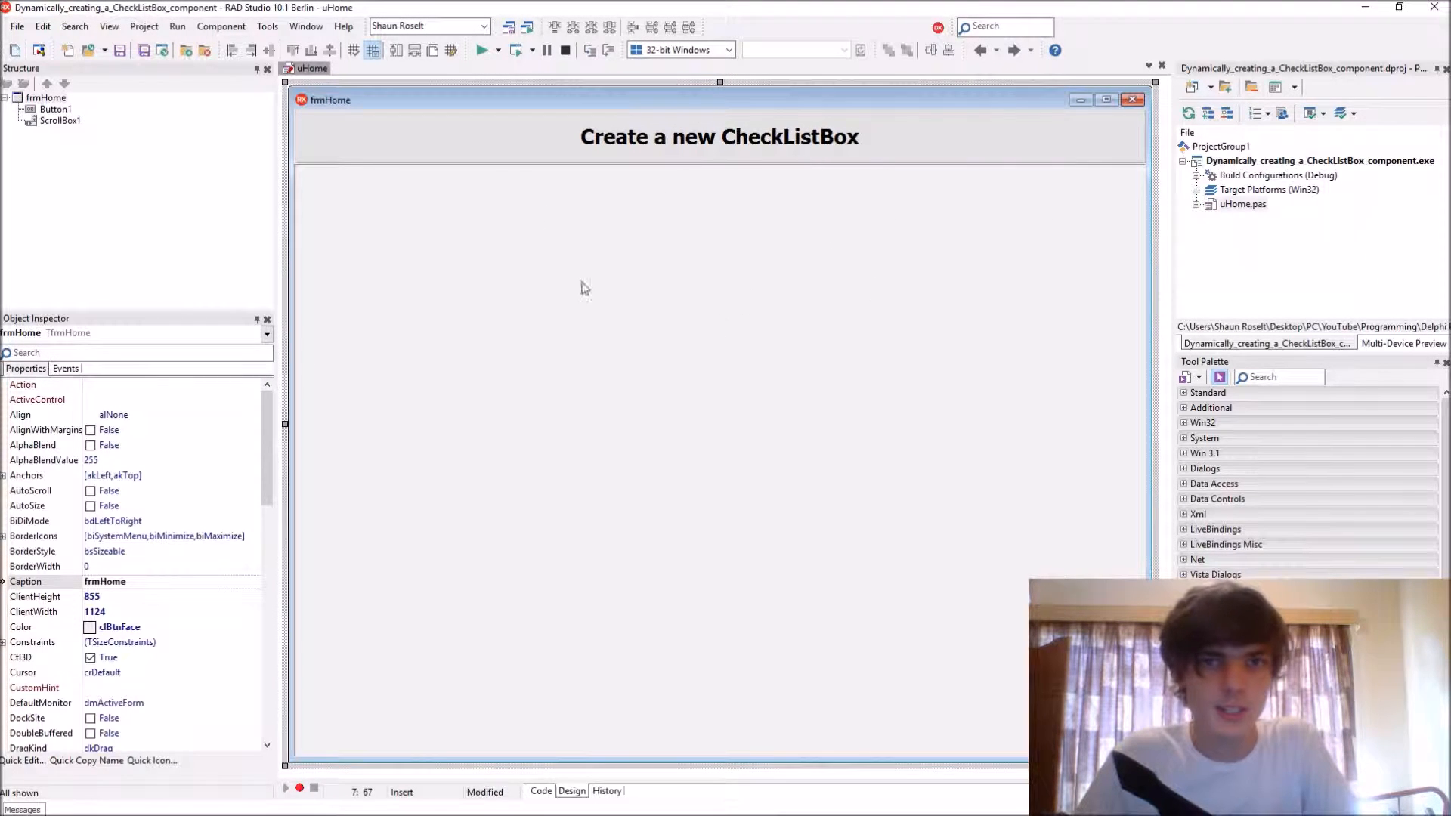
{"action": "mouse_move", "coordinate": [378, 426]}
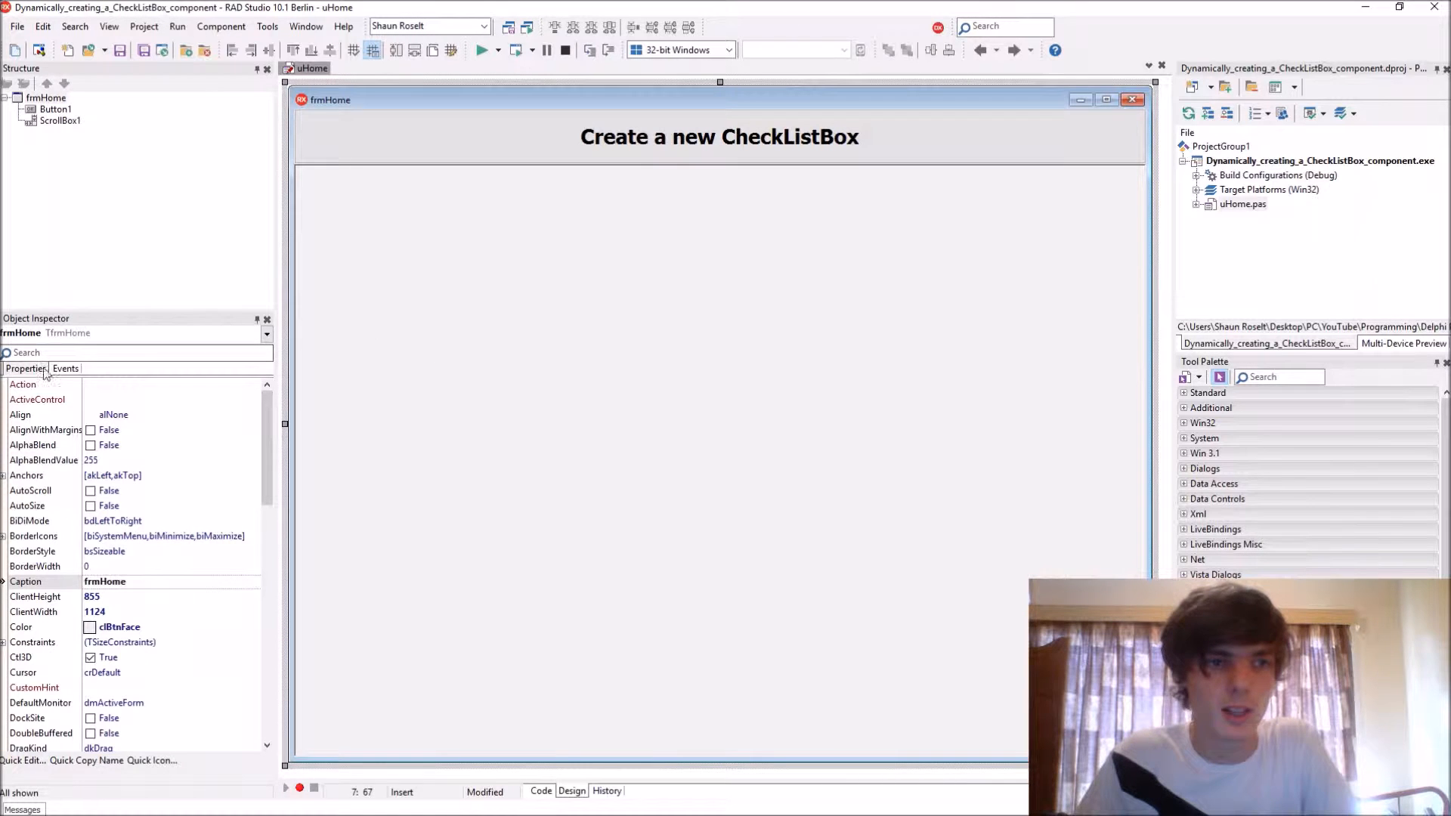
Step: Review frmHome's properties and select ScrollBox1 before switching to the uHome code
{"action": "scroll", "scroll_direction": "down", "scroll_amount": 3}
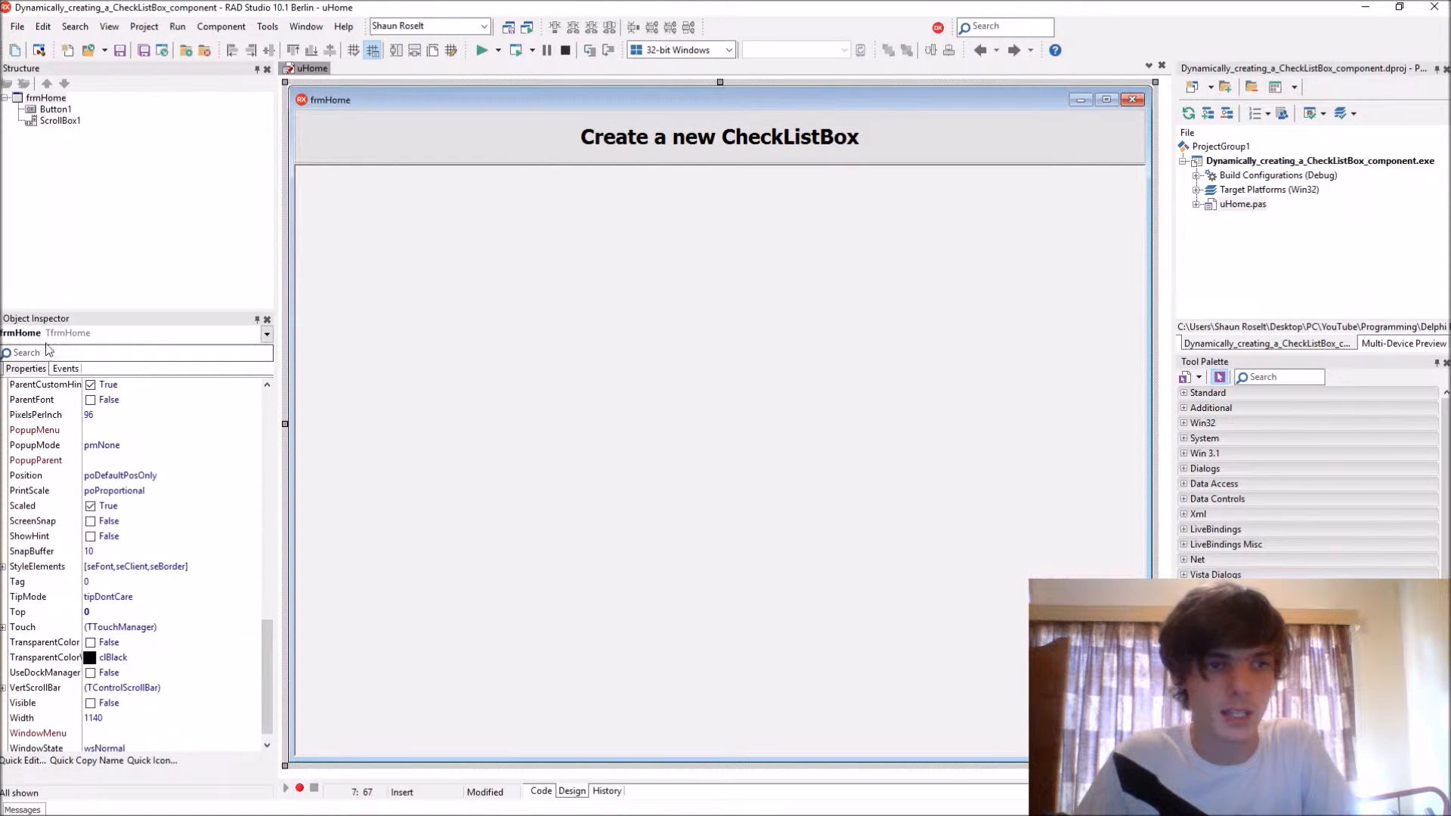
{"action": "left_click", "coordinate": [65, 369]}
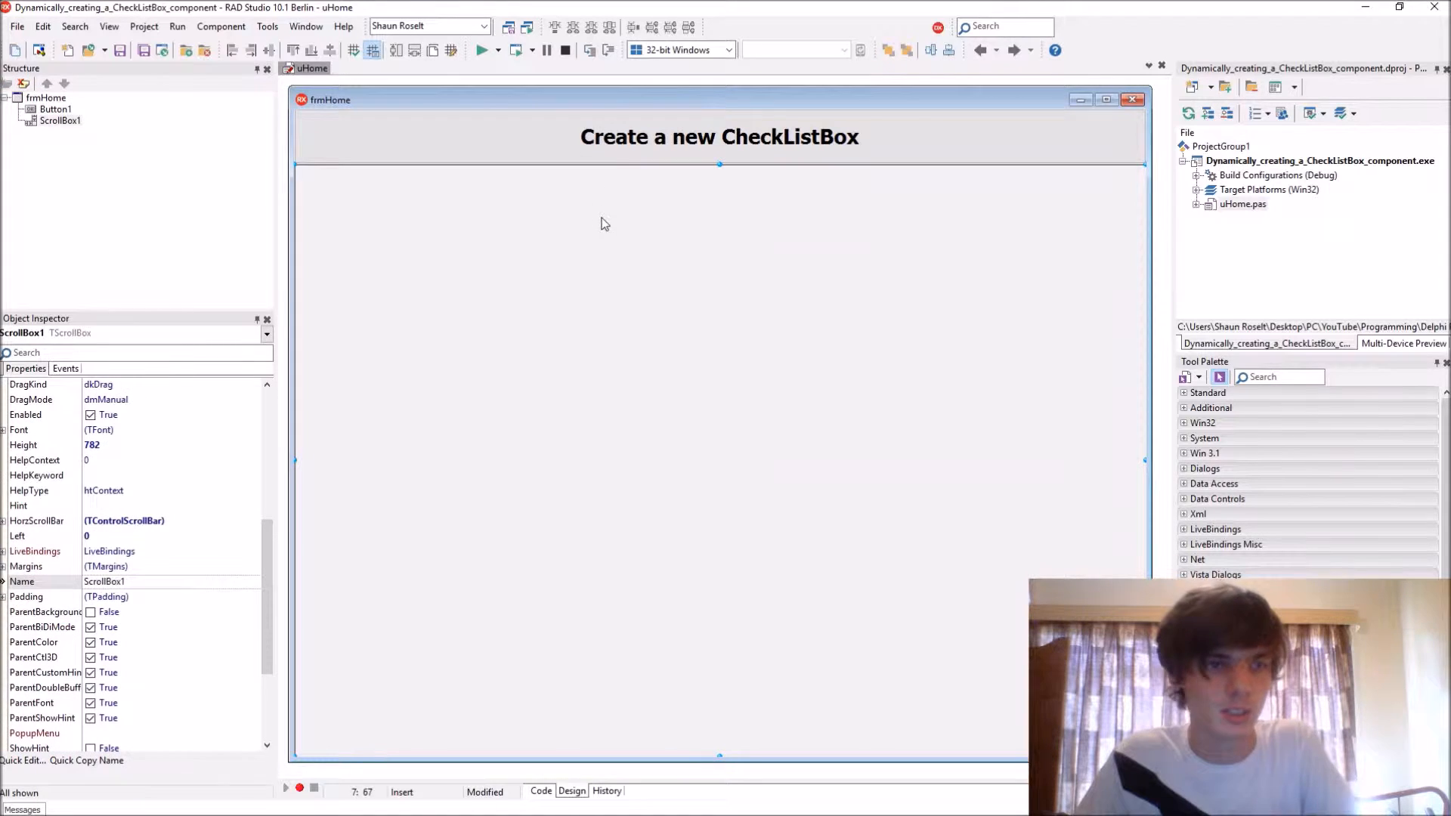
{"action": "mouse_move", "coordinate": [636, 261]}
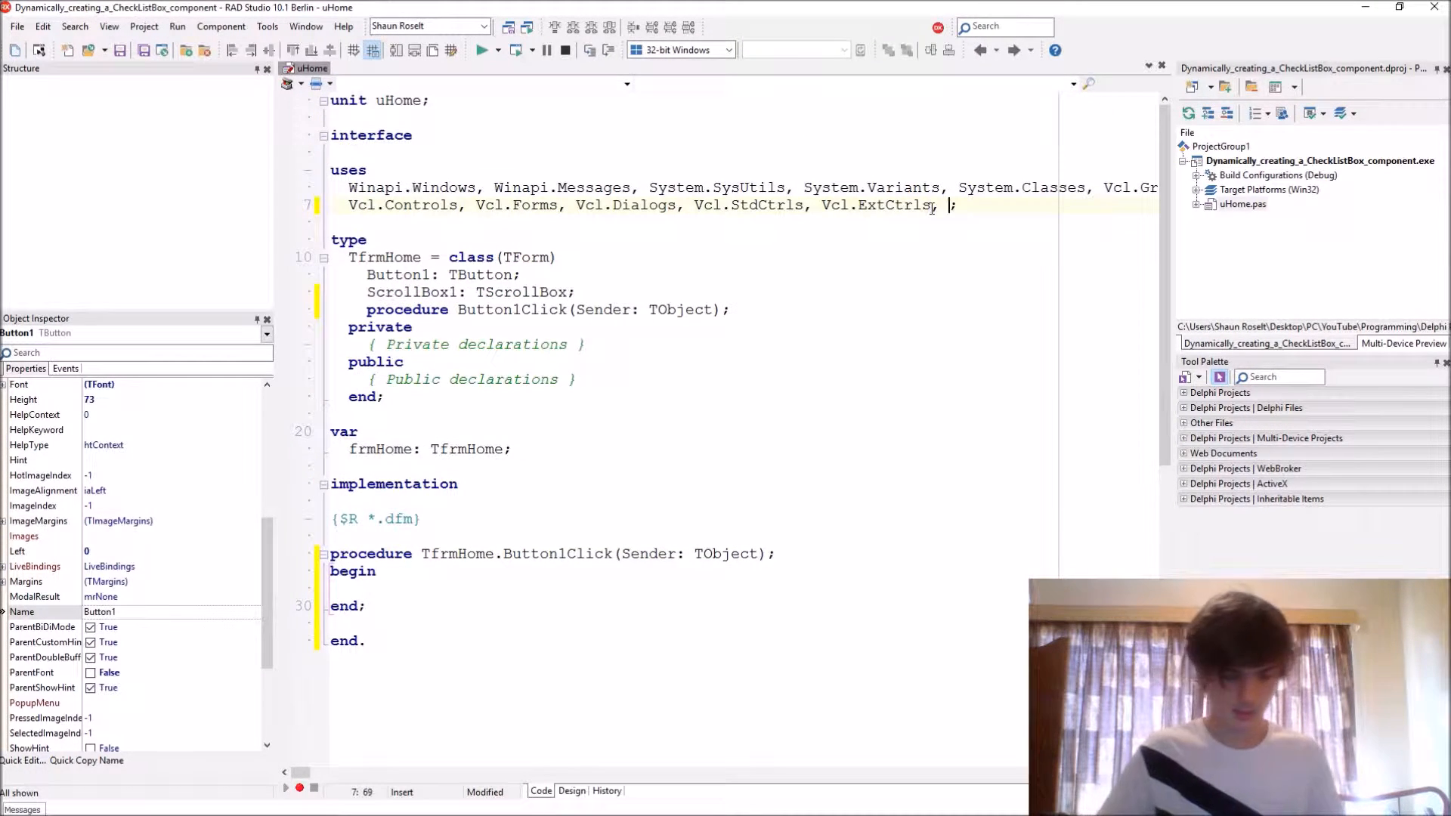
Step: Add Vcl.Checklst to the uses clause, then move into the Button1Click procedure
{"action": "type", "text": "Vcl.Ch"}
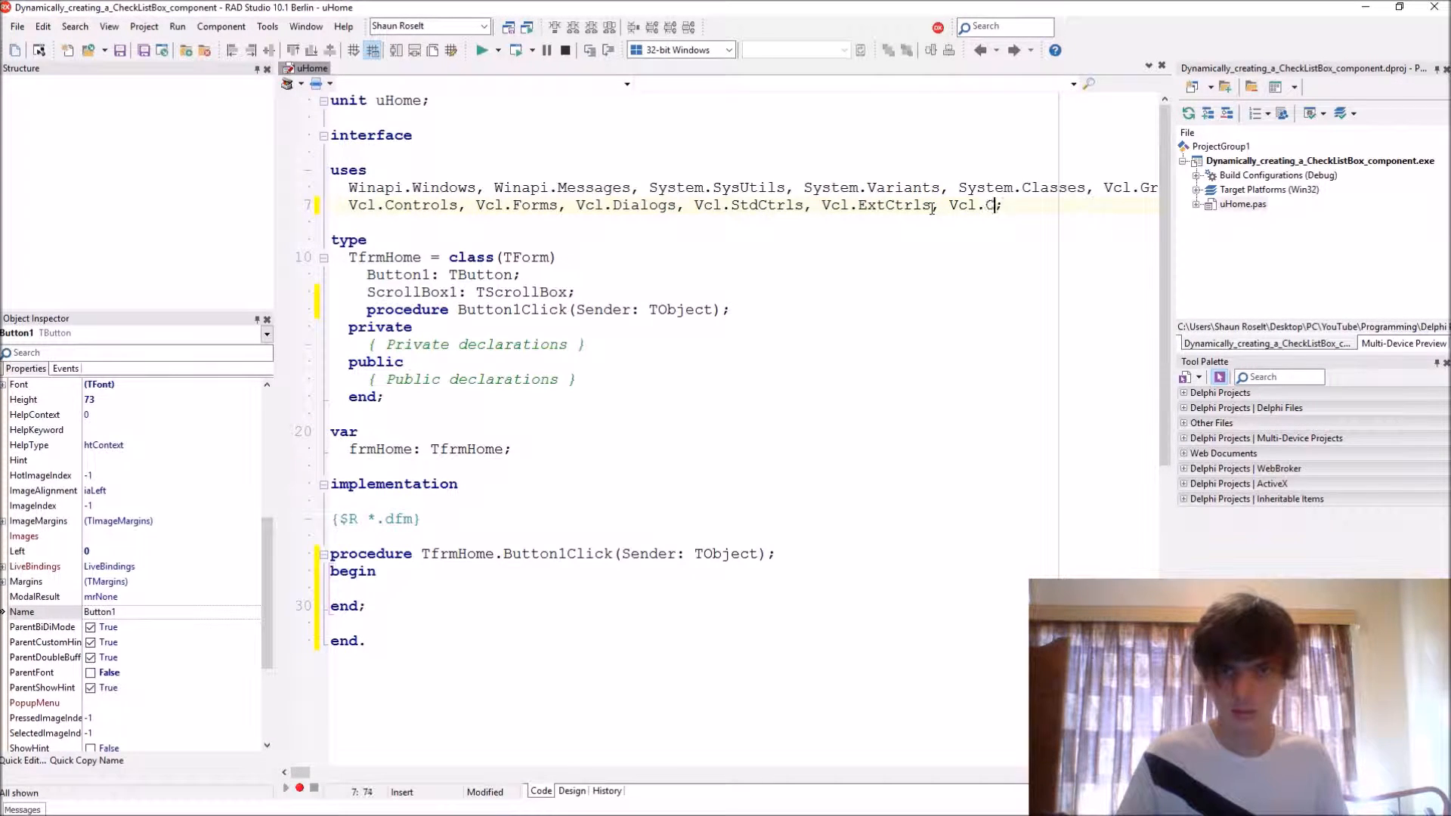
{"action": "type", "text": "hecklst"}
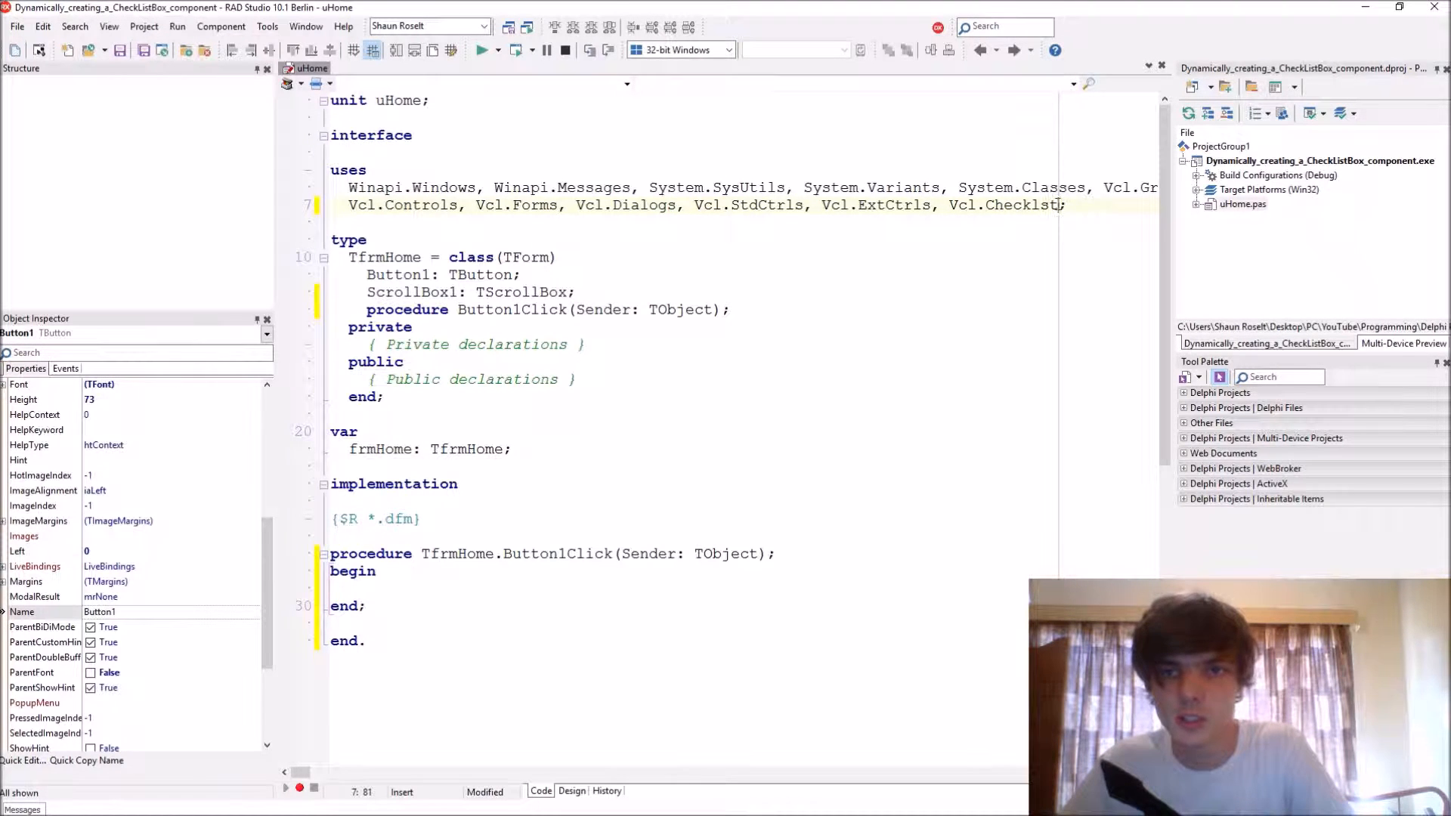
{"action": "double_click", "coordinate": [1004, 204]}
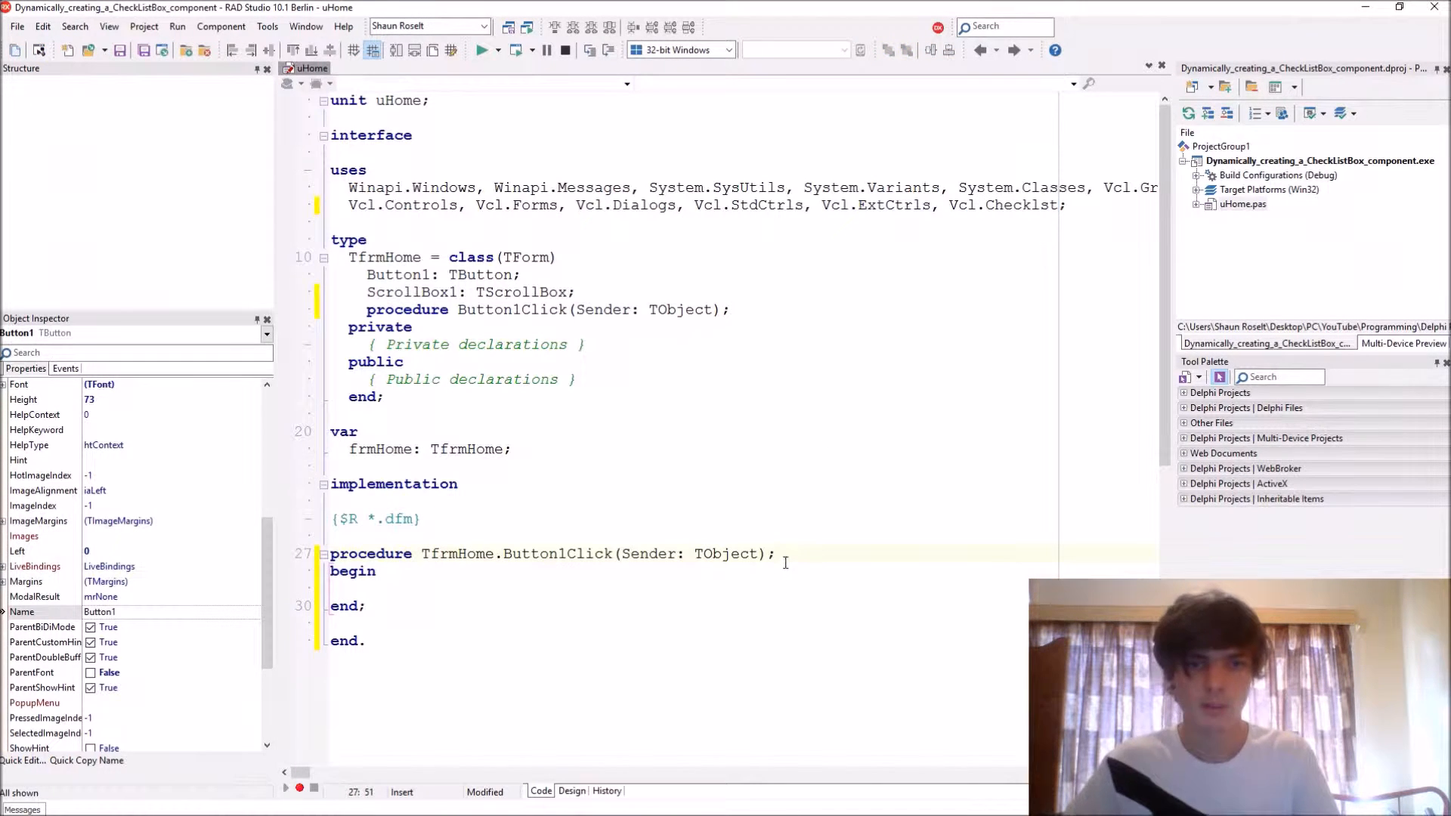
Step: Declare a local variable dynCheckListBox of type TCheckListBox in Button1Click
{"action": "type", "text": "var"}
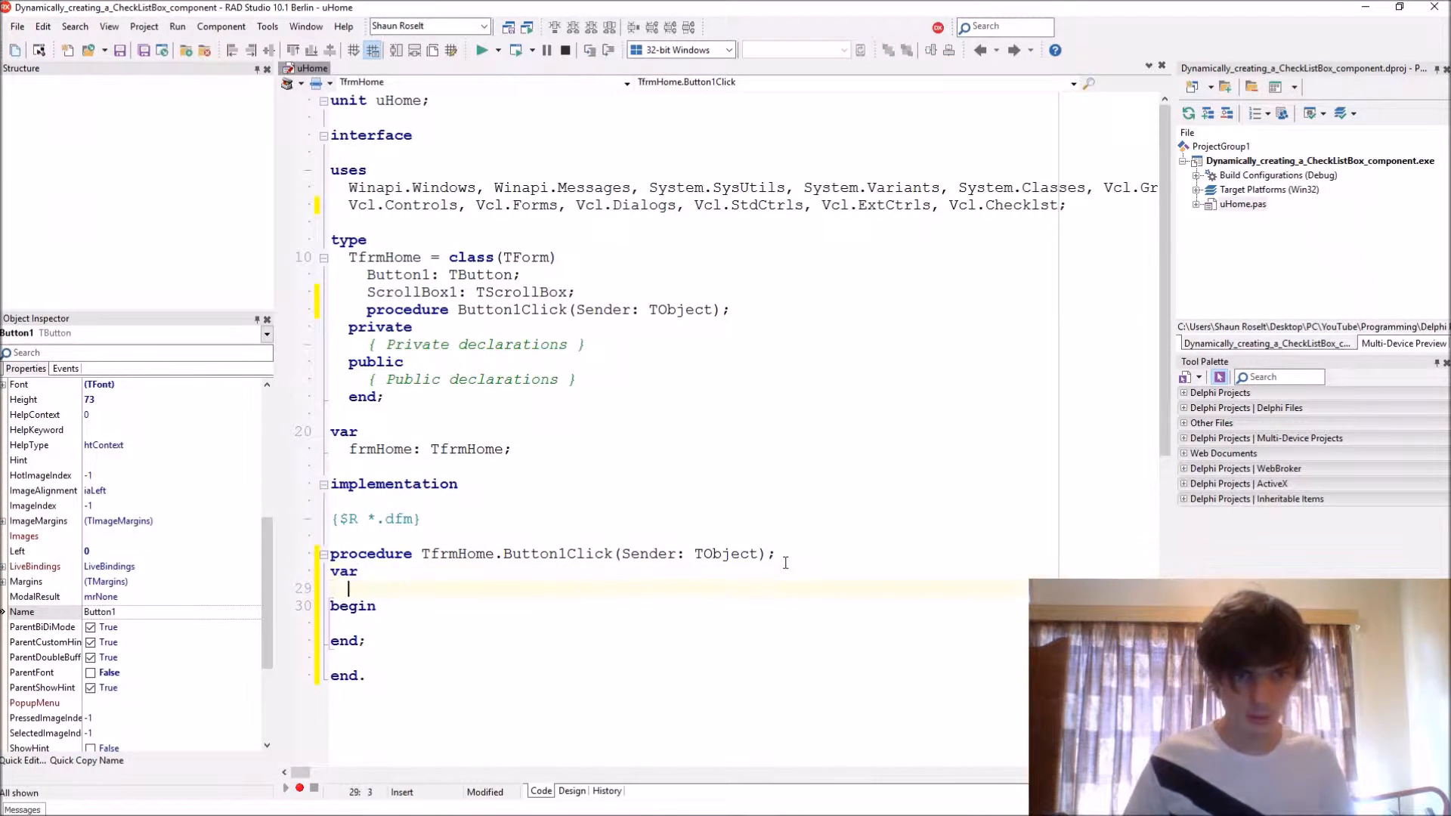
{"action": "type", "text": "dyn"}
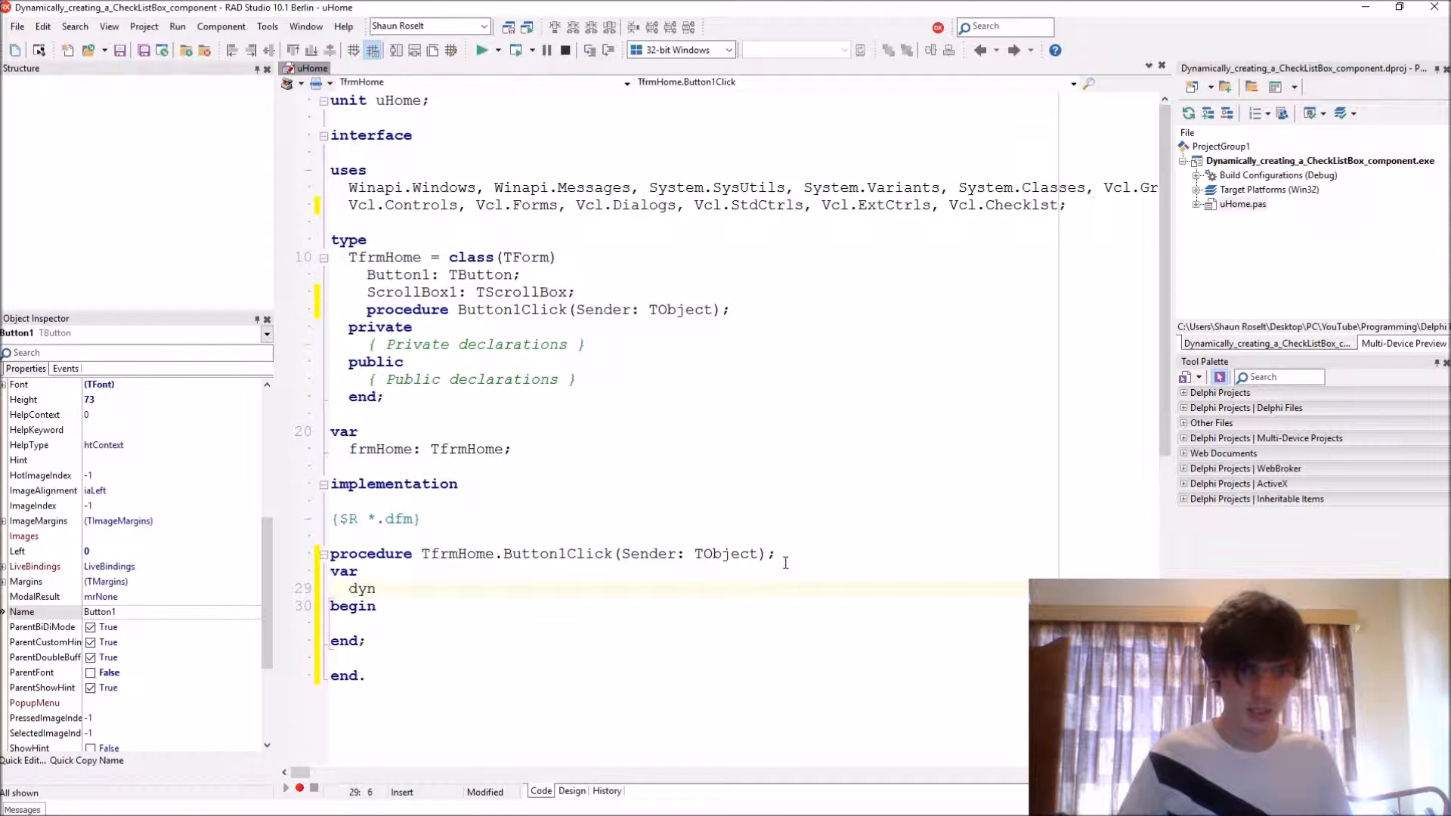
{"action": "type", "text": "CheckLi"}
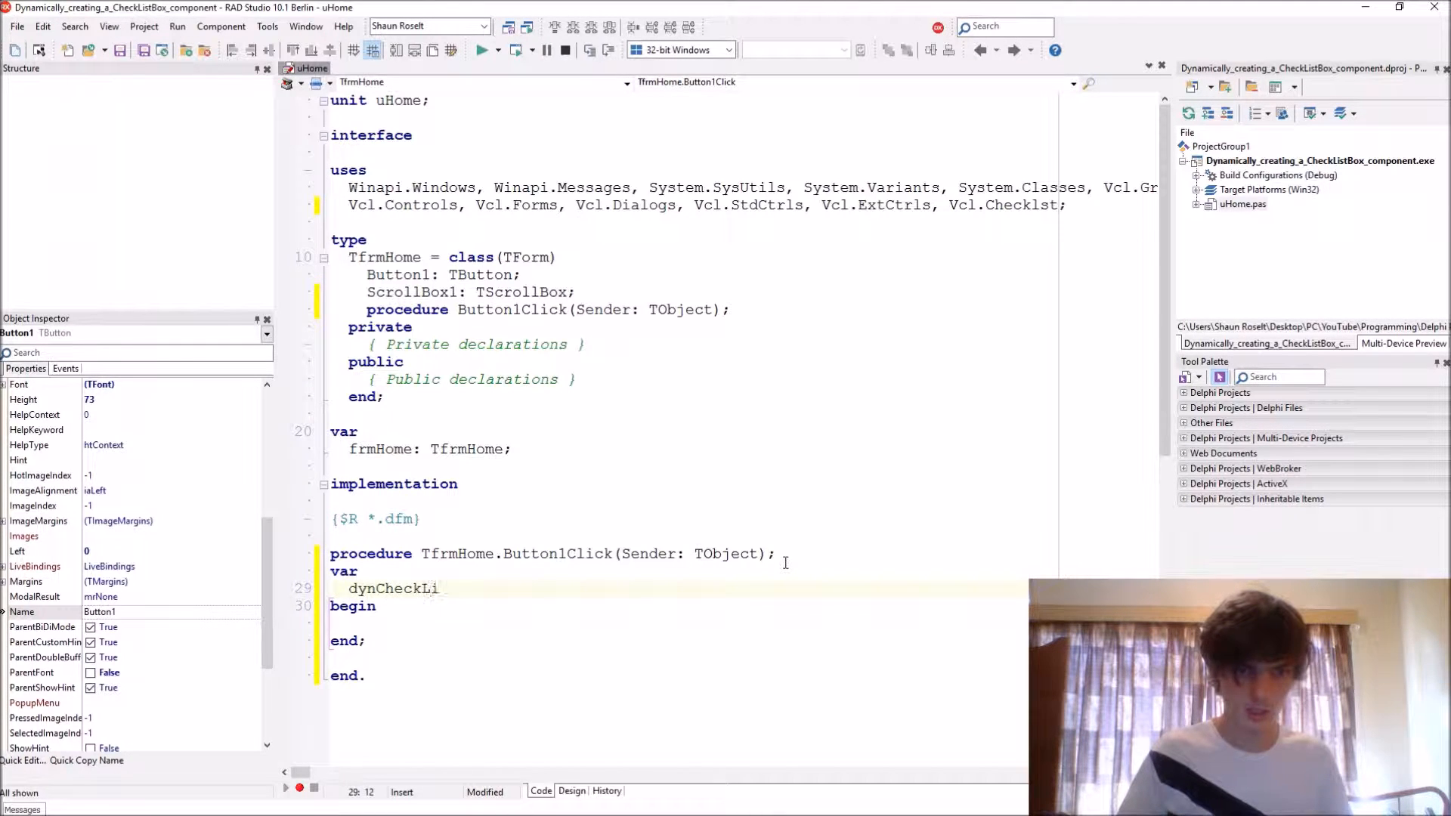
{"action": "type", "text": "stBox:"}
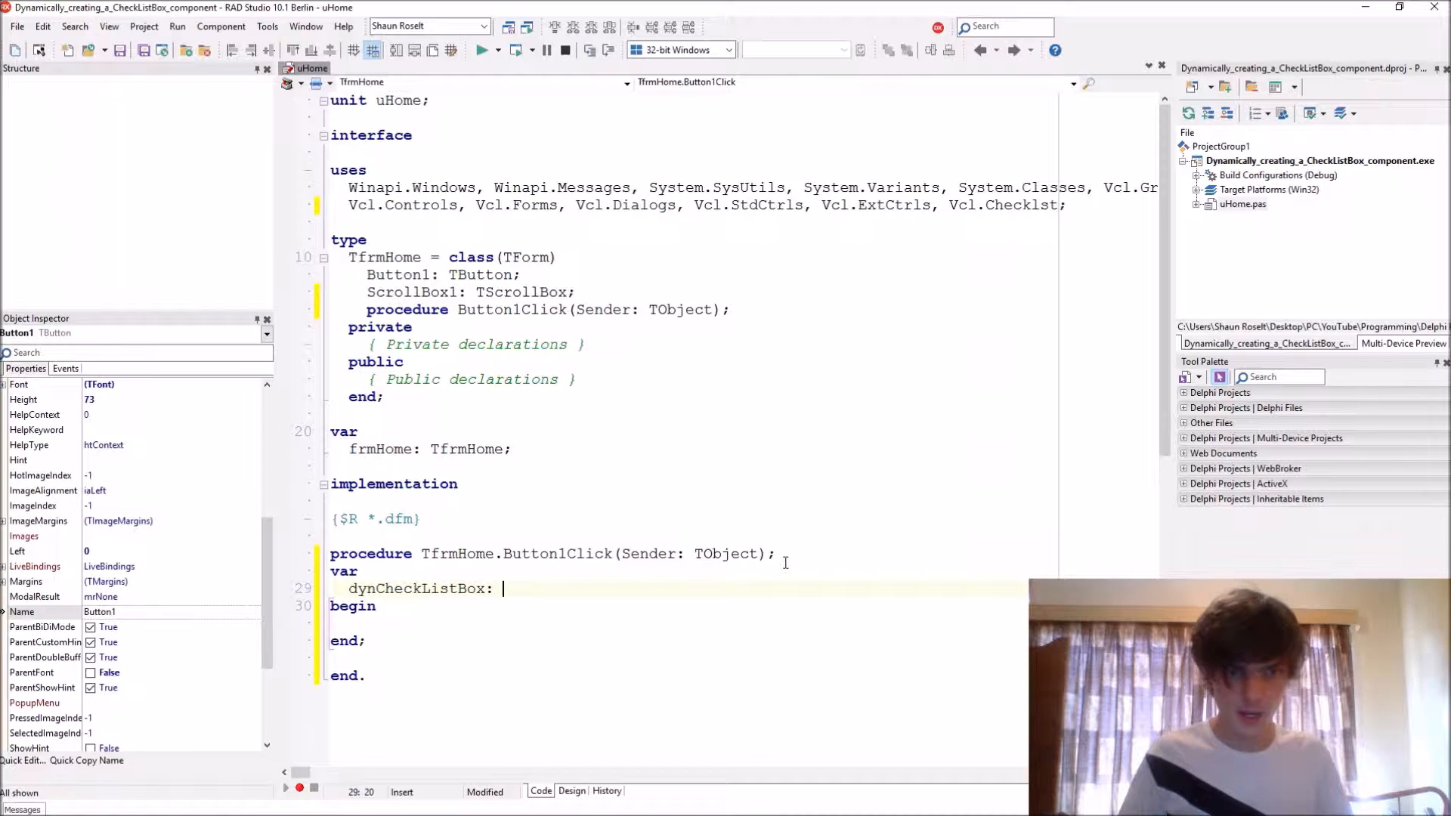
{"action": "type", "text": "TCheckLi"}
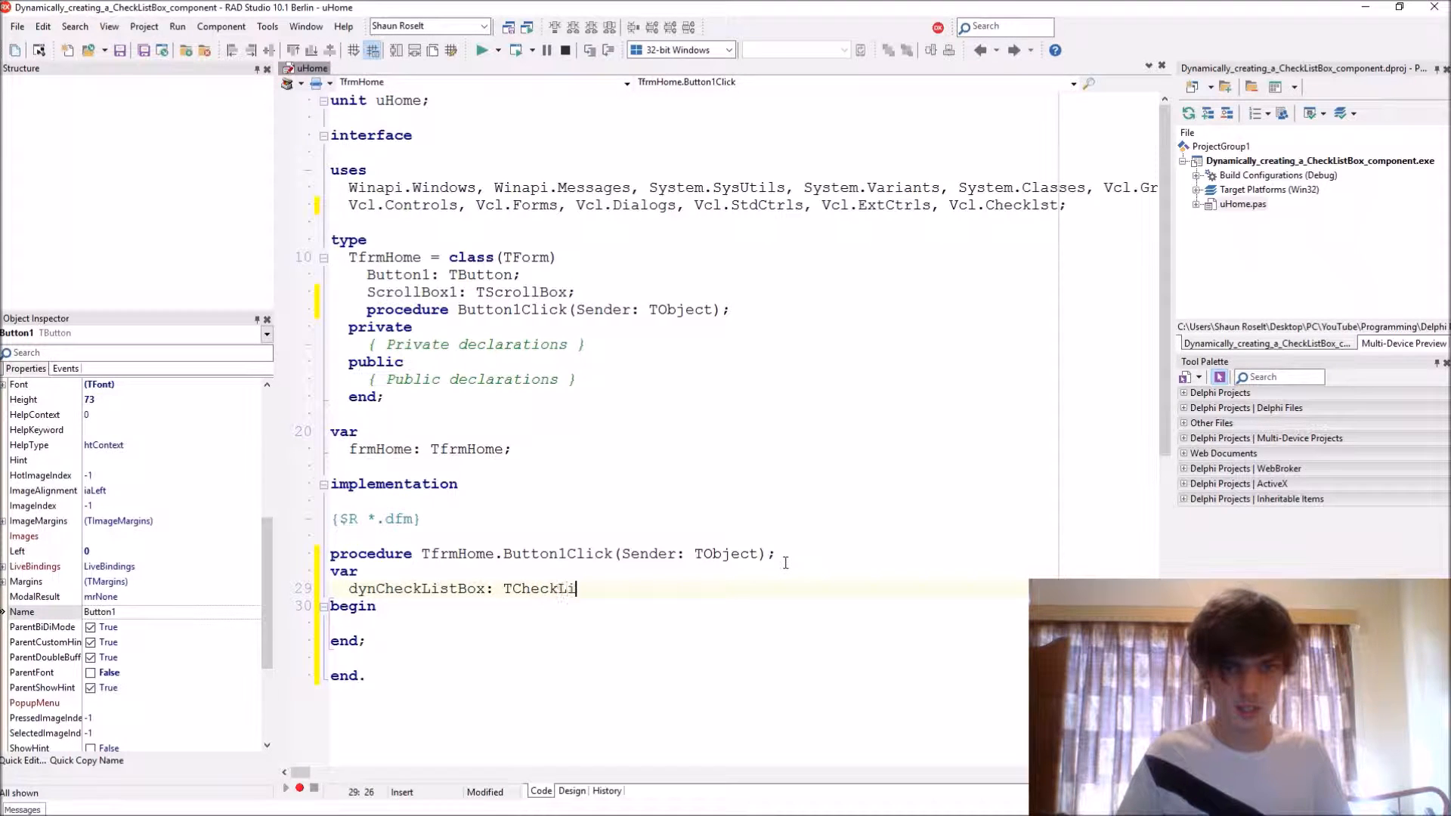
{"action": "type", "text": "stBox;"}
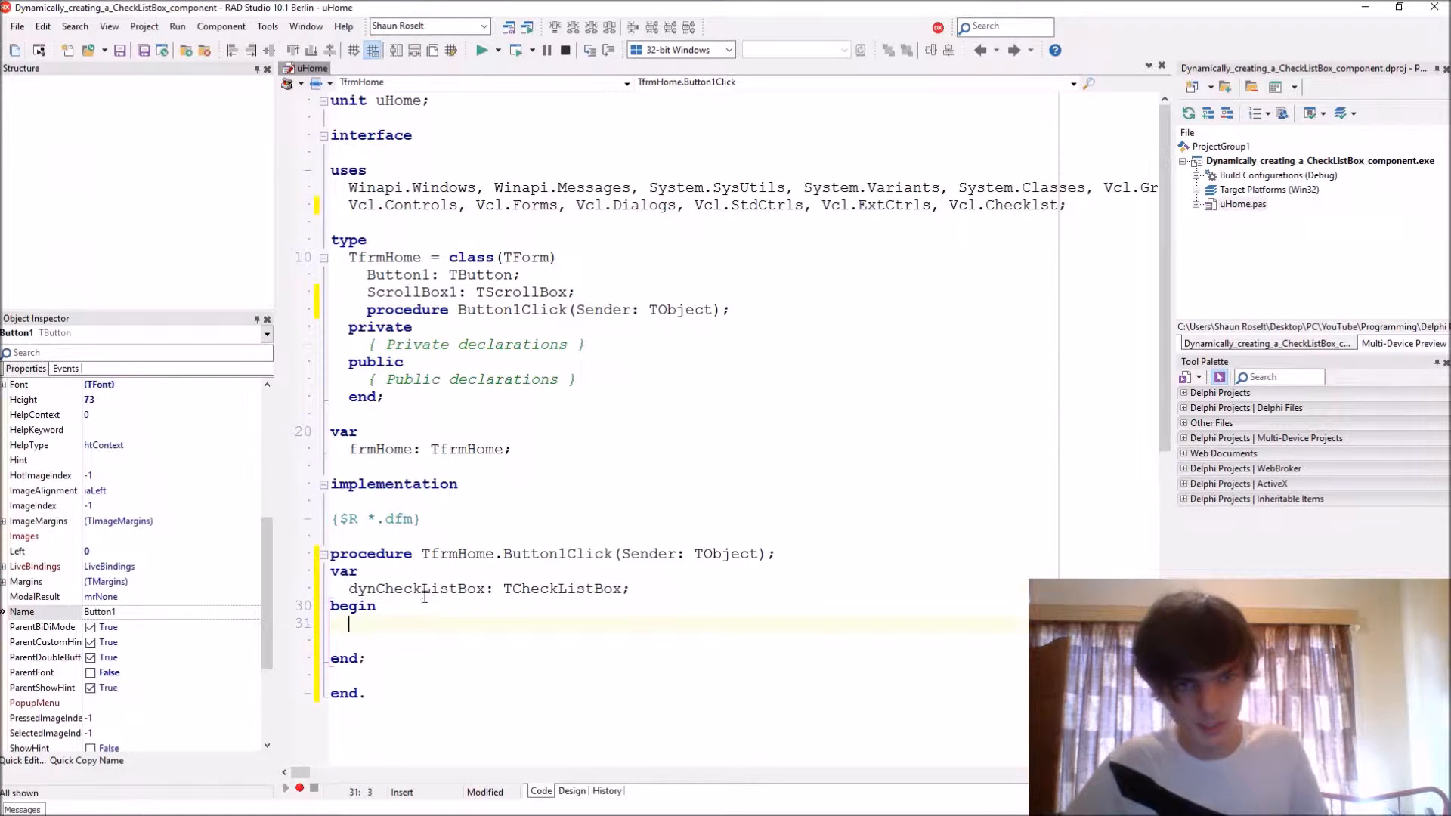
Step: Create dynCheckListBox with TCheckListBox.Create(frmHome)
{"action": "type", "text": "dynCheckListBox"}
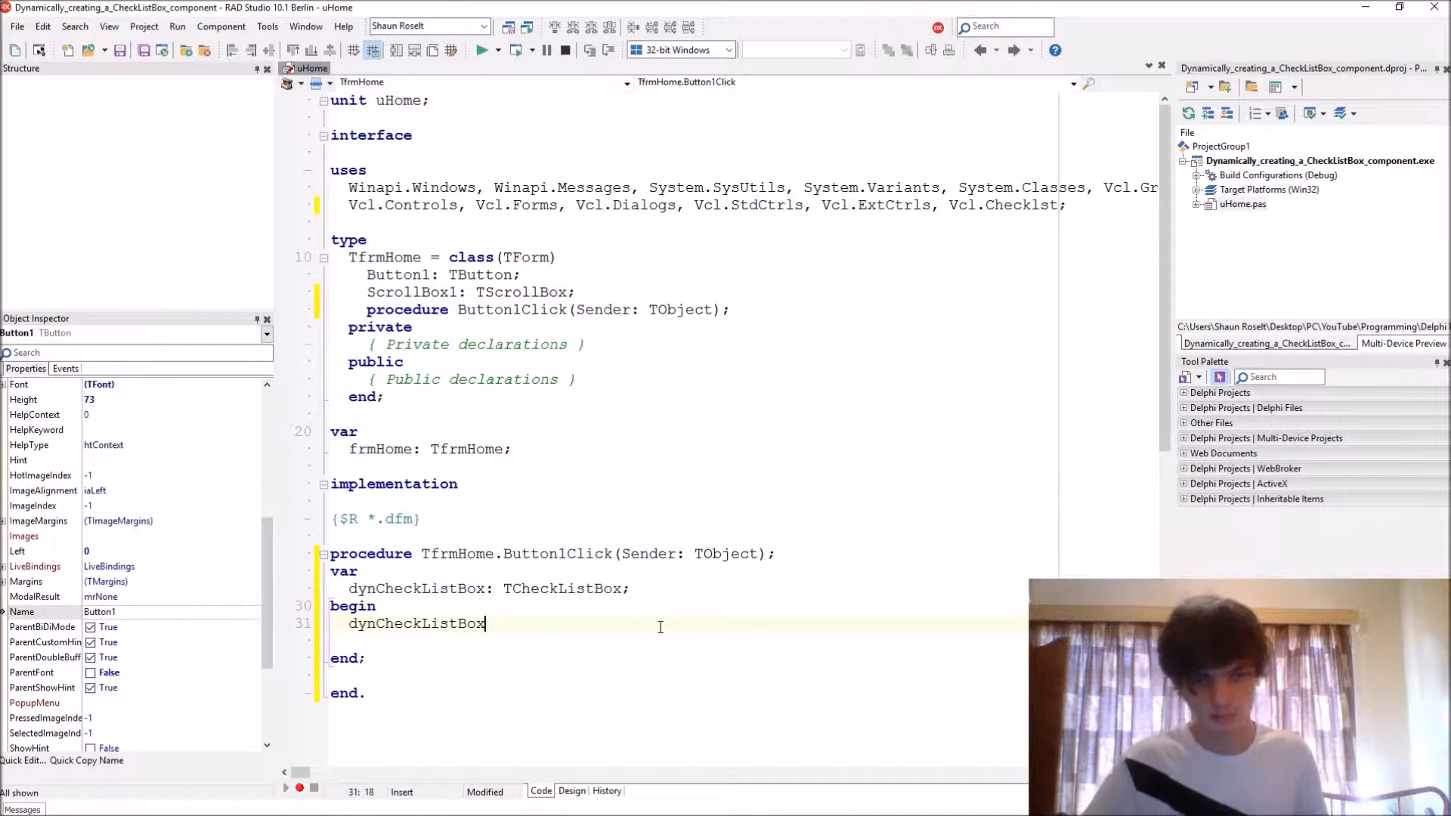
{"action": "type", "text": "\" \""}
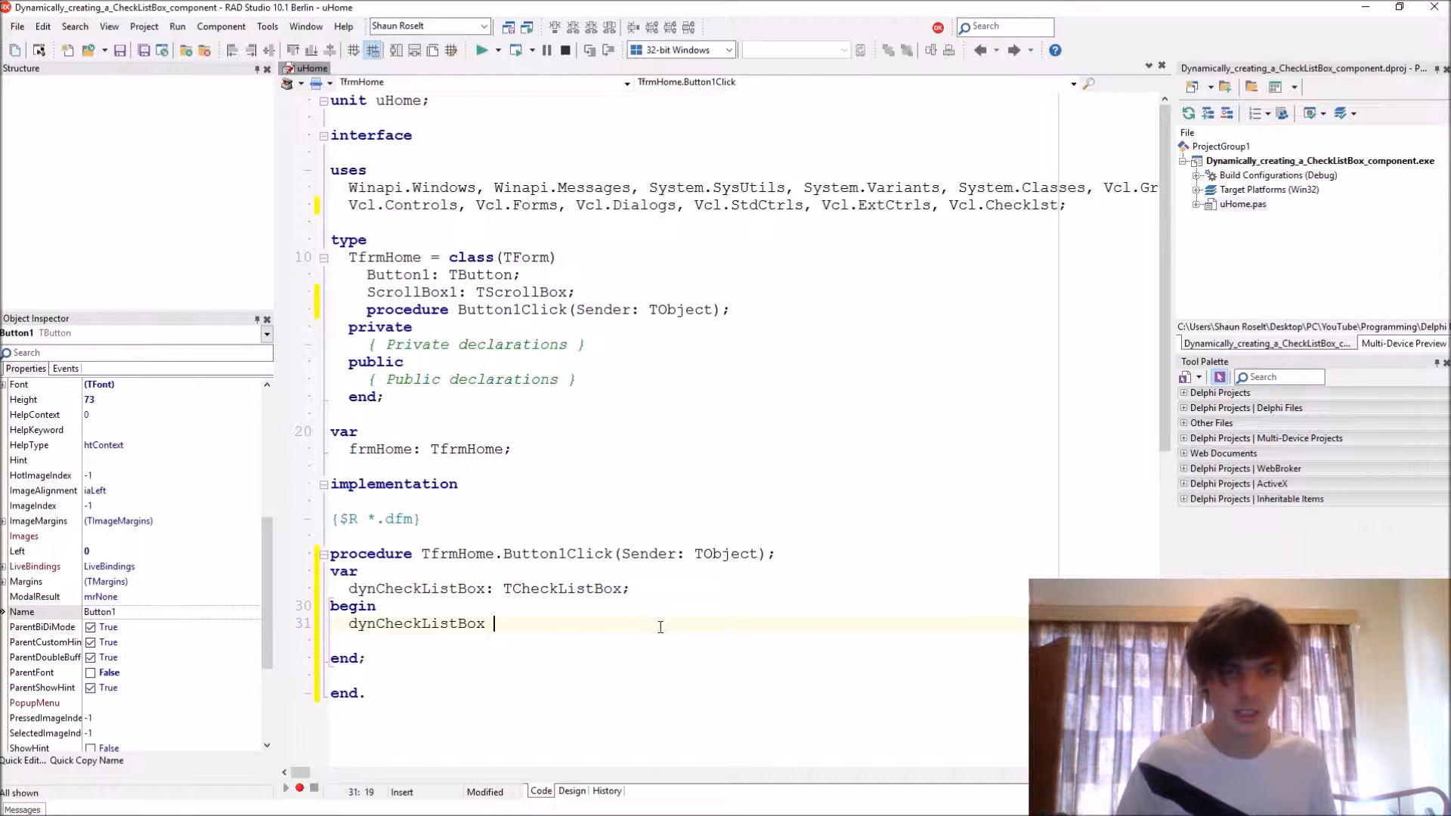
{"action": "type", "text": ":="}
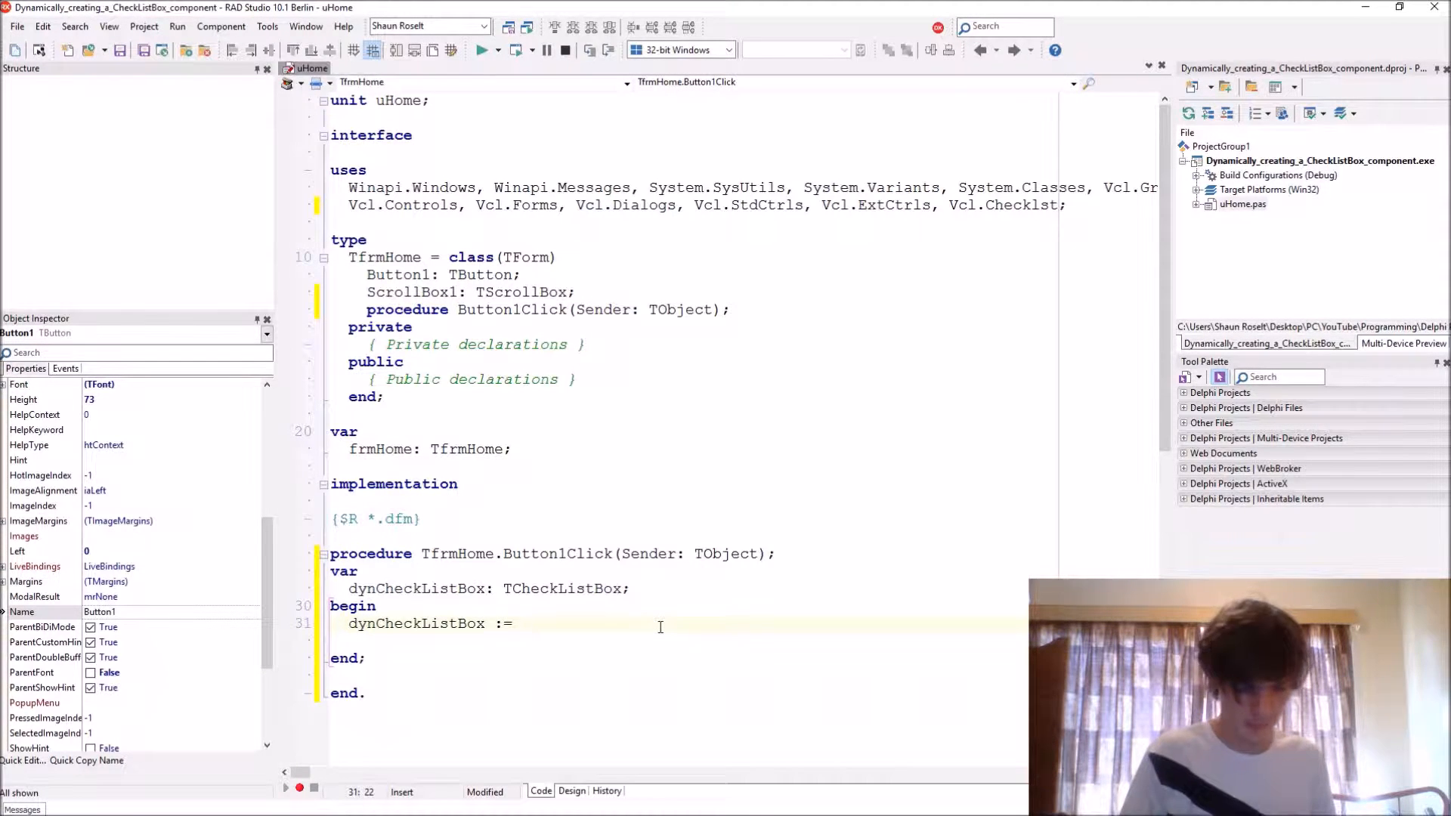
{"action": "type", "text": "TCheckListBox.Create();"}
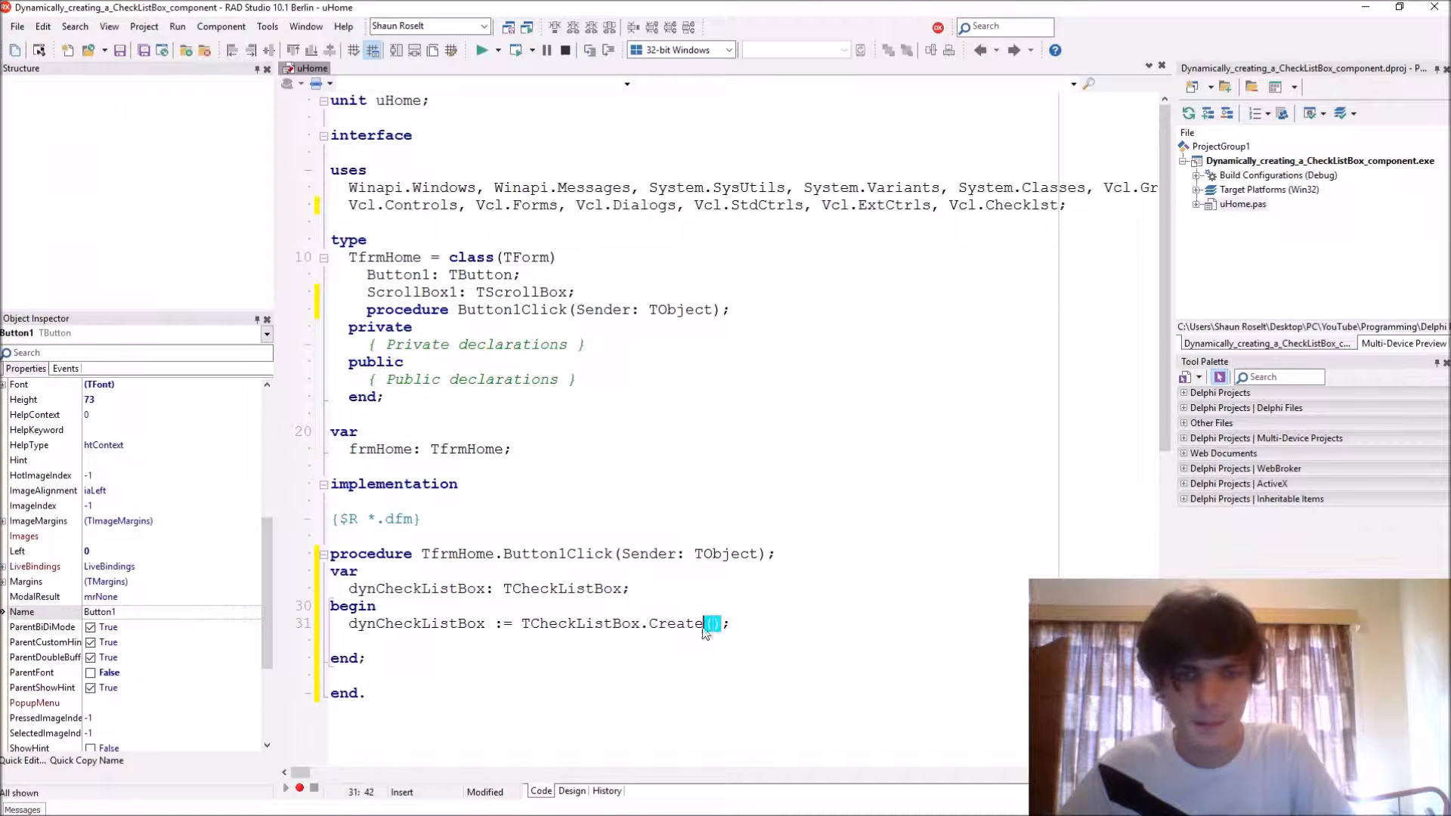
{"action": "type", "text": "("}
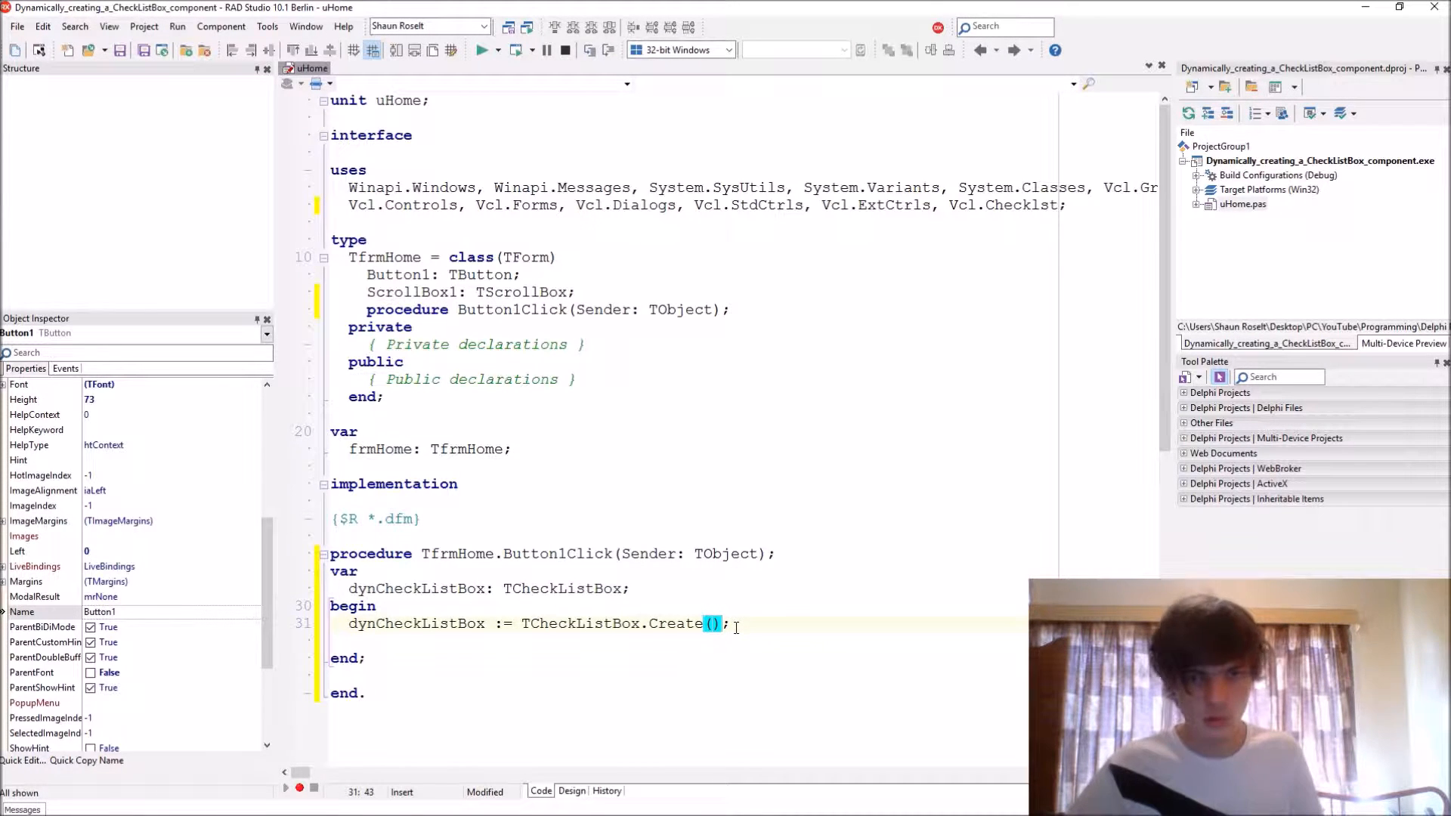
{"action": "type", "text": "frm"}
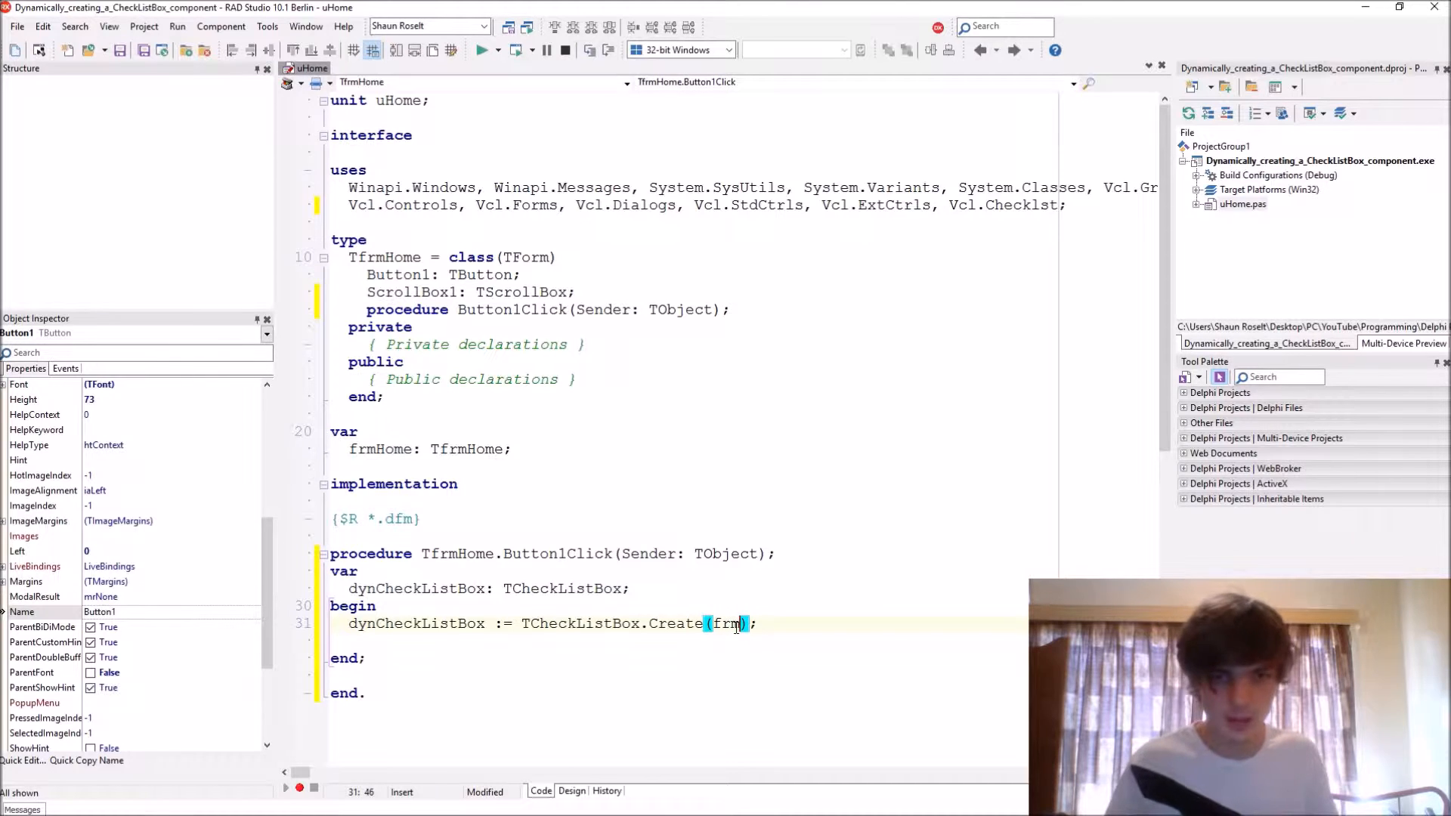
{"action": "type", "text": "Home"}
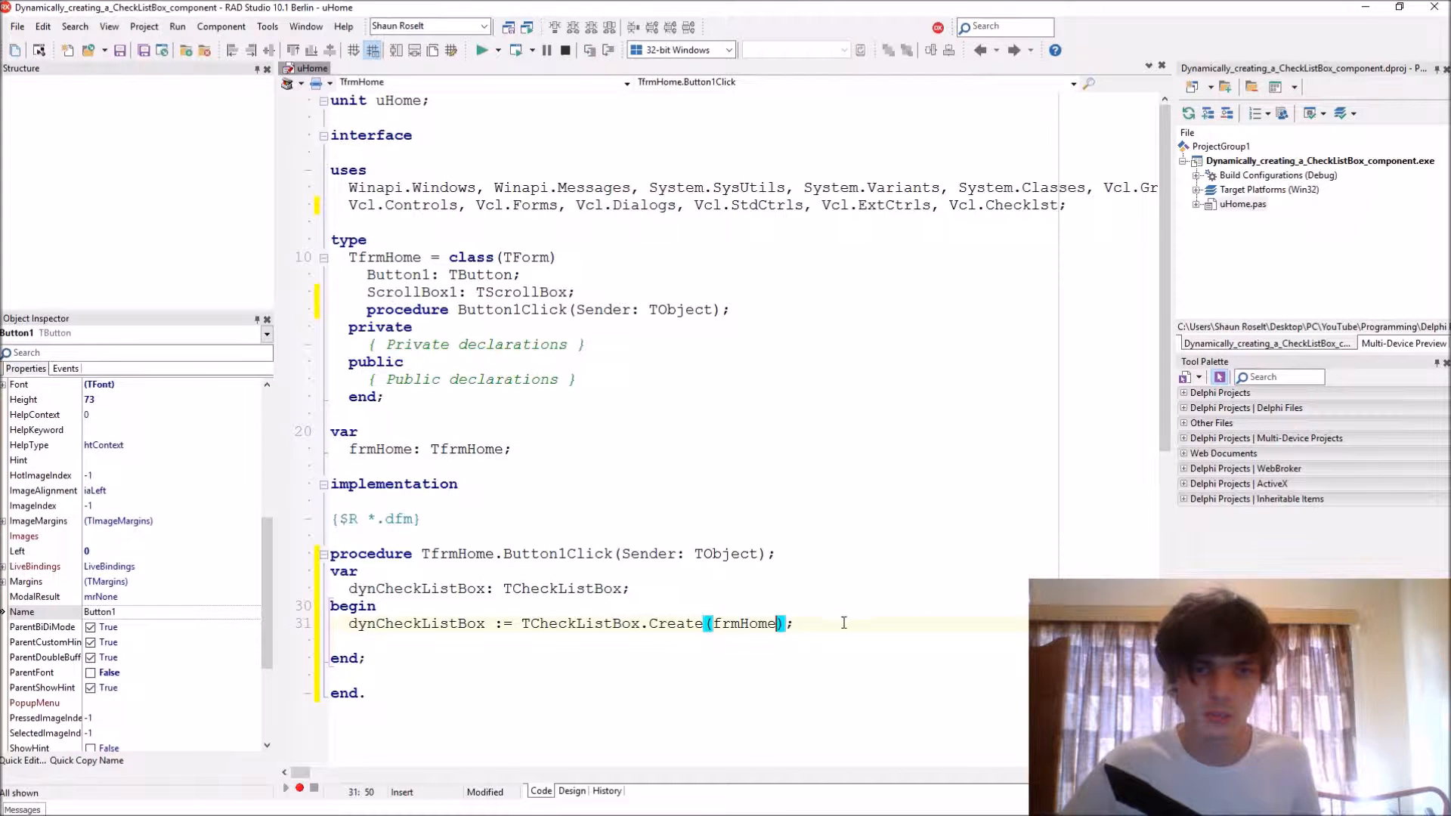
Step: Set dynCheckListBox.Parent to ScrollBox1
{"action": "type", "text": "dynCheckListBox"}
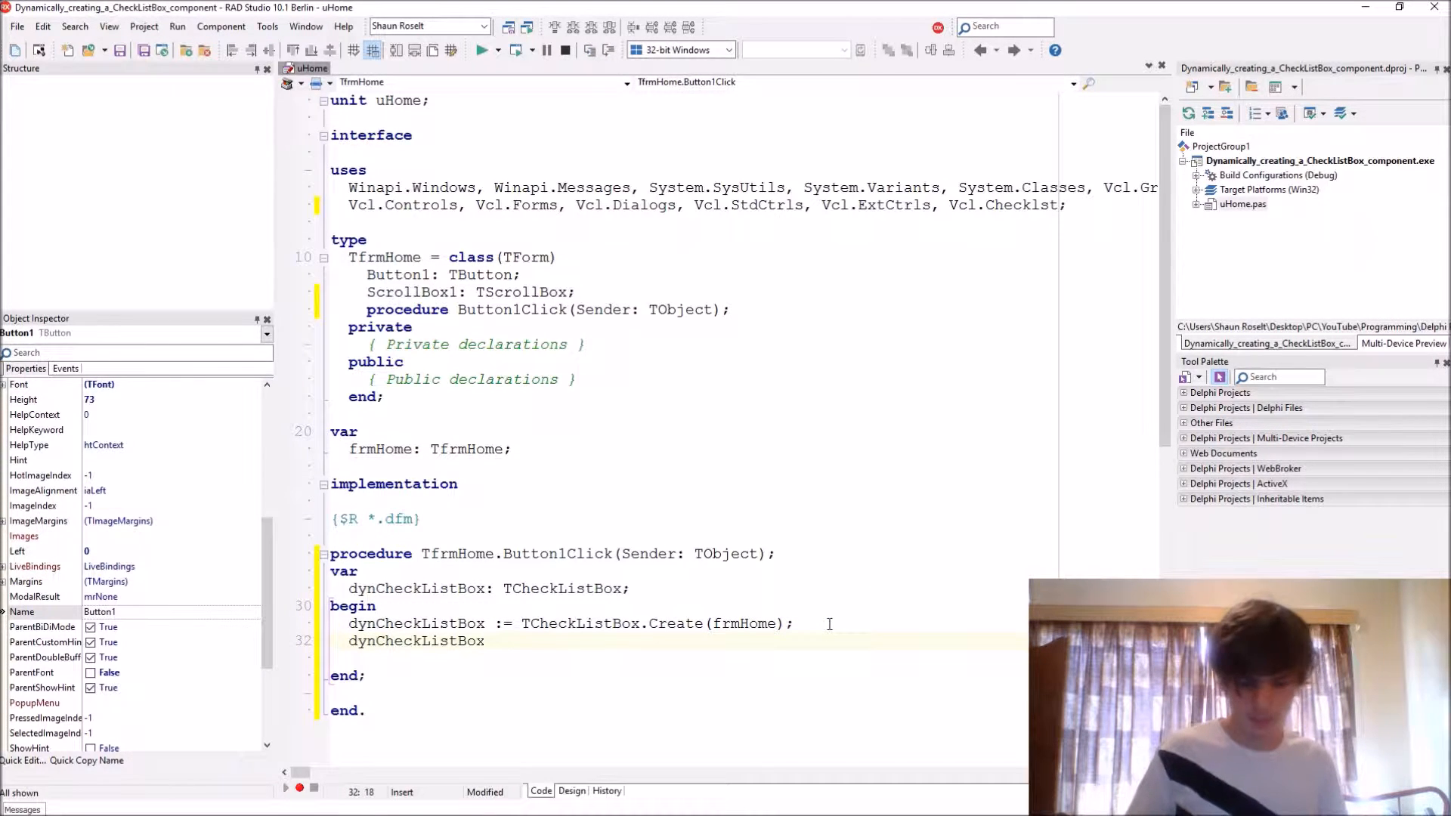
{"action": "type", "text": ".parent := S"}
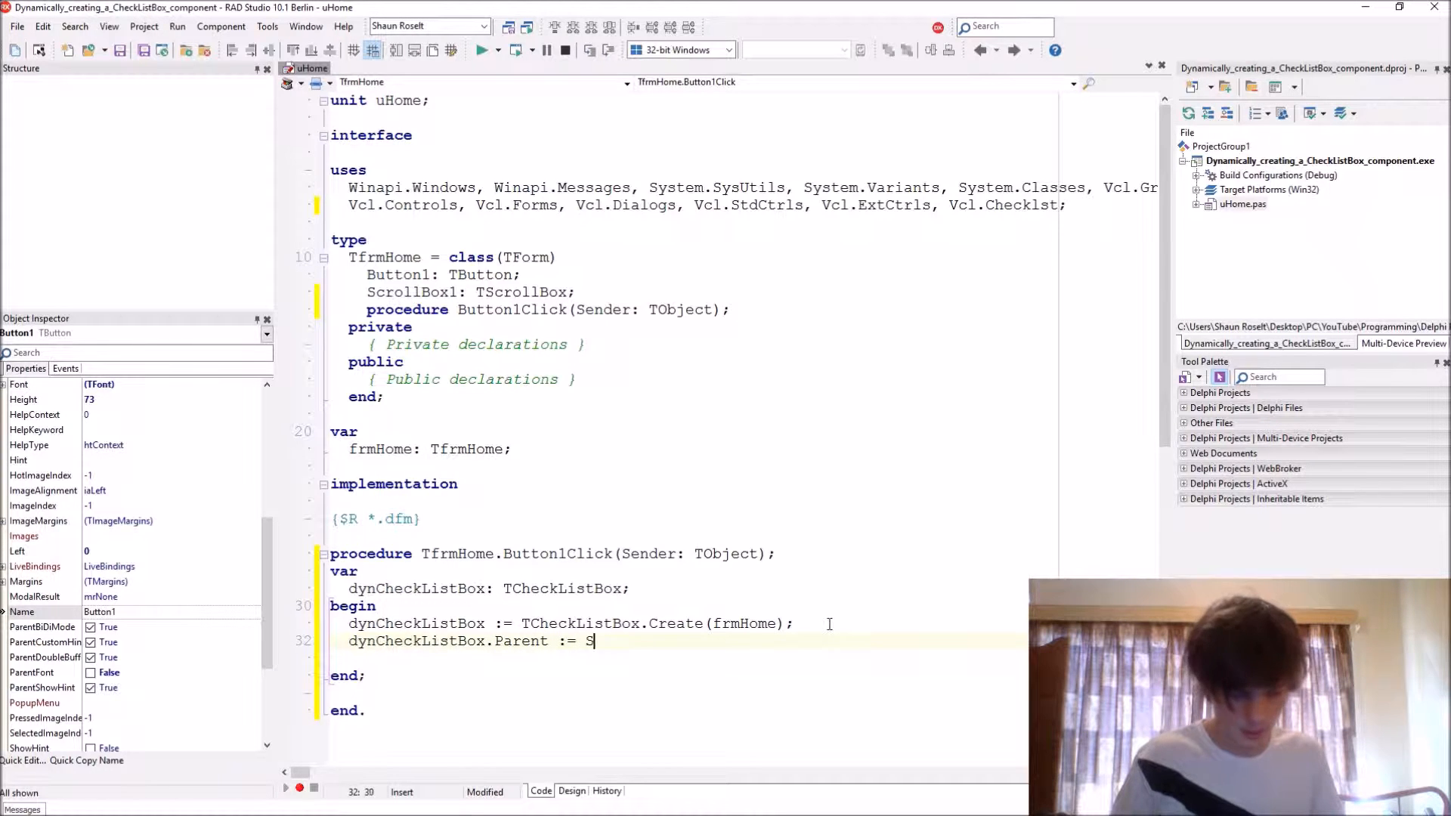
{"action": "type", "text": "crollBox1;"}
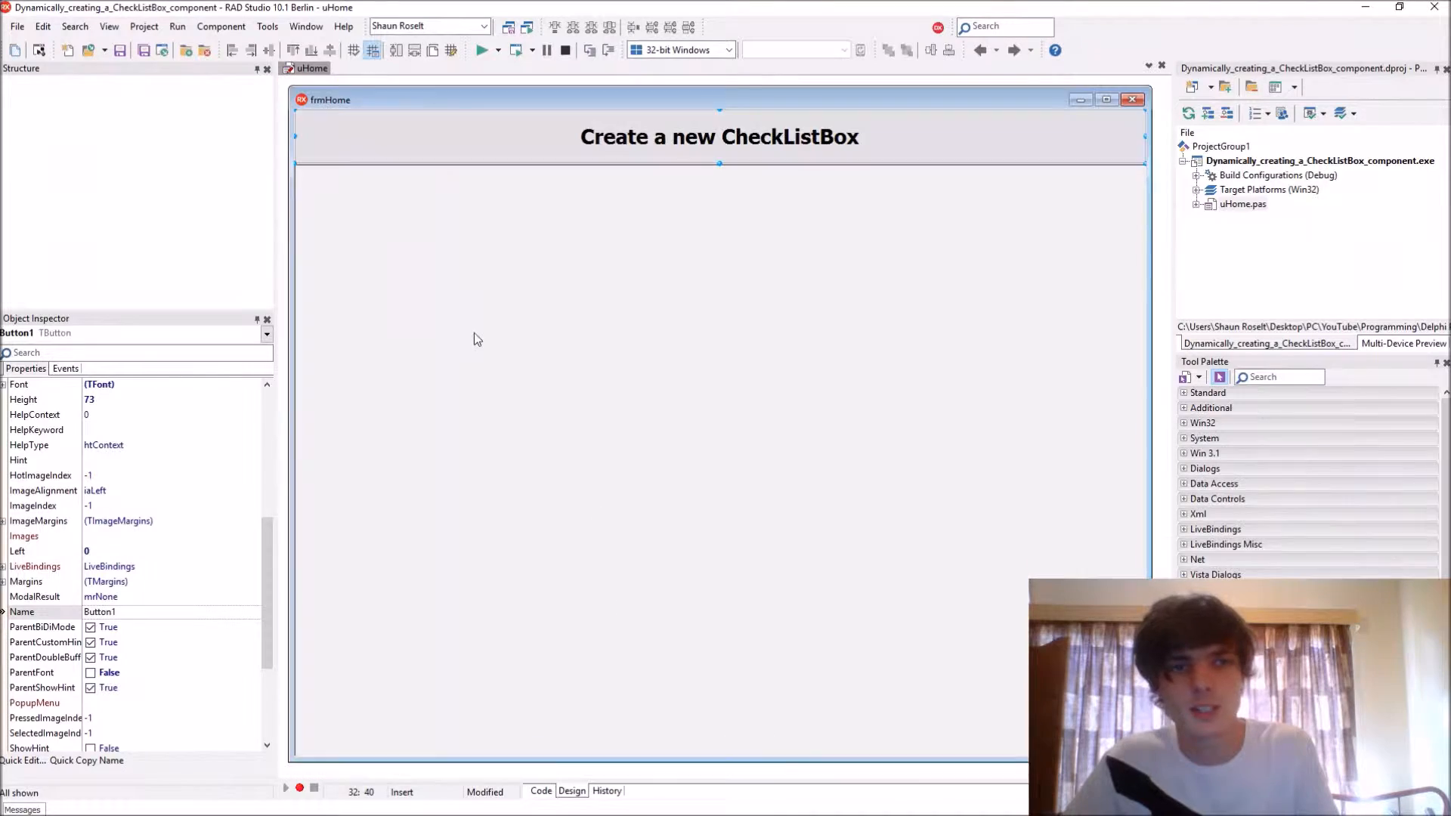
{"action": "left_click", "coordinate": [541, 791]}
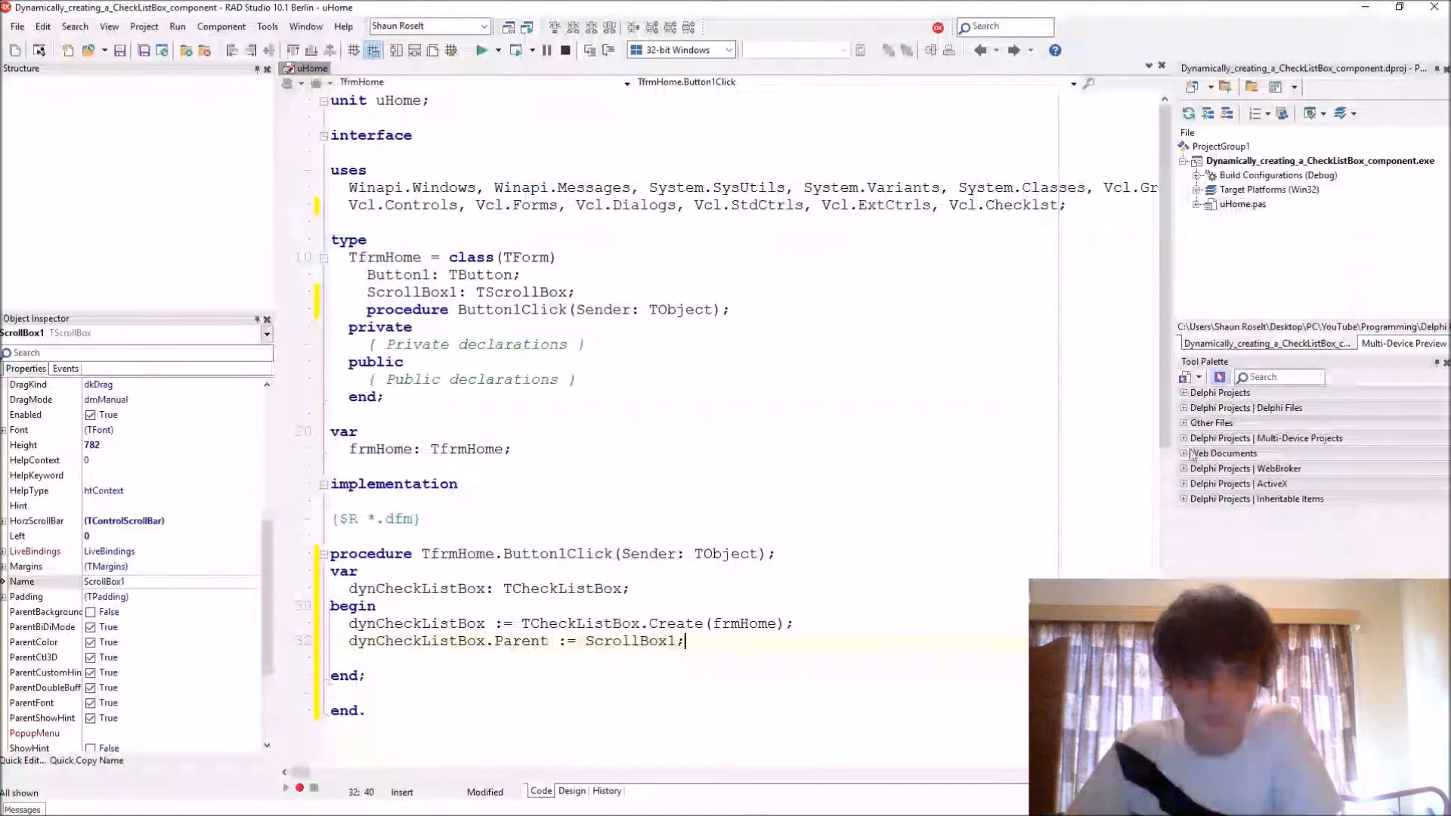
Step: Set dynCheckListBox.Align to alLeft and its Width to 100
{"action": "type", "text": "dynCheckListBox"}
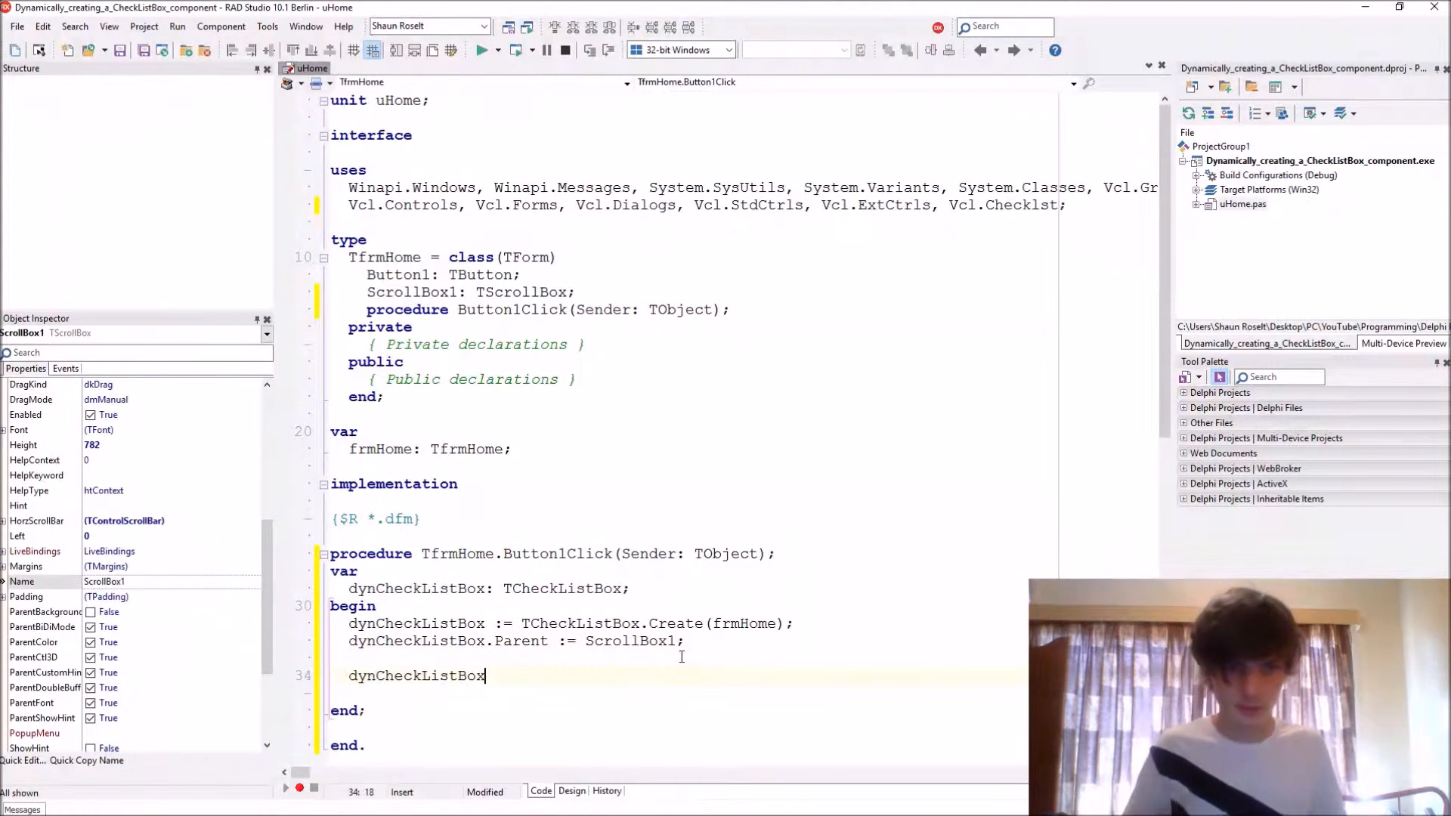
{"action": "type", "text": "."}
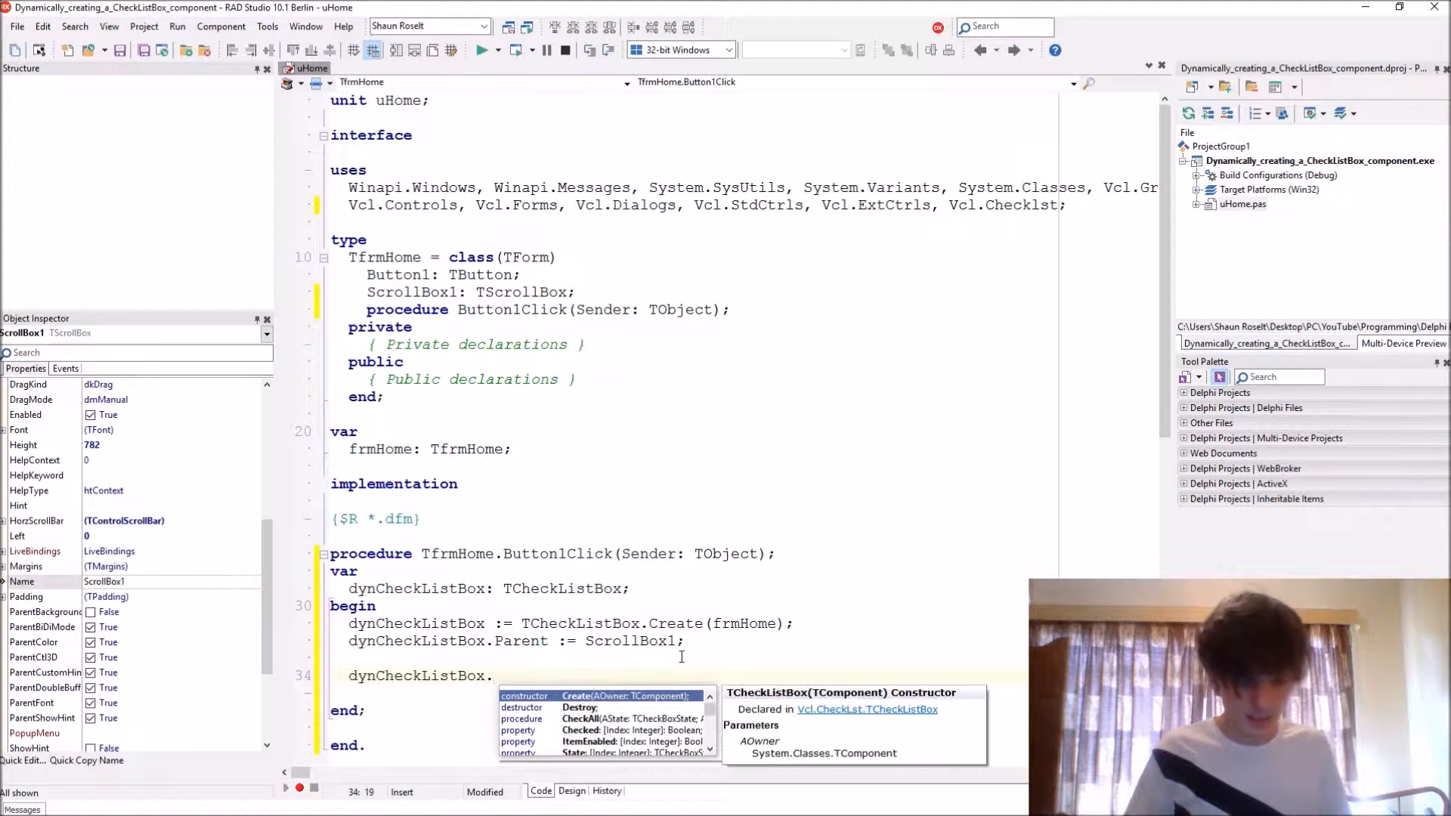
{"action": "type", "text": "Align :="}
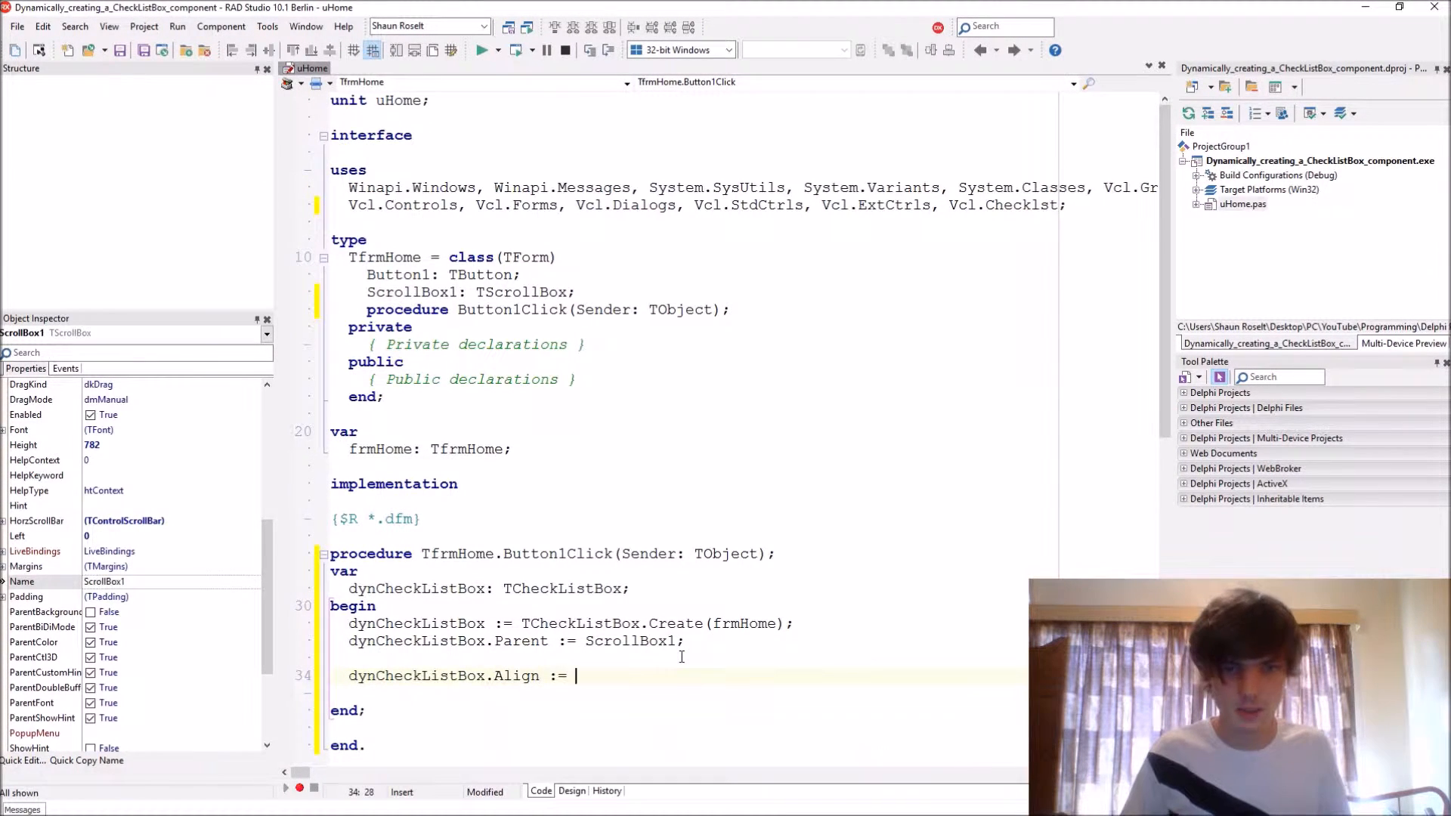
{"action": "type", "text": "alLeft;"}
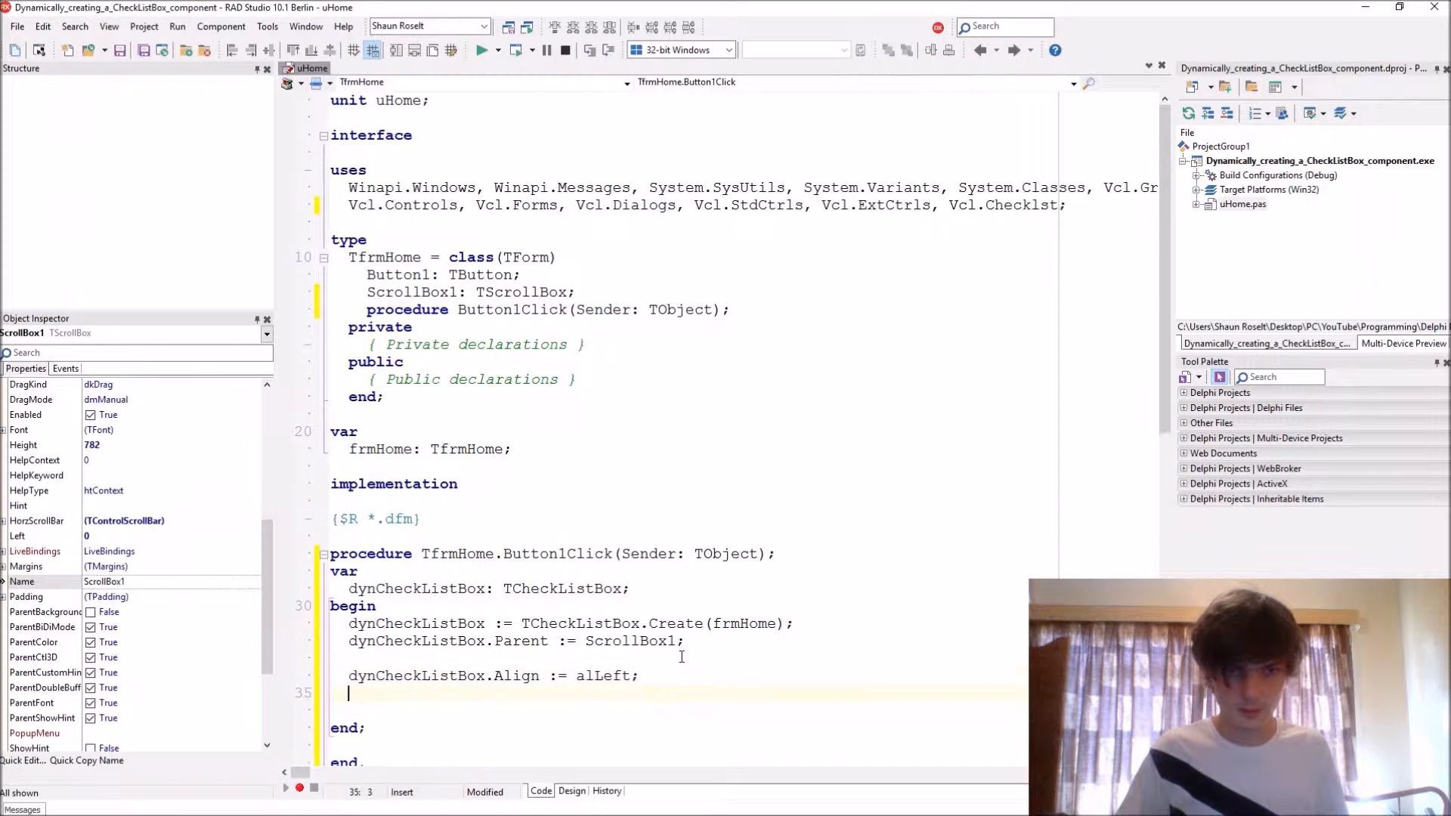
{"action": "type", "text": "dynCheckListBox."}
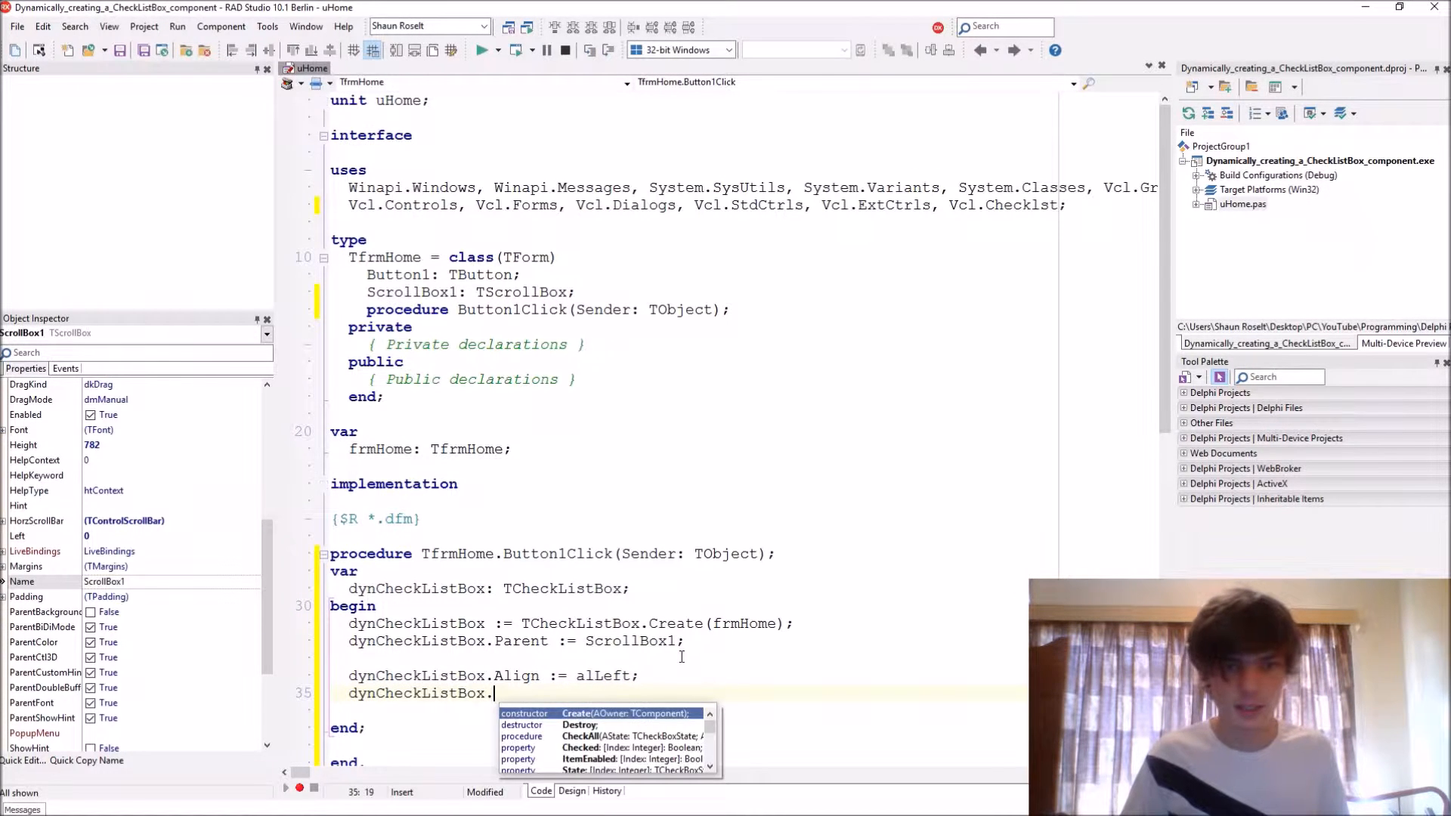
{"action": "type", "text": "Width :="}
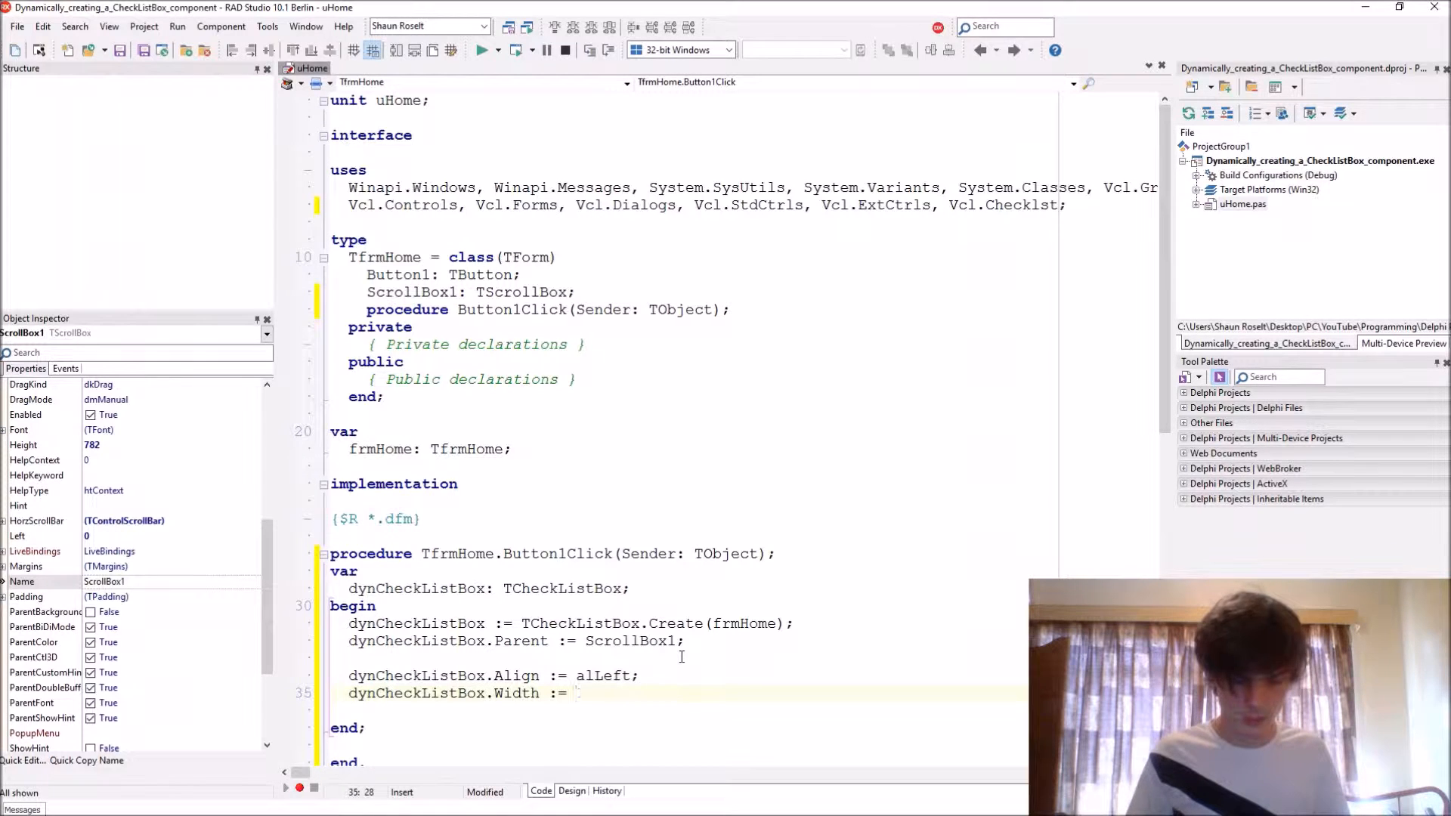
{"action": "type", "text": "100;"}
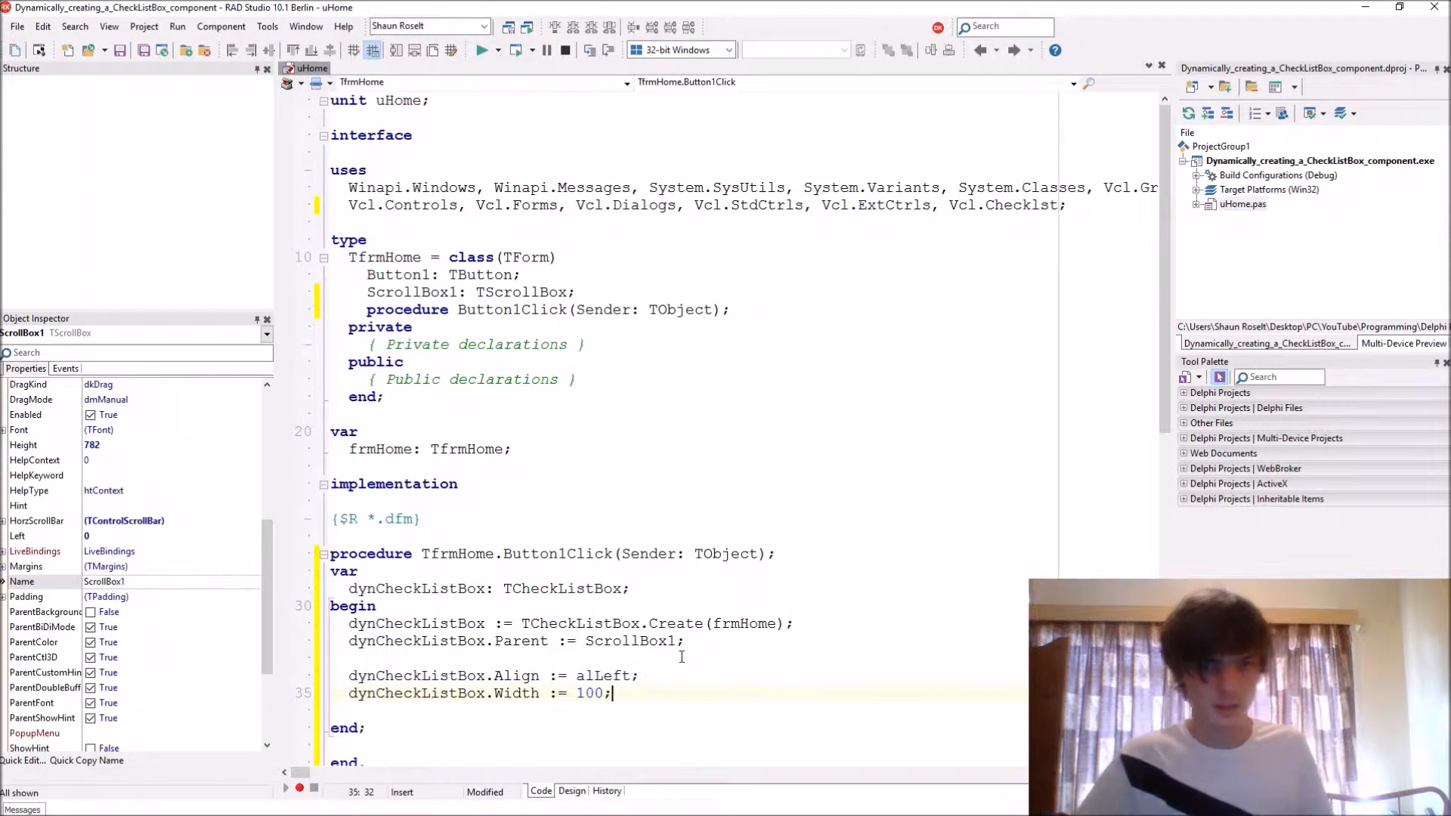
{"action": "scroll", "scroll_direction": "down", "scroll_amount": 3}
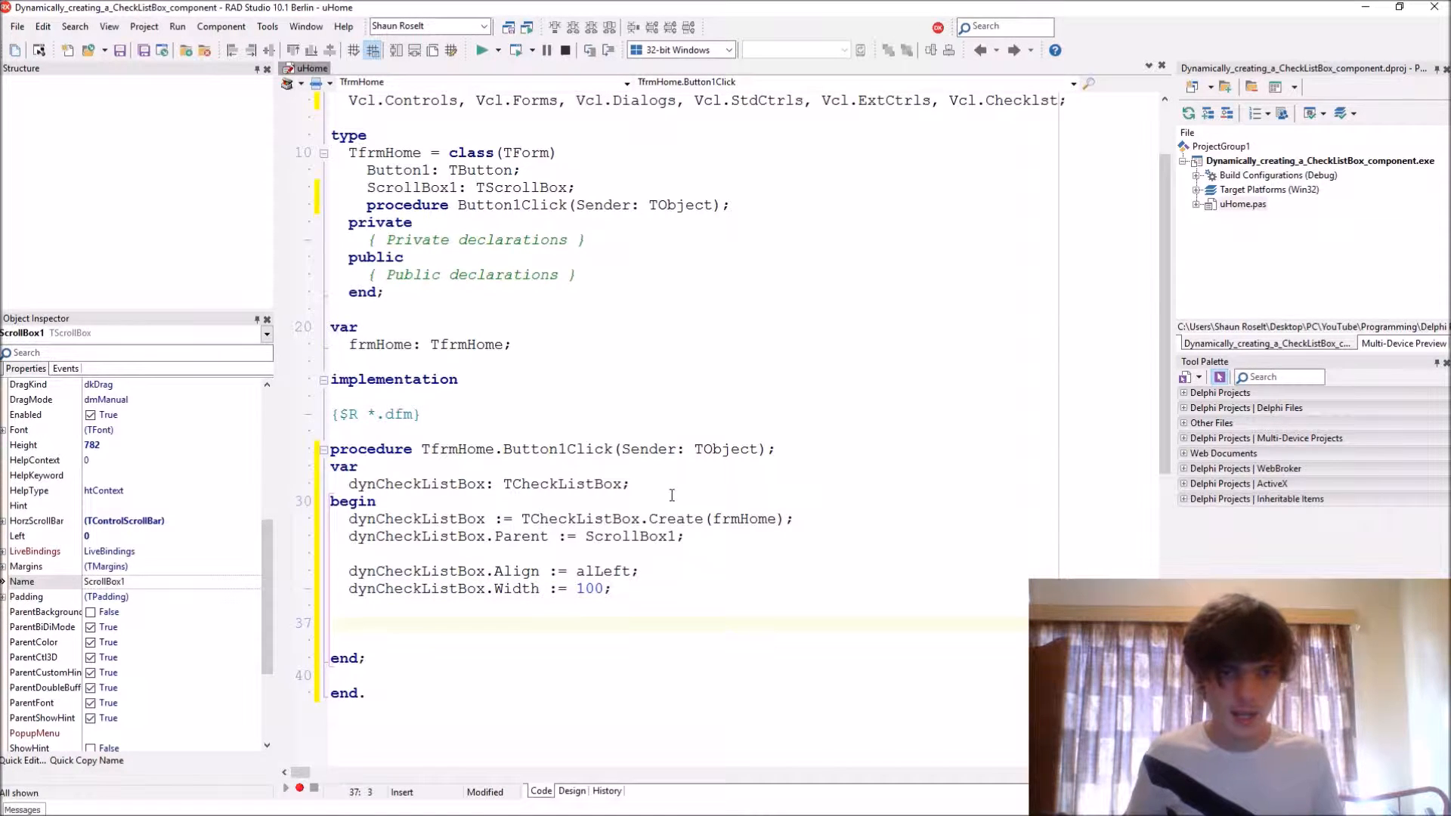
Step: Set dynCheckListBox.Font.Size to 20 and start an iColor declaration
{"action": "type", "text": "dynCheckListBox."}
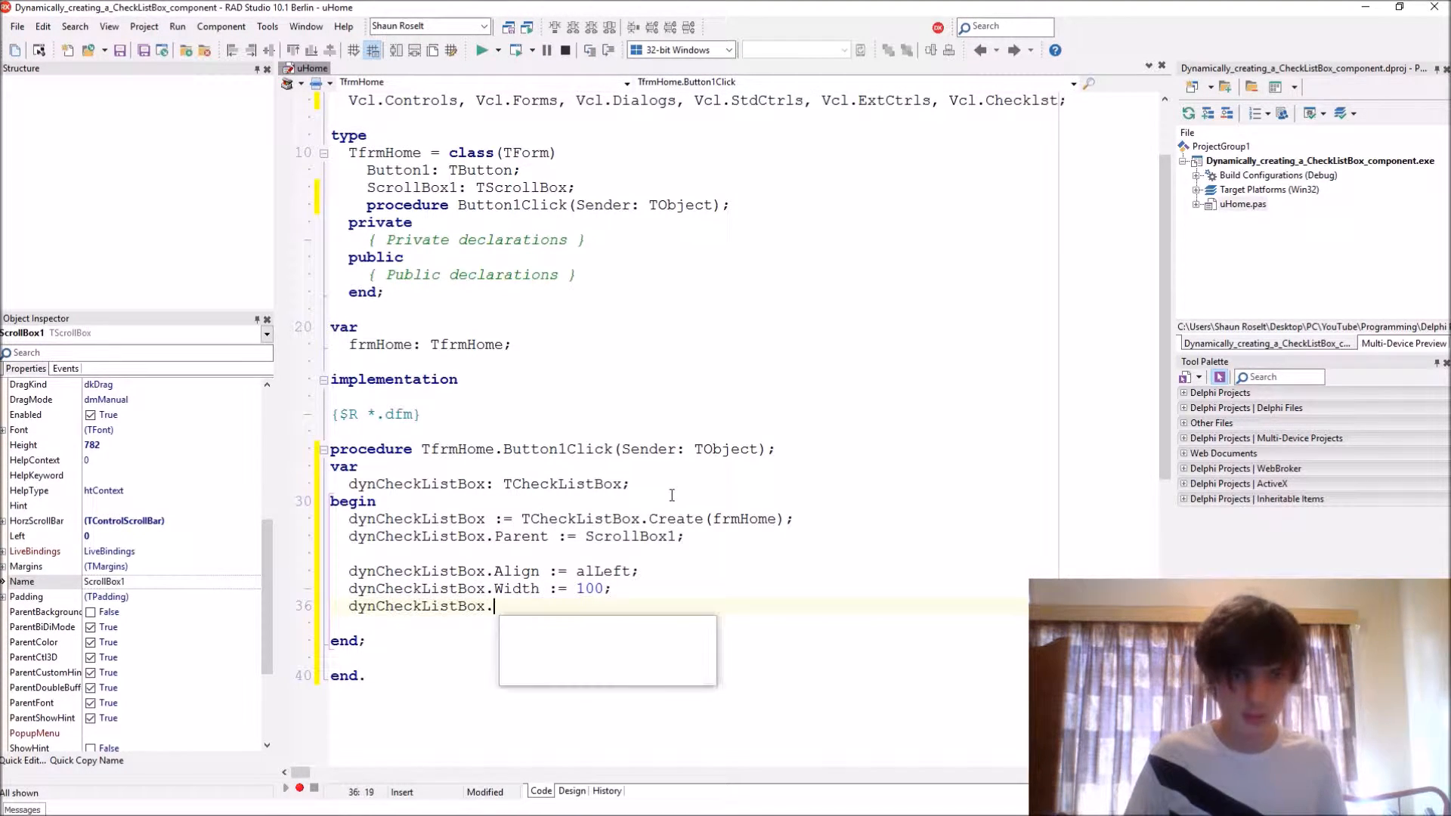
{"action": "type", "text": "Font.si"}
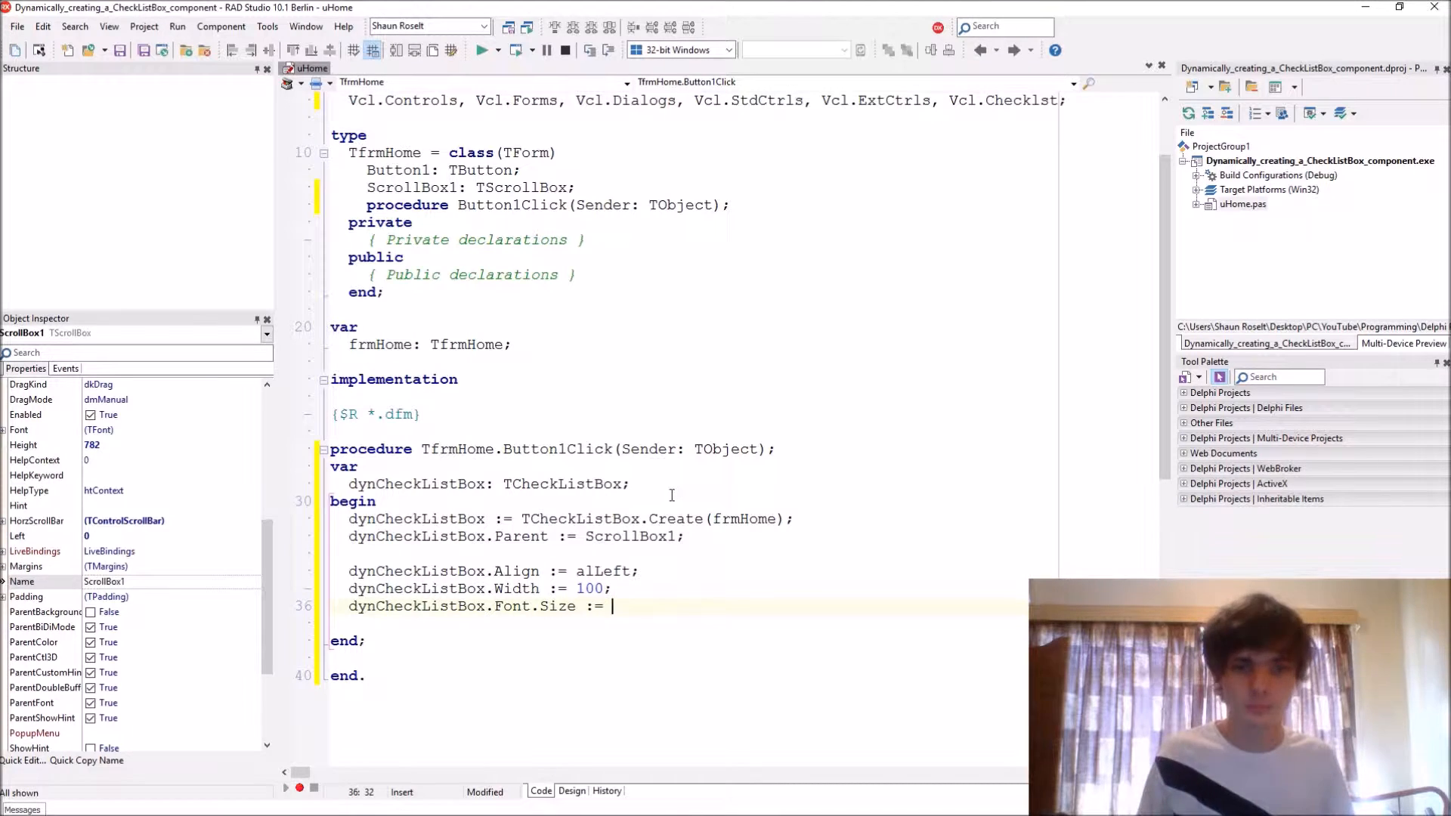
{"action": "type", "text": "20;"}
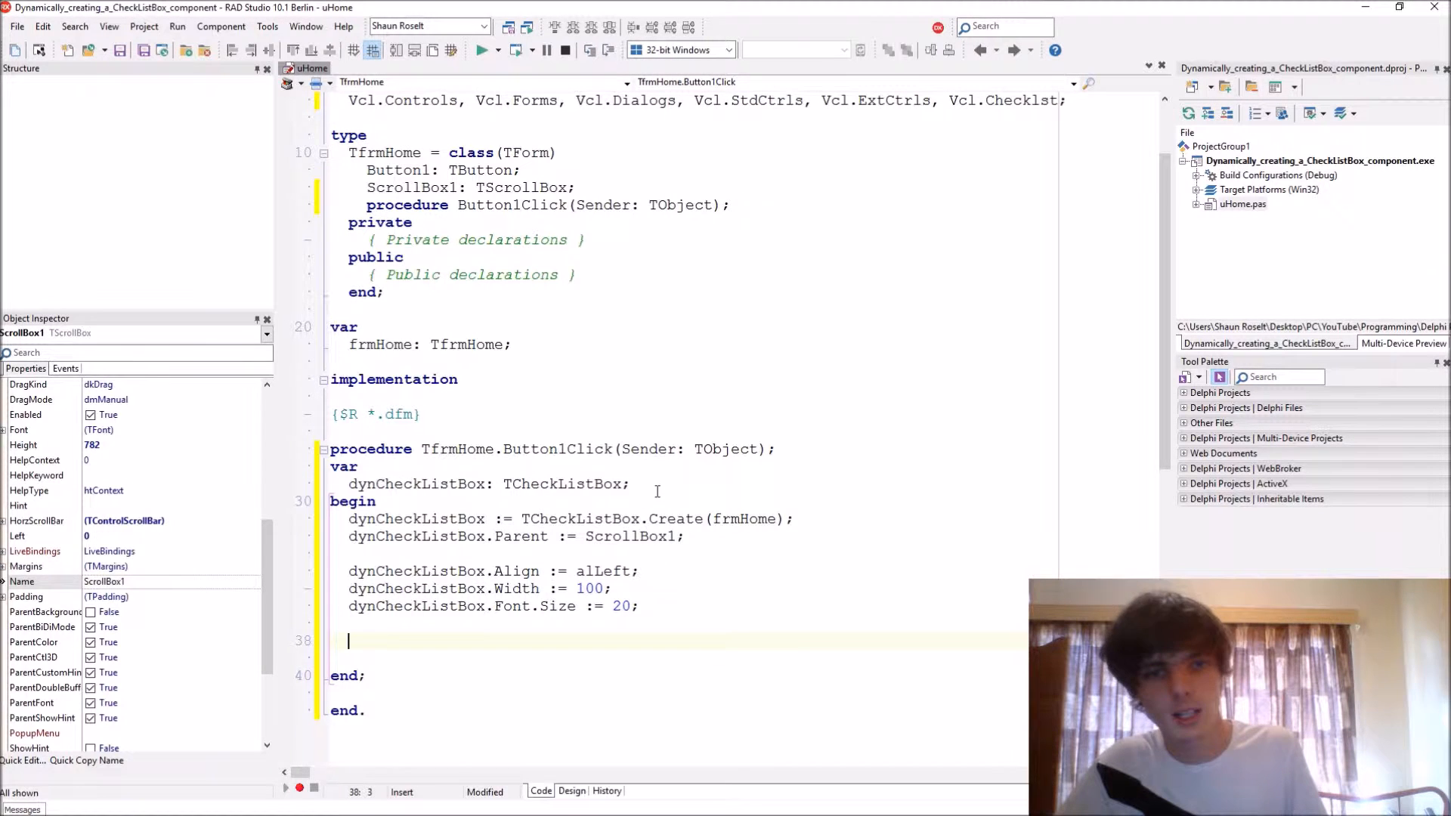
{"action": "type", "text": "iColor"}
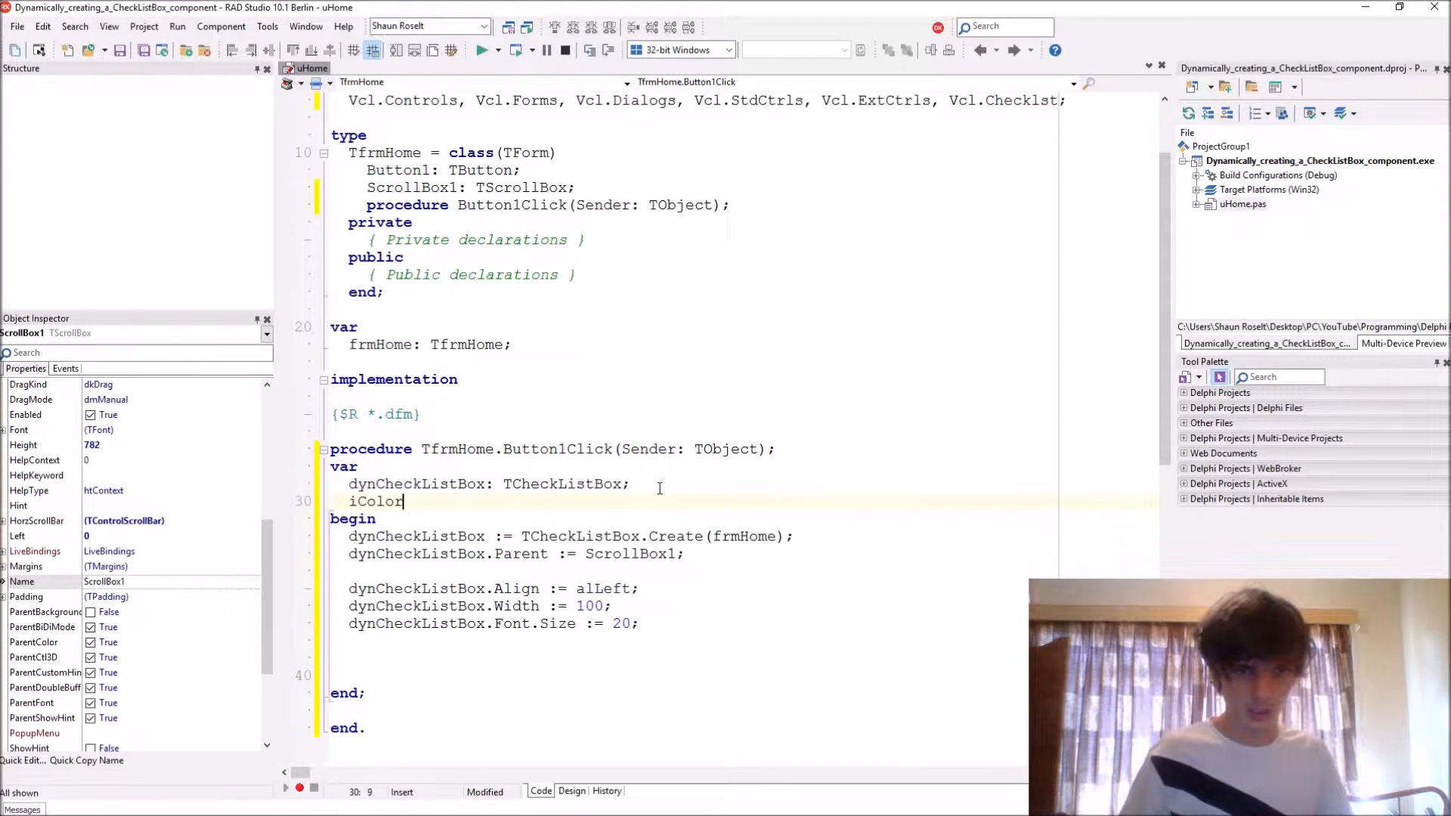
{"action": "type", "text": ":"}
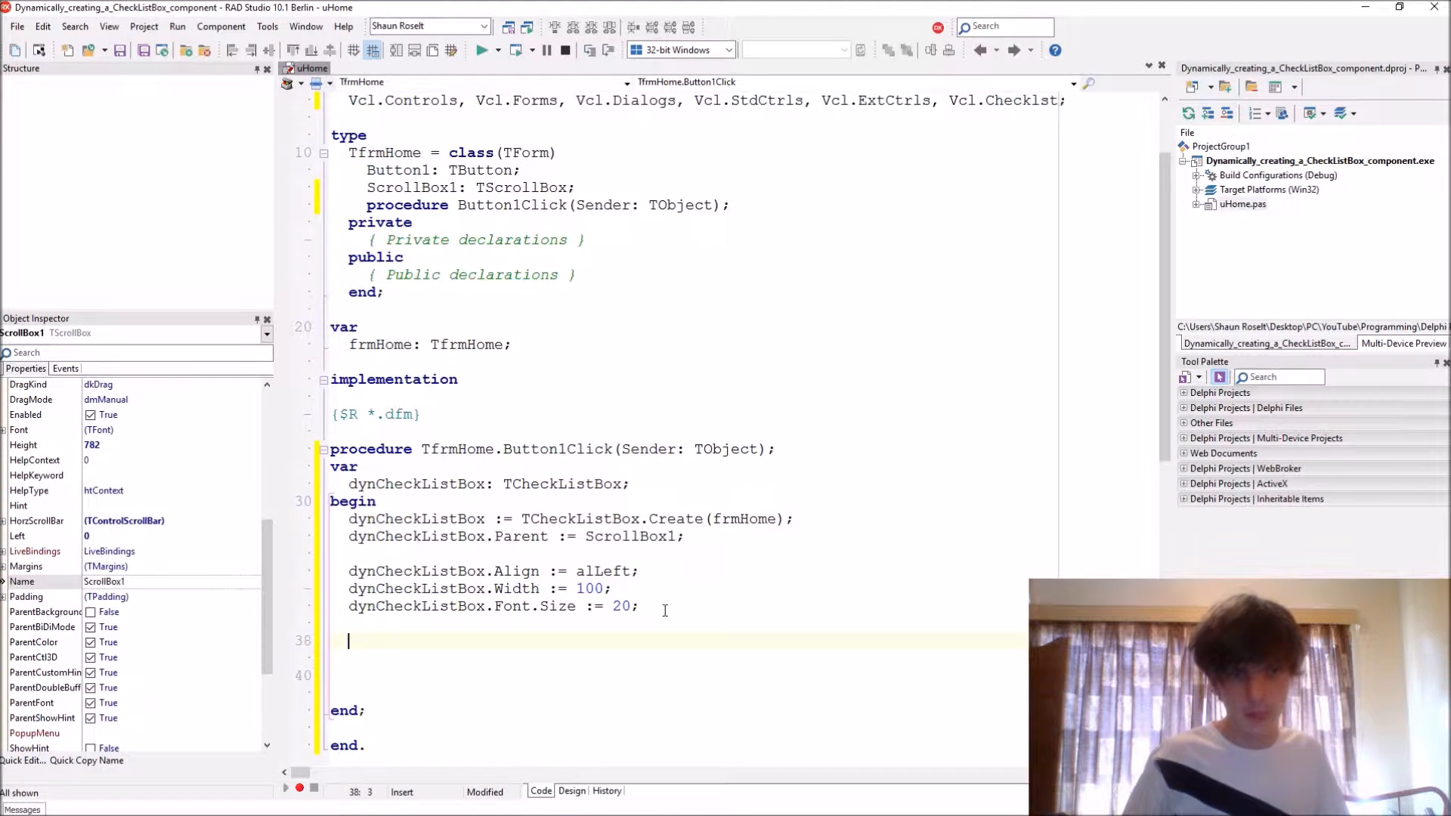
Step: Set dynCheckListBox.Color to Random(1000000) and build the project
{"action": "type", "text": "dynCheckListBox"}
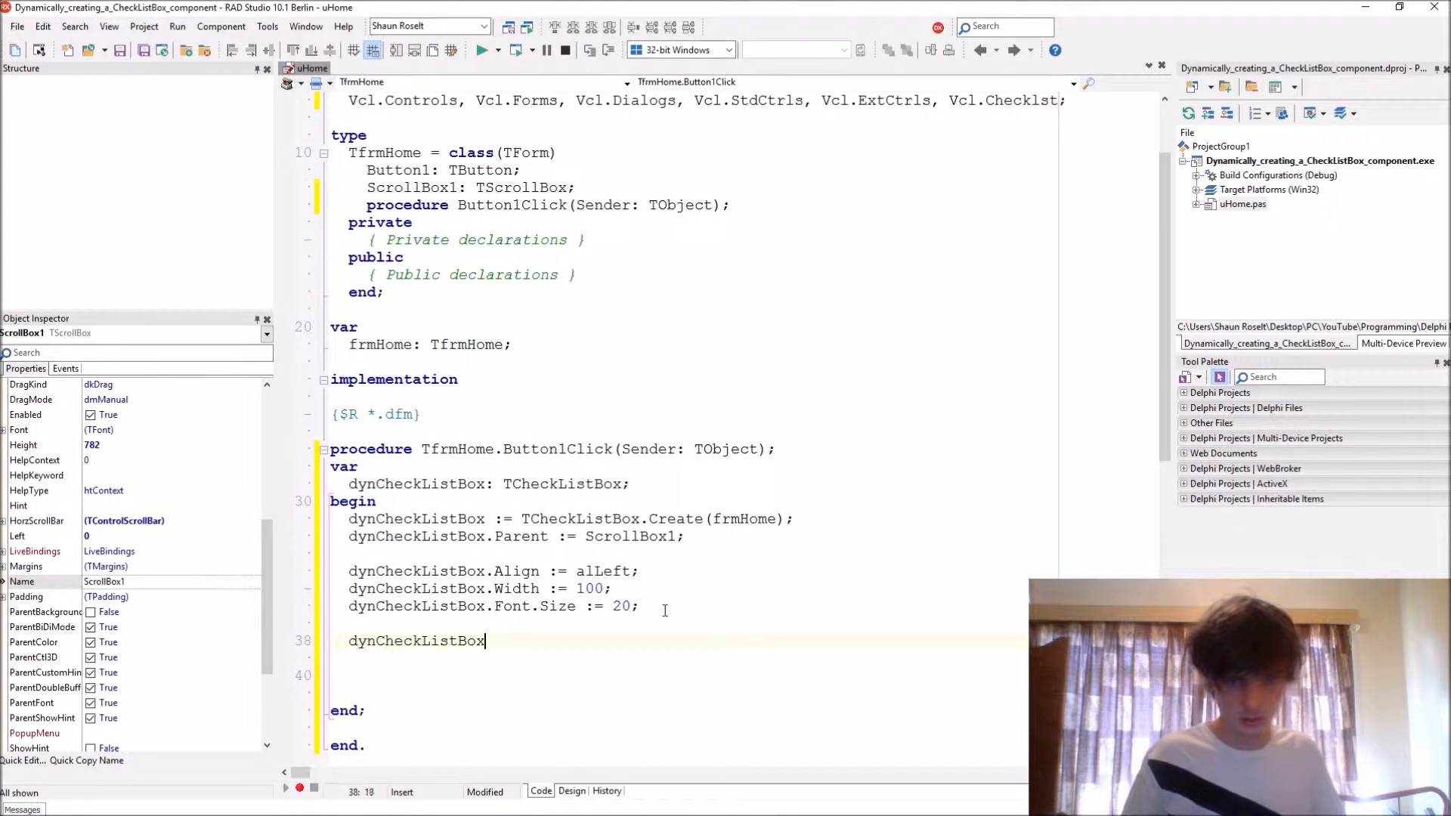
{"action": "type", "text": ".Color :="}
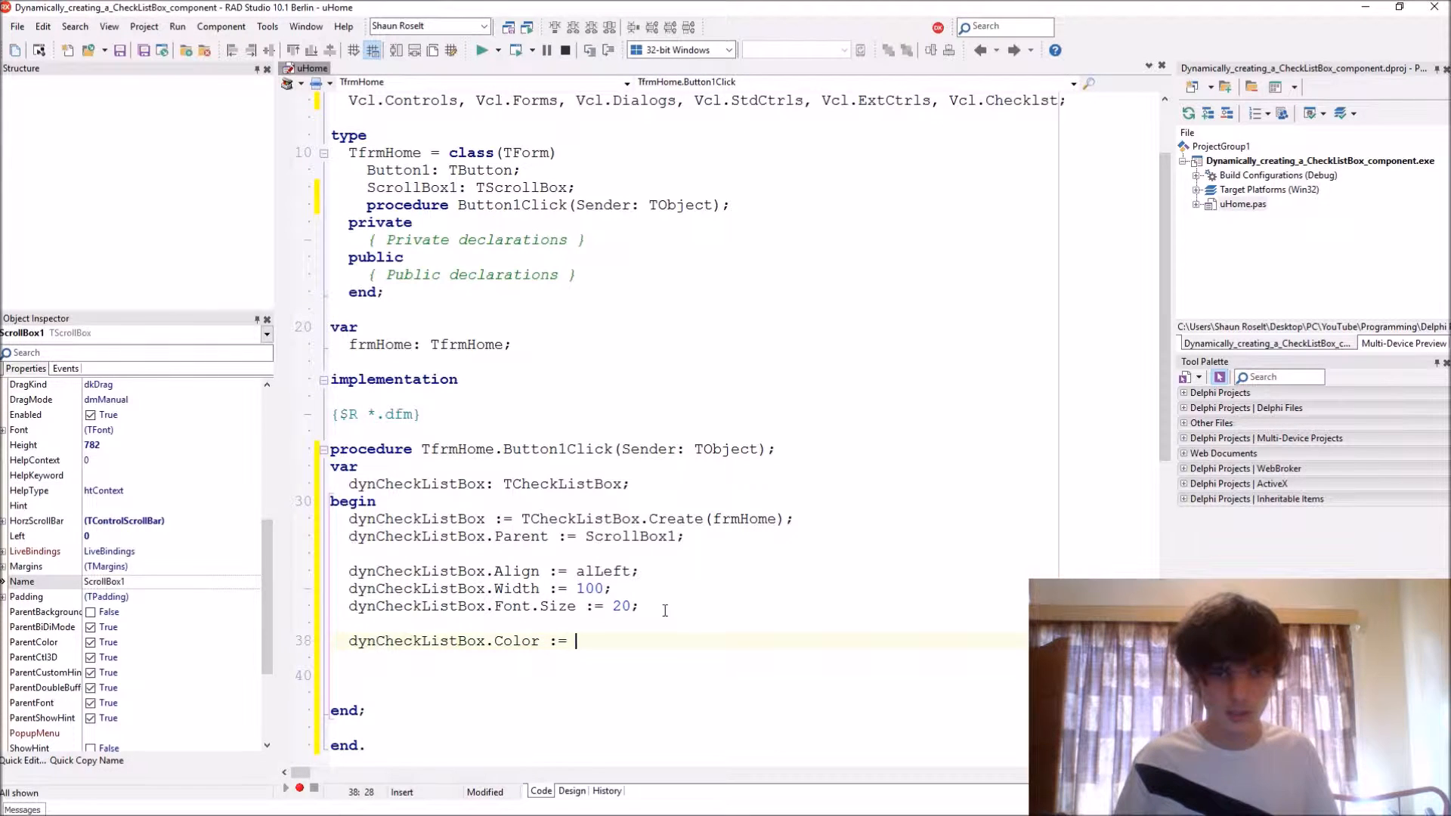
{"action": "type", "text": "Random"}
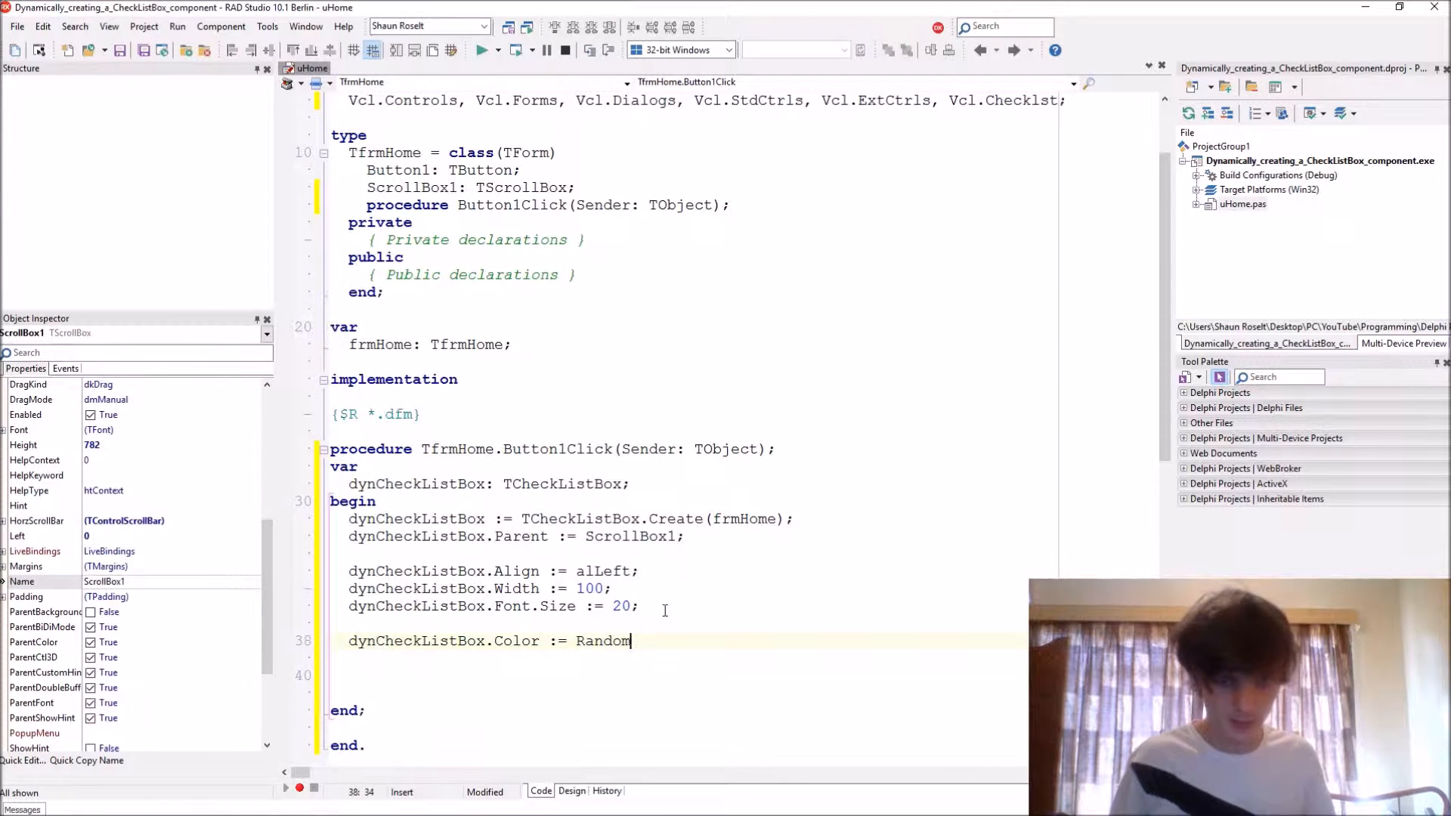
{"action": "type", "text": "(100)"}
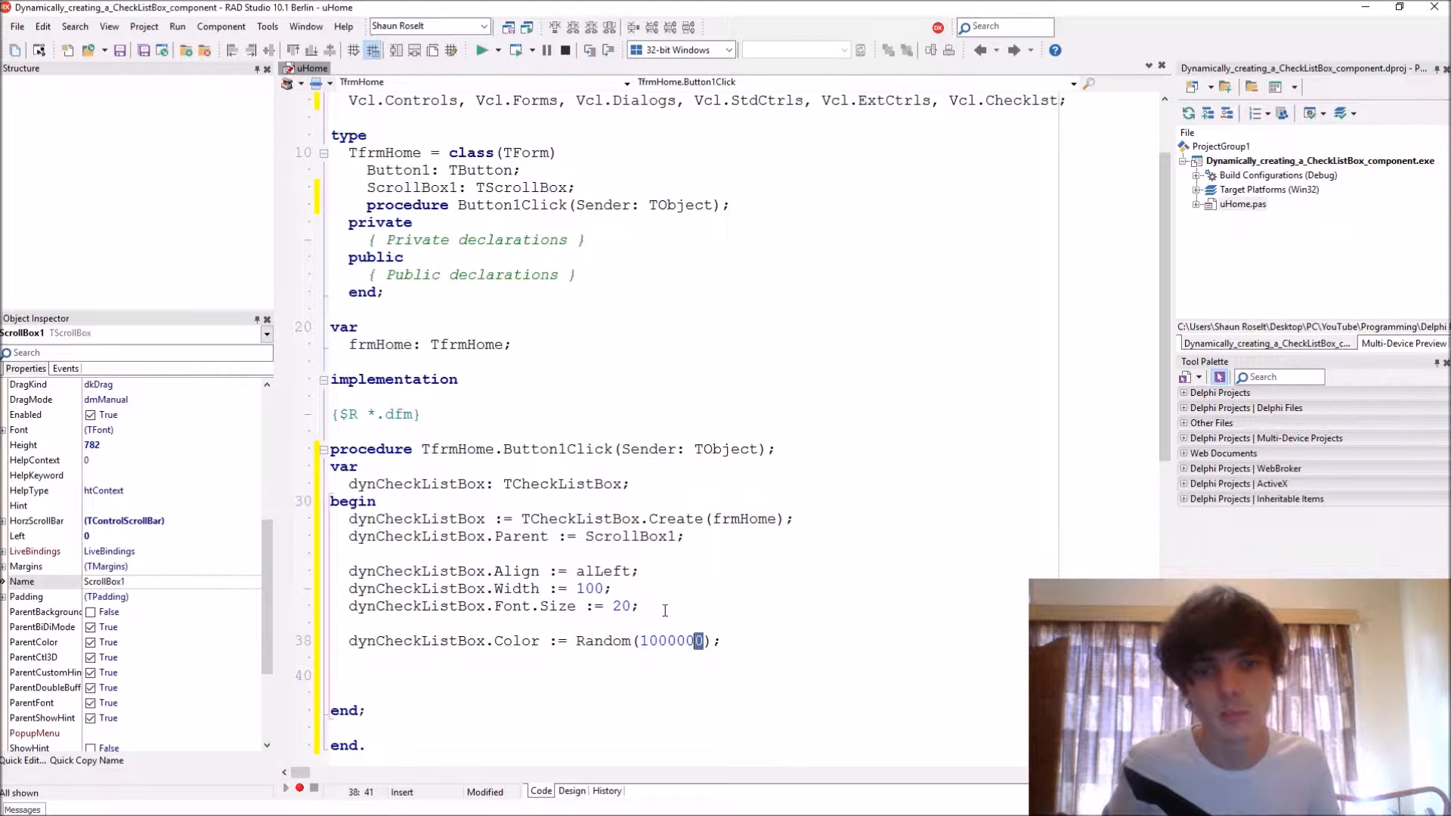
{"action": "double_click", "coordinate": [671, 641]}
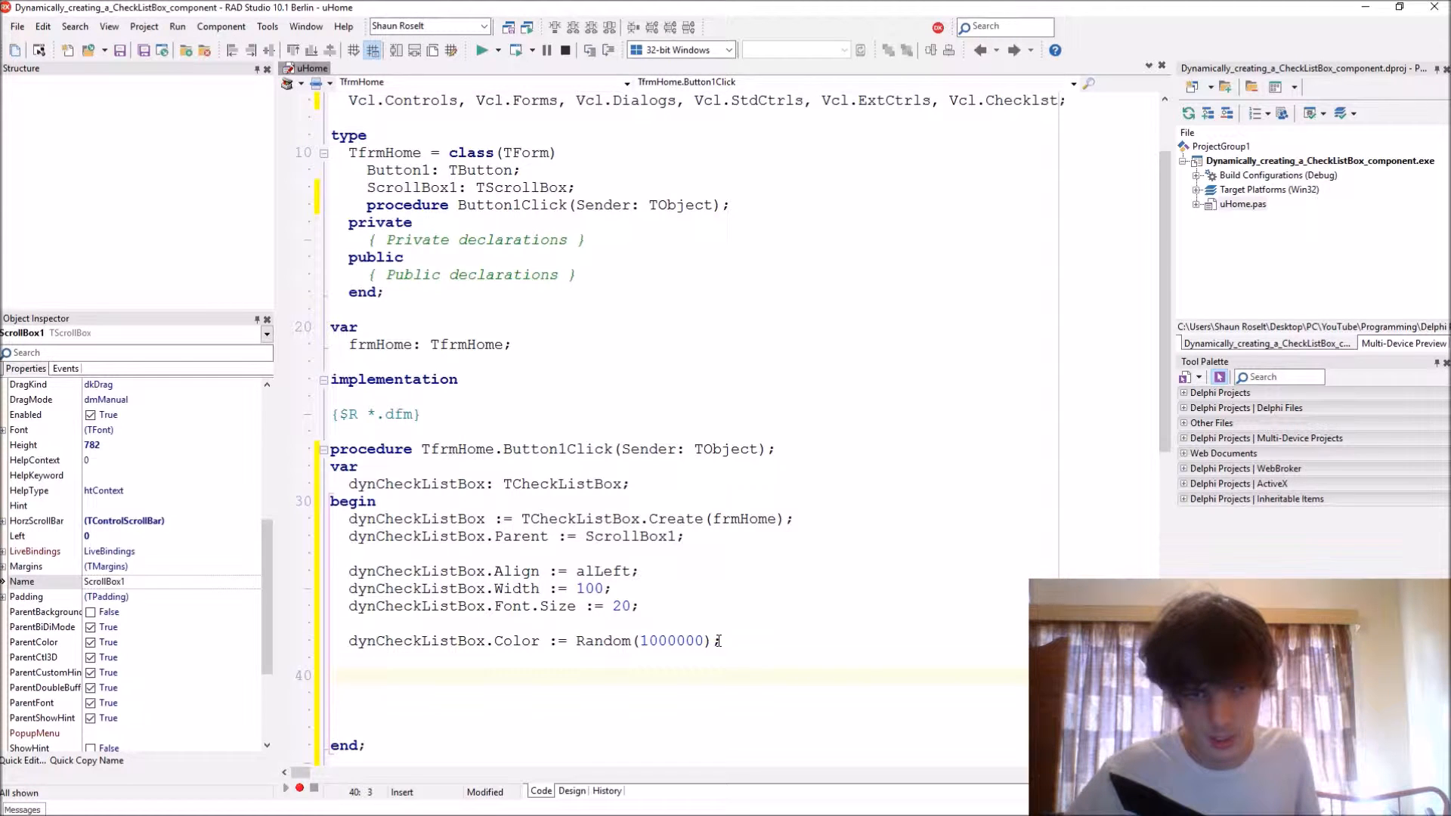
{"action": "left_click", "coordinate": [715, 591]}
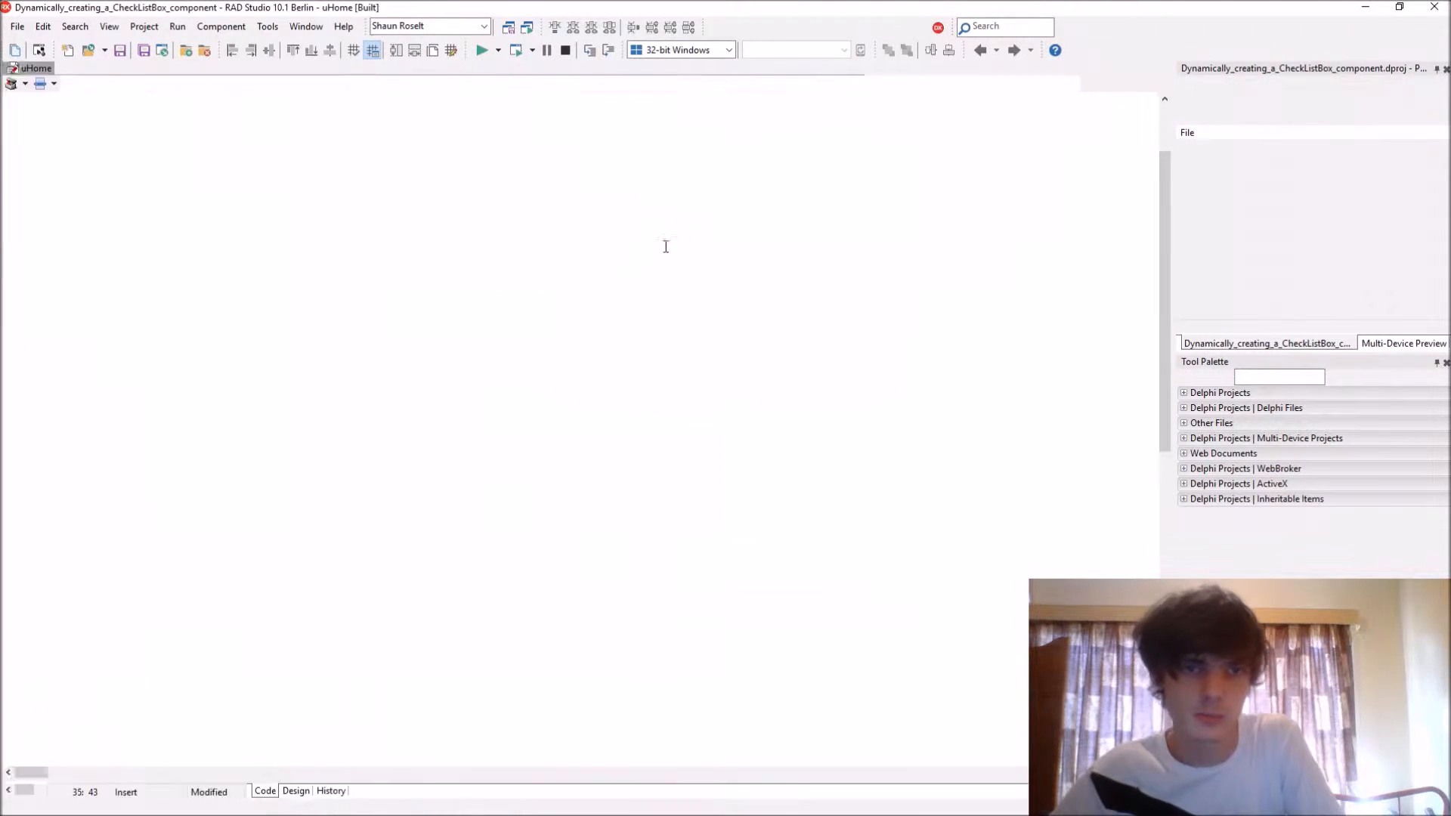
Step: Test-run the app, briefly try TColor.clBlack, then restore Color := Random(1000000)
{"action": "left_click", "coordinate": [481, 50]}
{"action": "type", "text": "dynCheckListBox.Color :="}
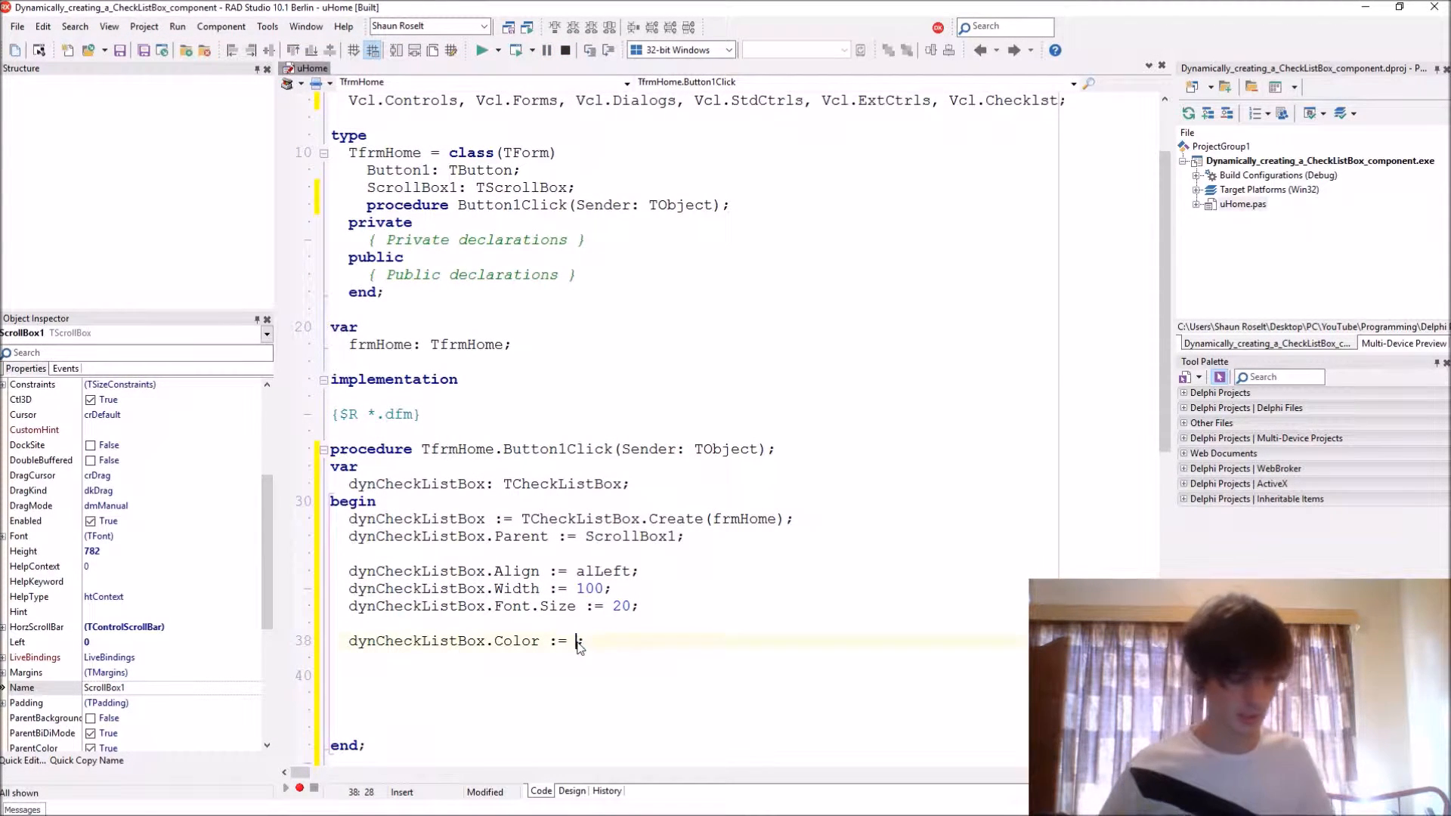
{"action": "type", "text": "TColor."}
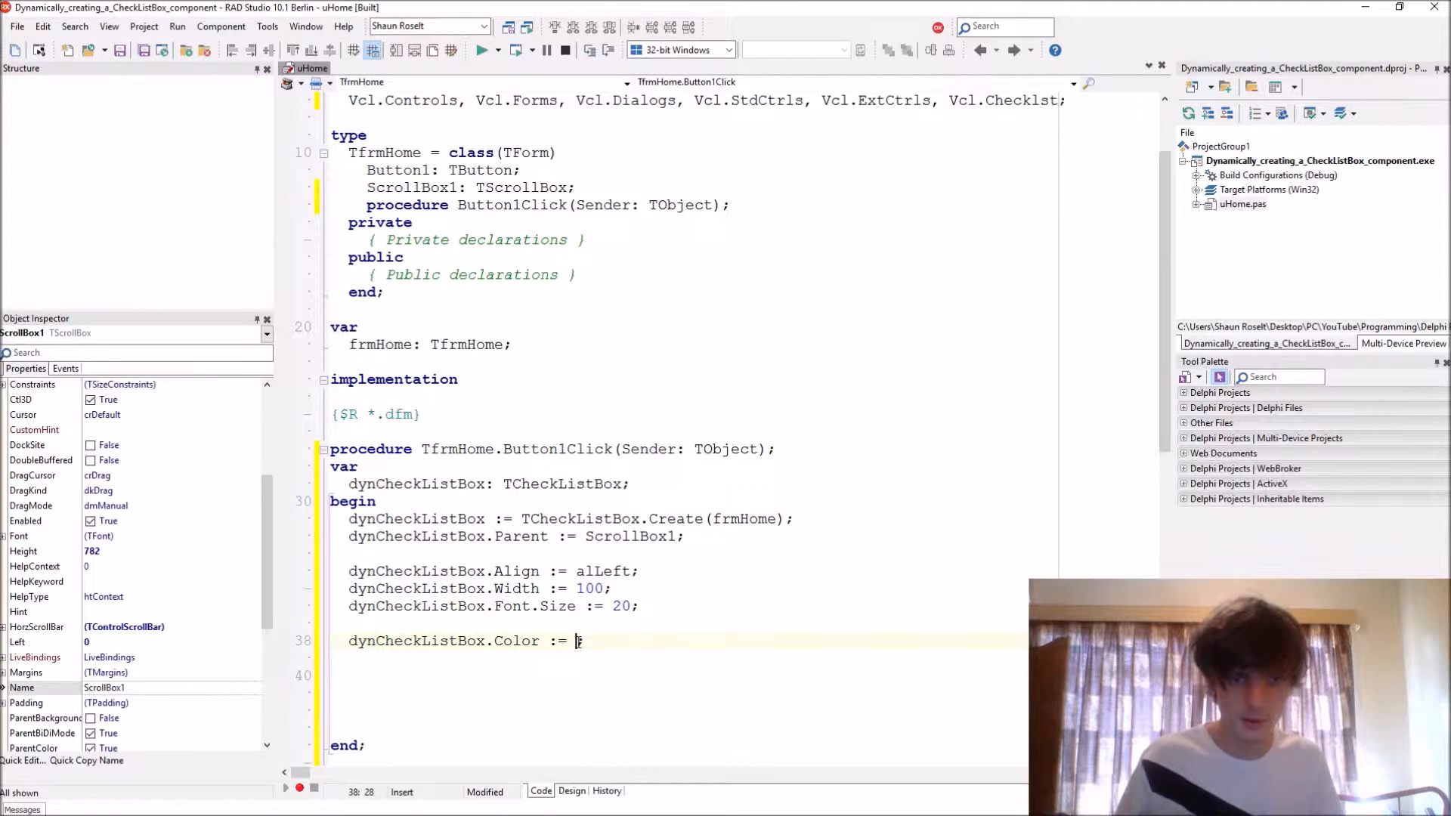
{"action": "type", "text": "clb"}
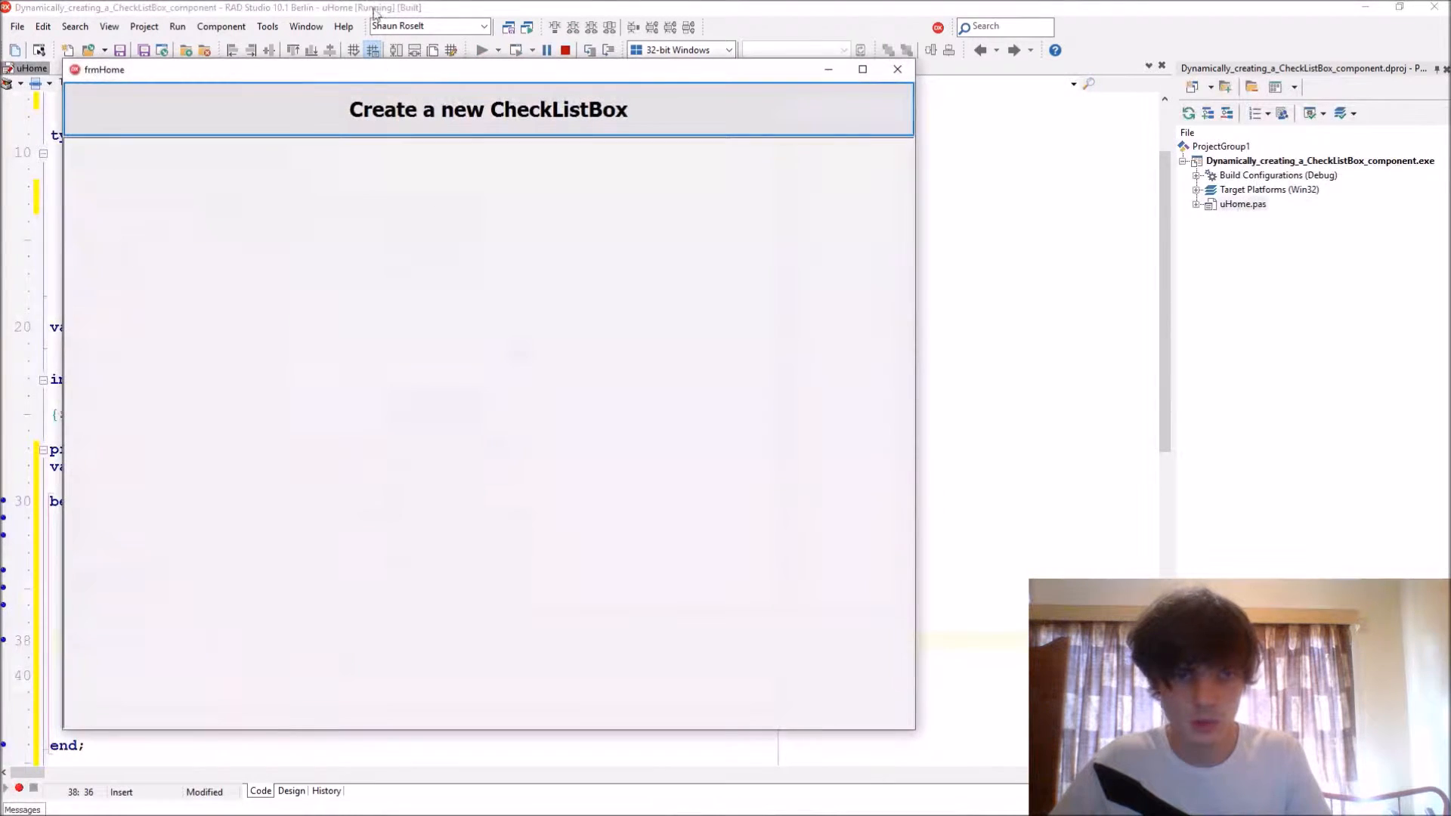
{"action": "left_click", "coordinate": [862, 68]}
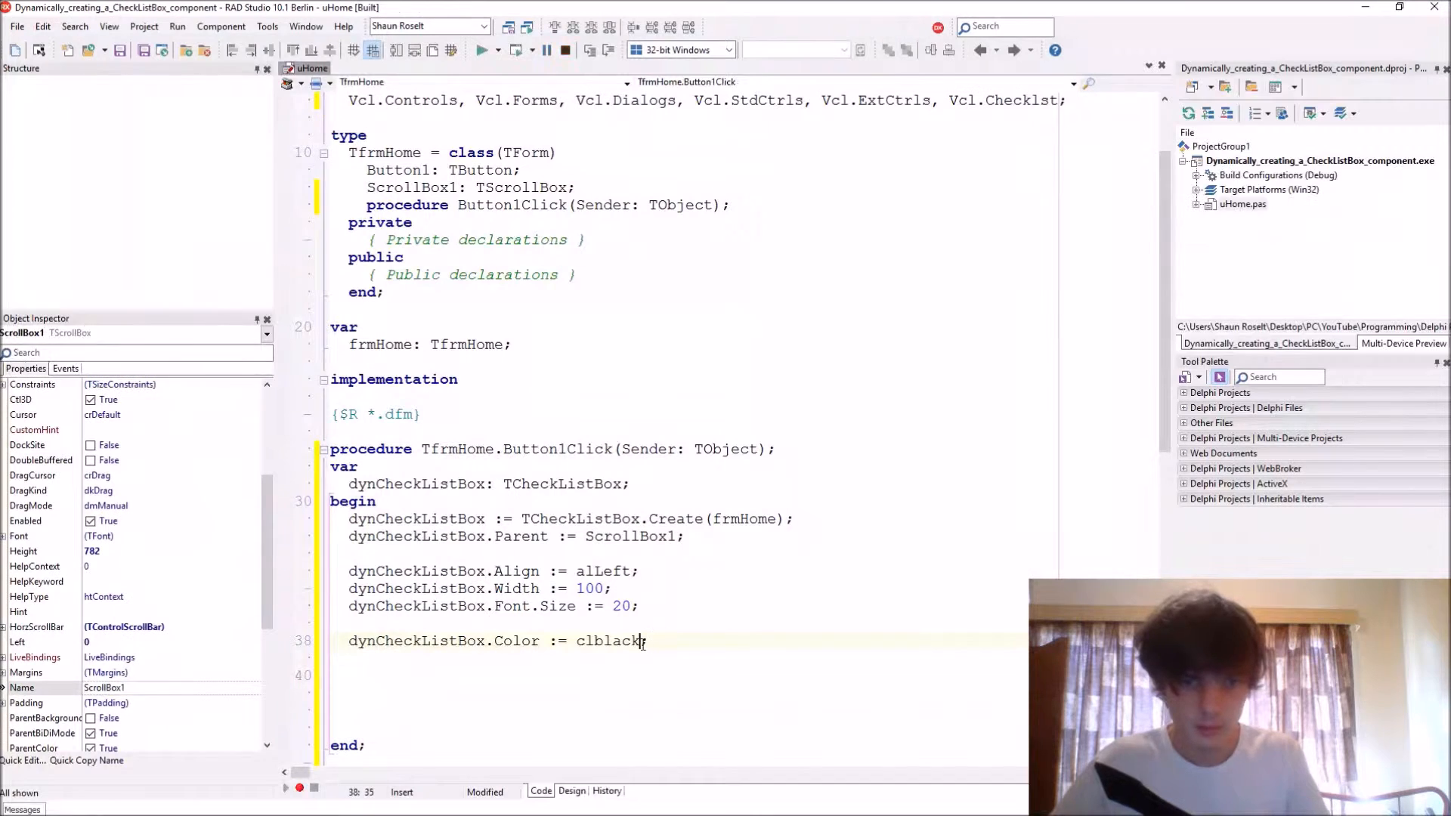
{"action": "type", "text": "Random(1000000)"}
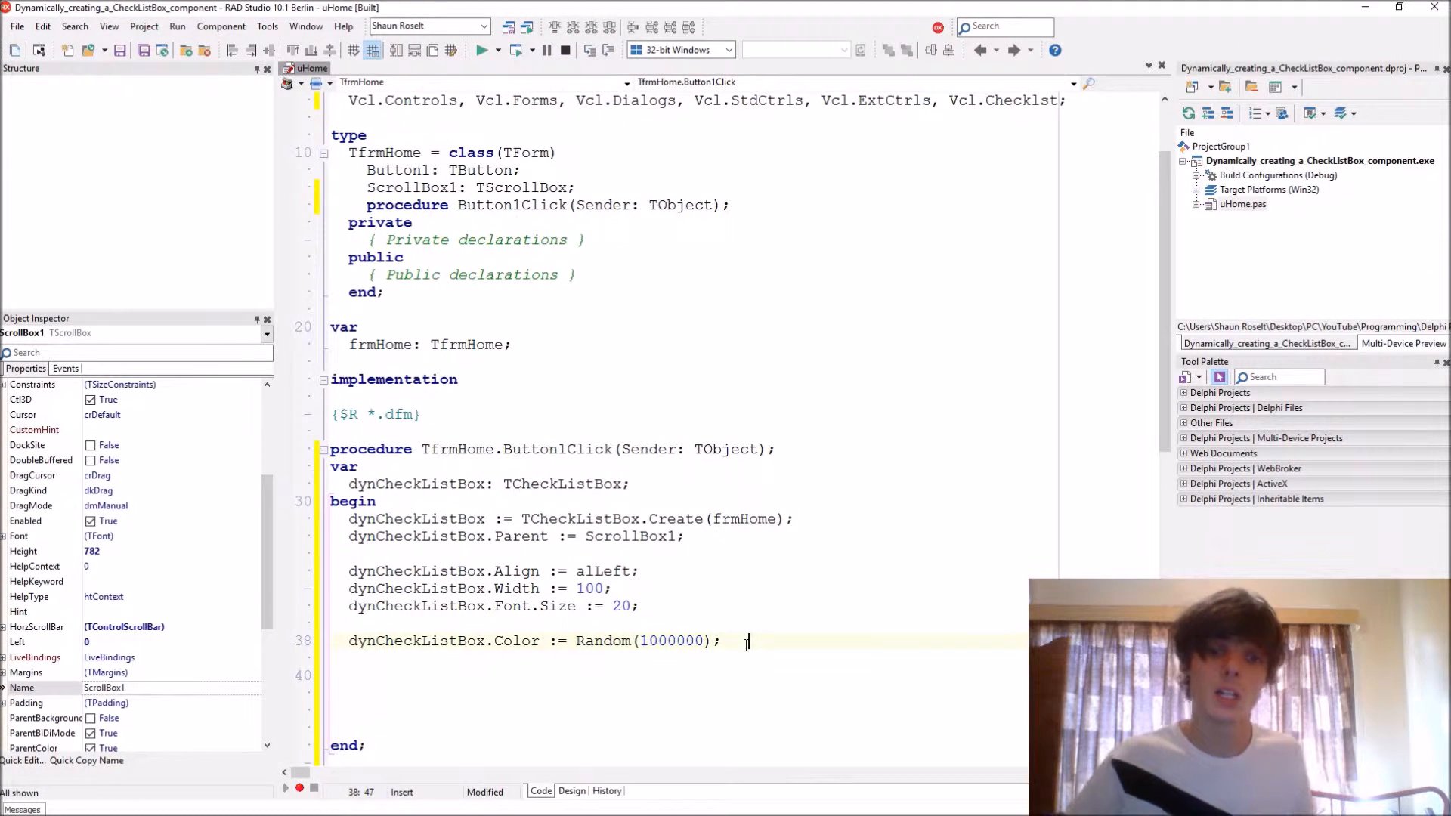
Step: Change the check list box Width from 100 to 300, keeping Random(1000000) colour
{"action": "left_click", "coordinate": [584, 588]}
{"action": "type", "text": "4"}
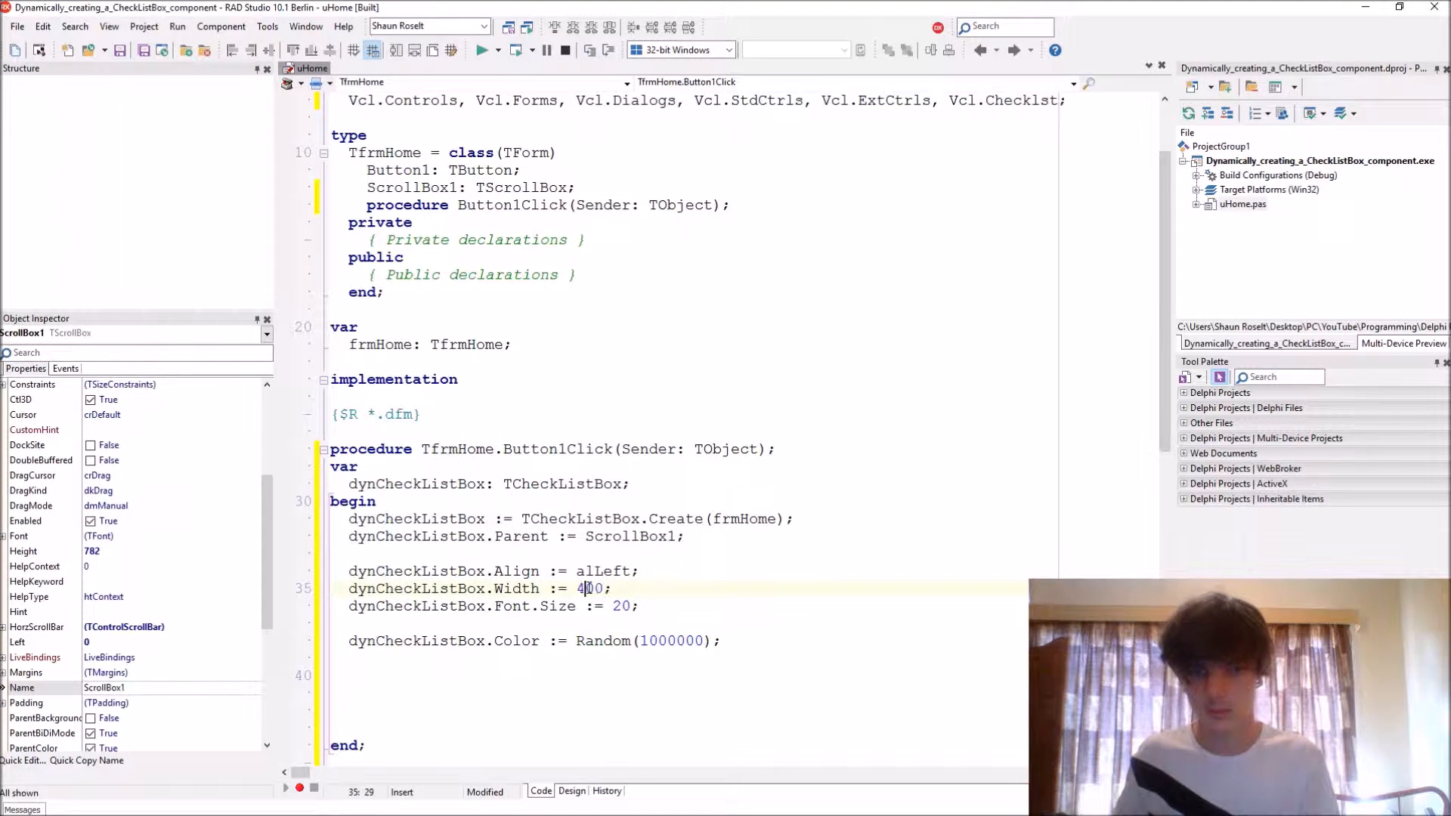
{"action": "type", "text": "300"}
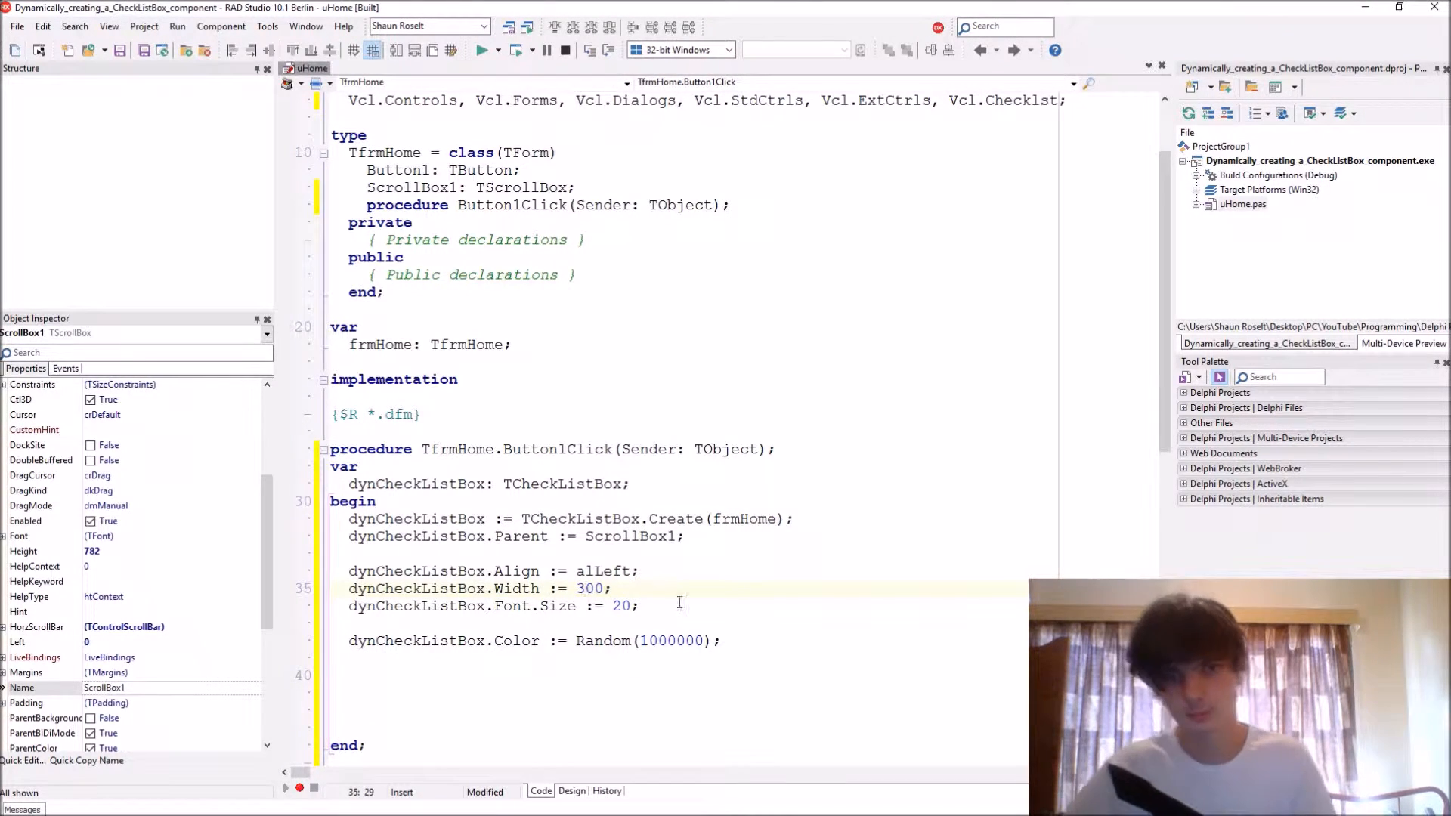
{"action": "type", "text": "Random(1000000)"}
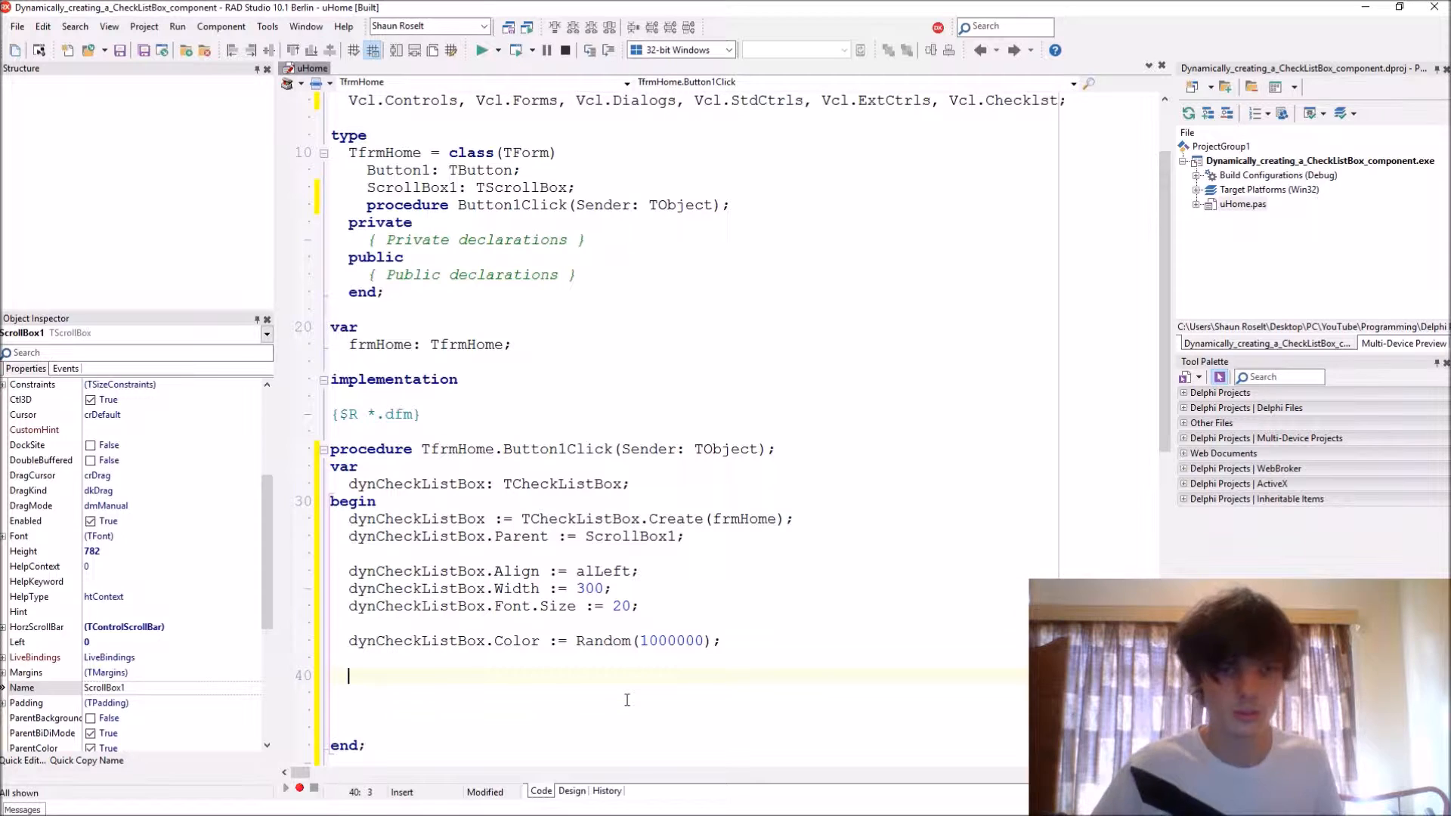
Step: Add Items.Add lines for the first names (Mareli, Erik, Gerrit, Merike...)
{"action": "type", "text": "dynCheckListBox."}
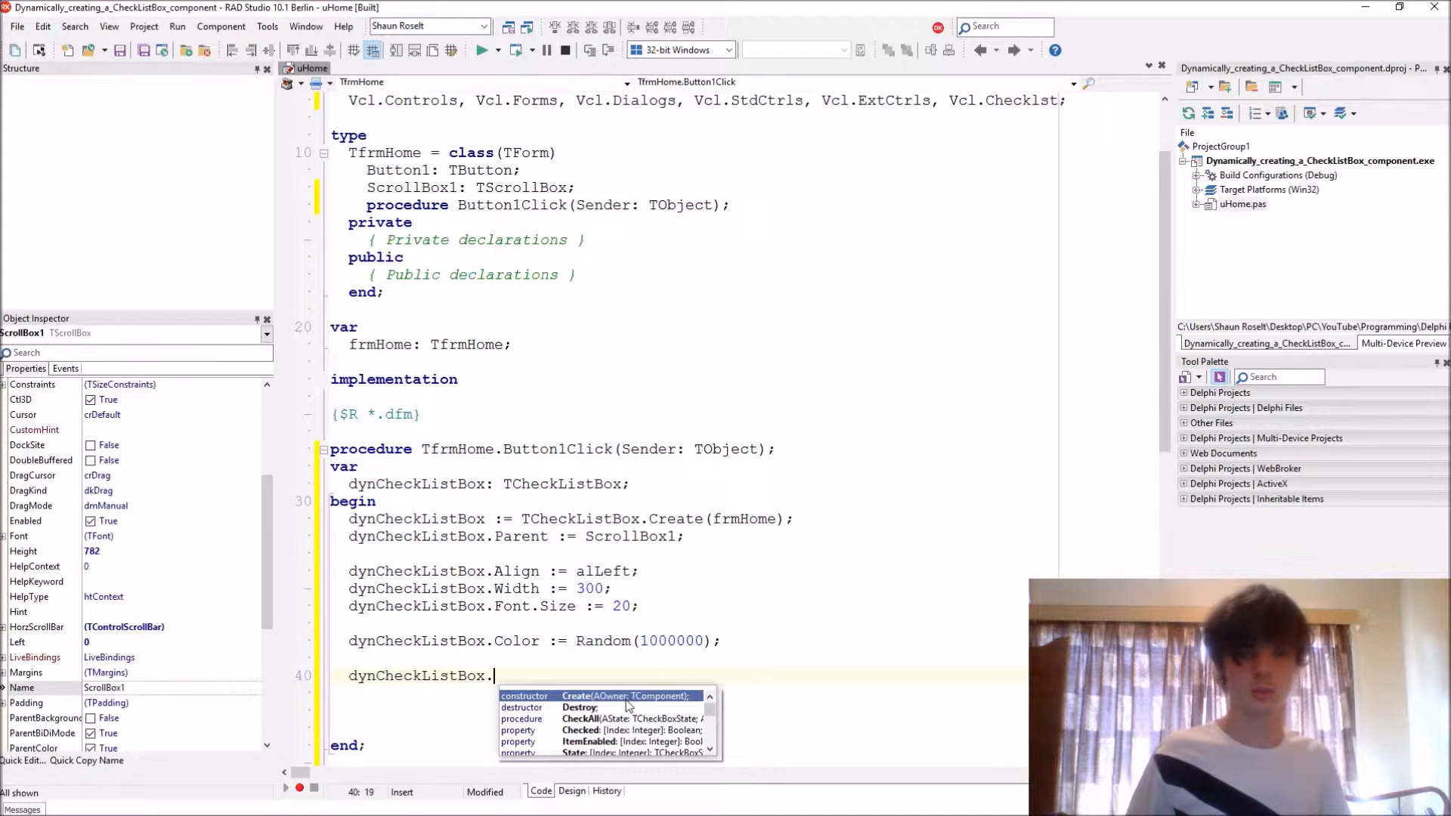
{"action": "type", "text": "st"}
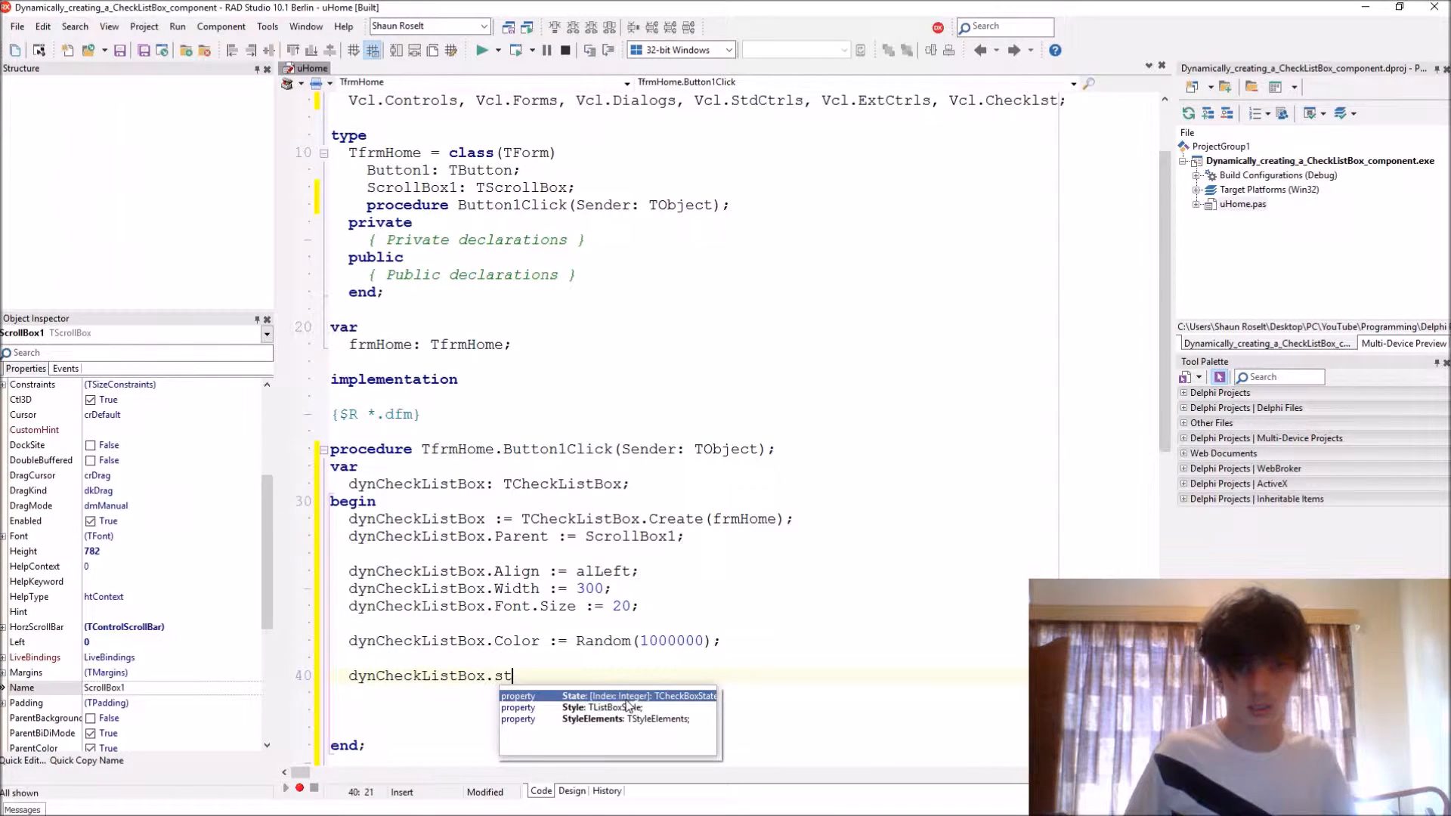
{"action": "type", "text": "ite"}
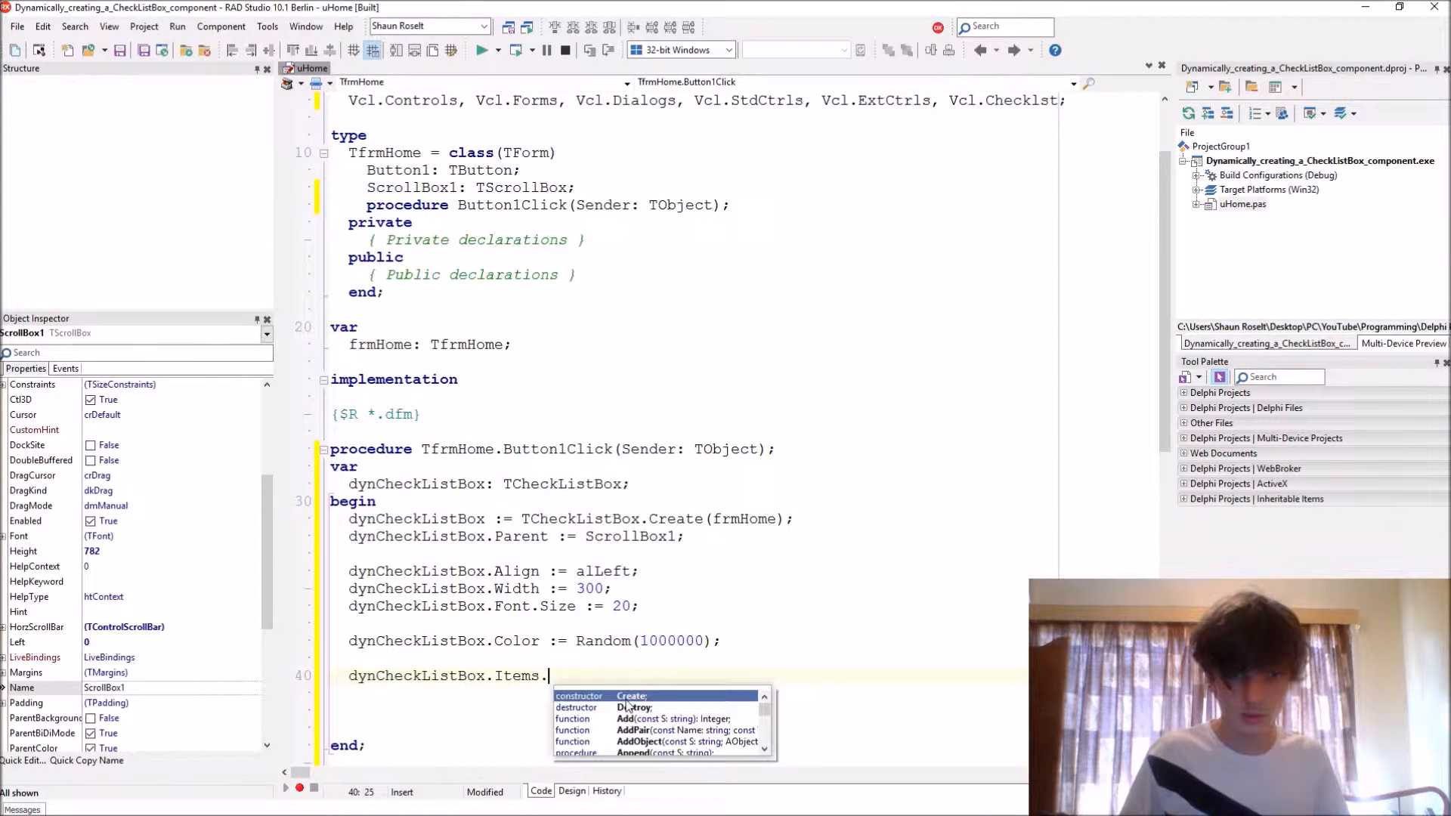
{"action": "type", "text": "Add('');"}
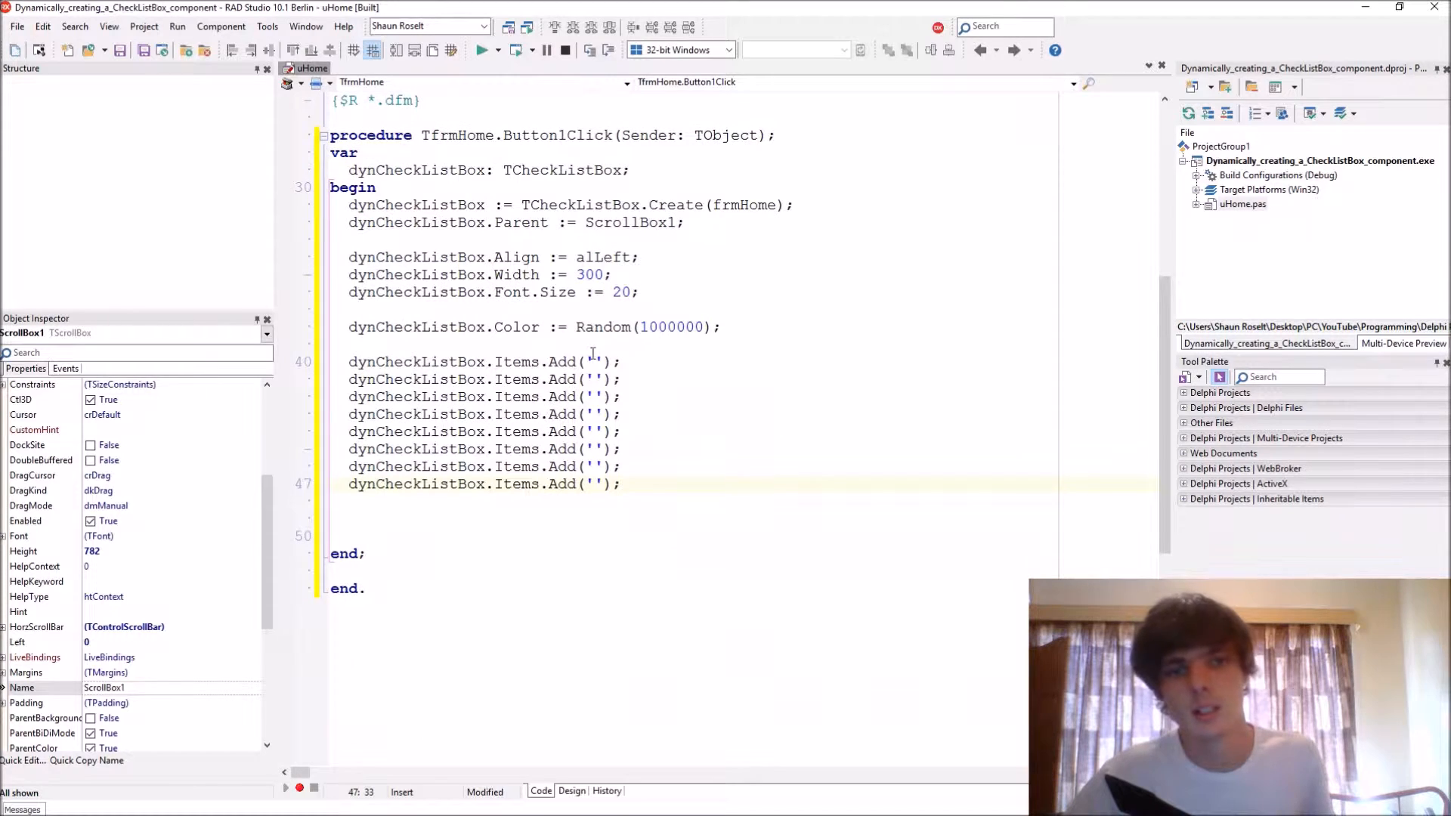
{"action": "type", "text": "Mareli"}
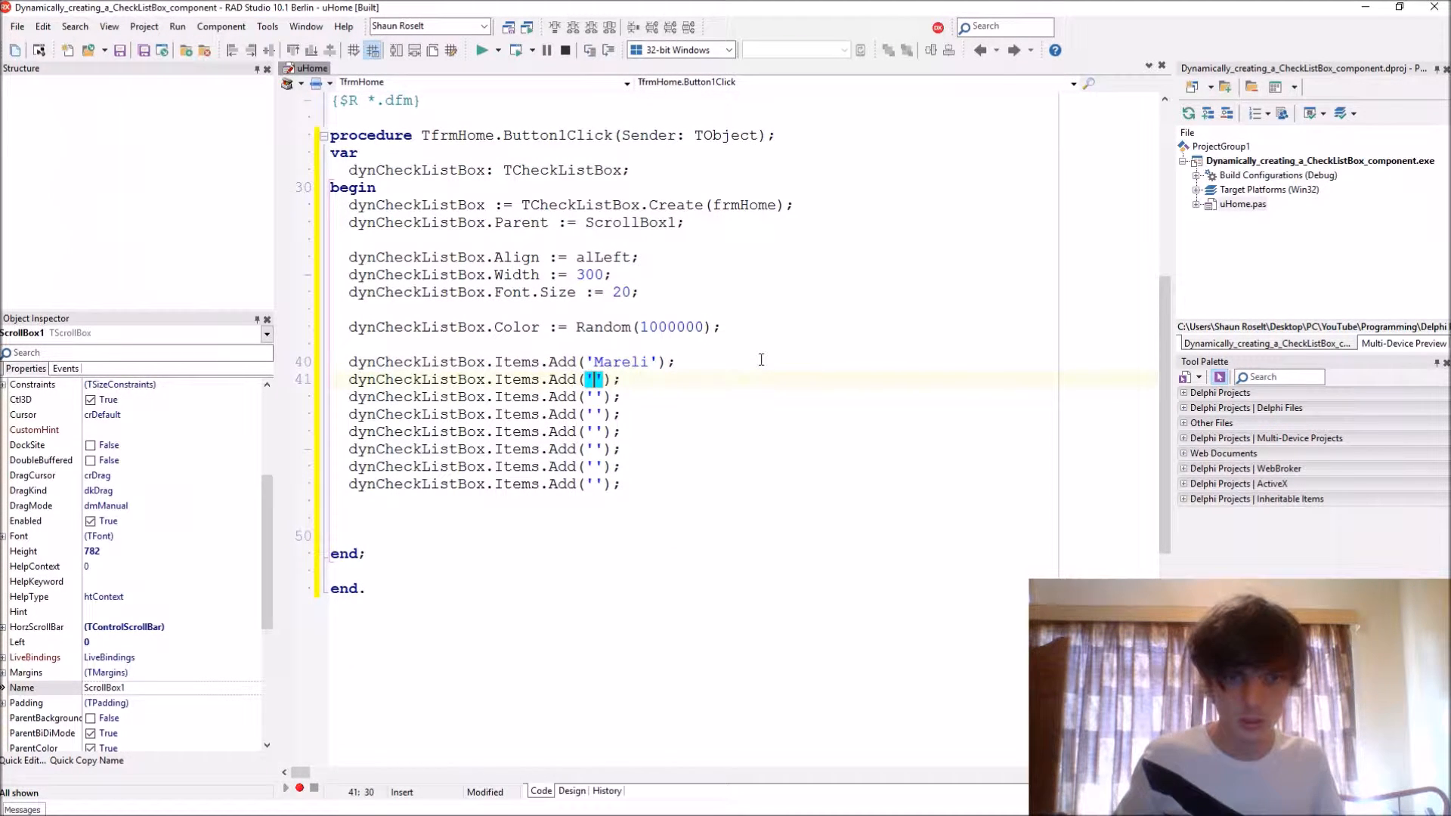
{"action": "type", "text": "Eri"}
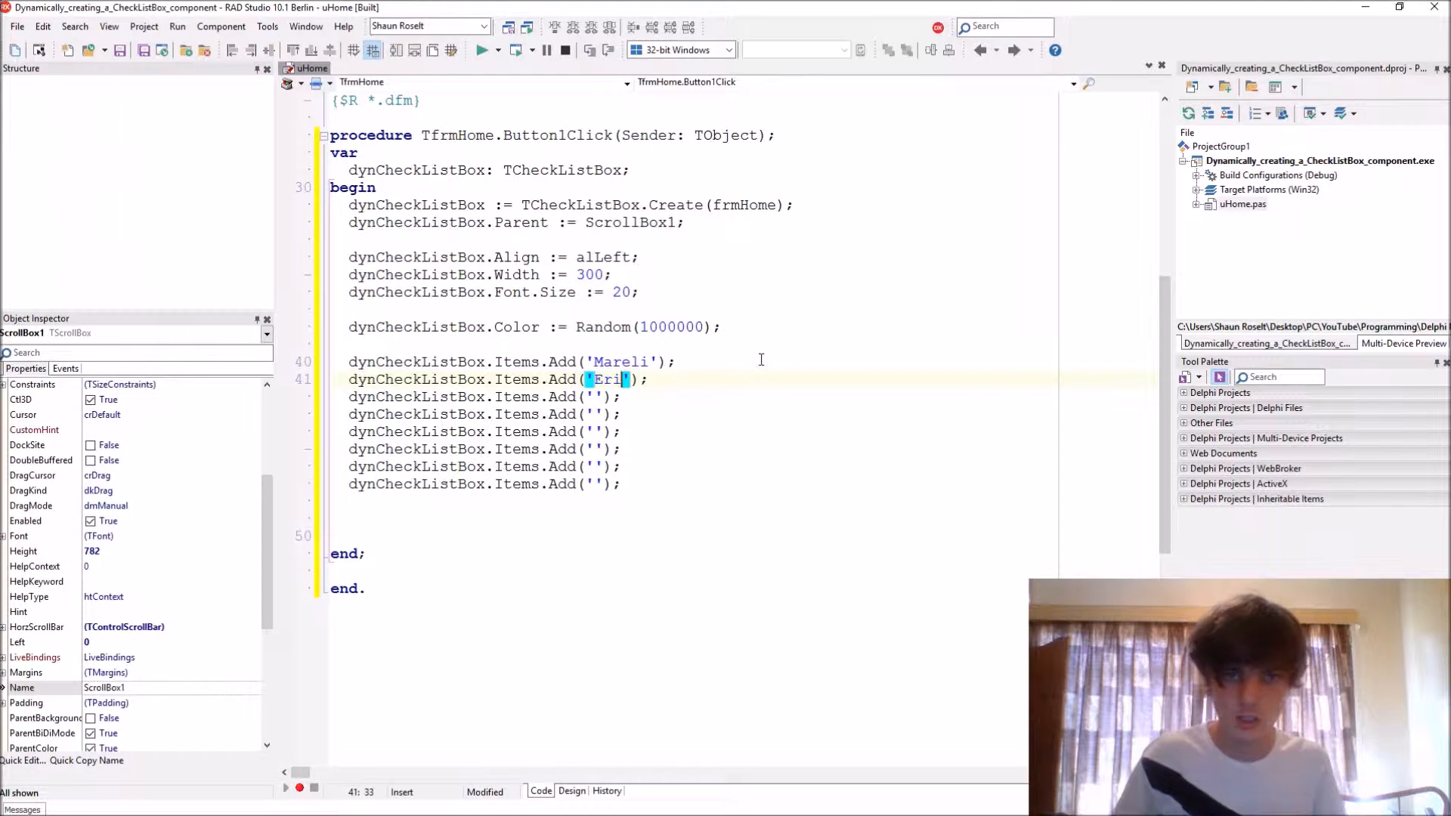
{"action": "type", "text": "l"}
{"action": "left_click", "coordinate": [490, 414]}
{"action": "type", "text": "Ge"}
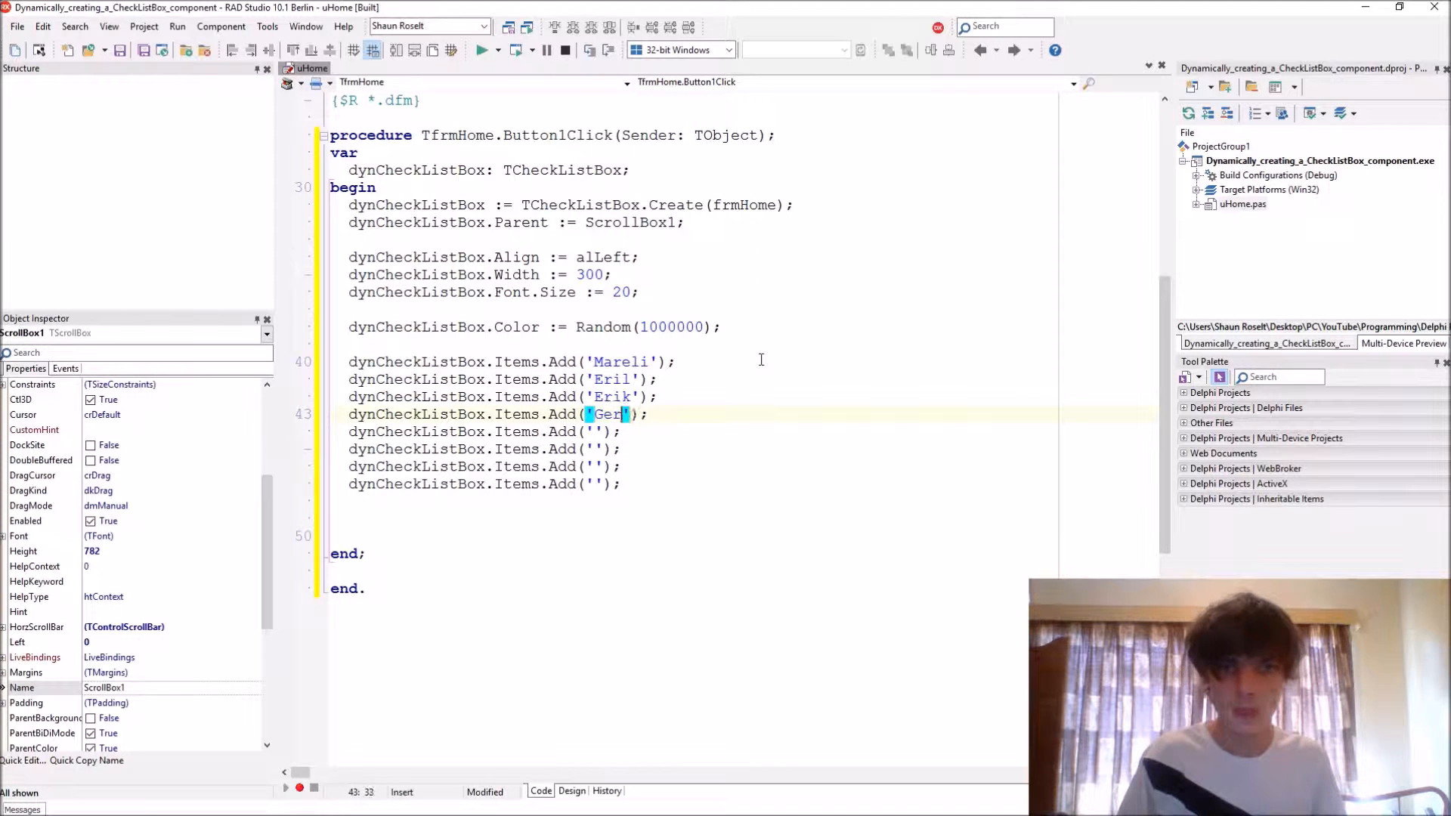
{"action": "type", "text": "rit"}
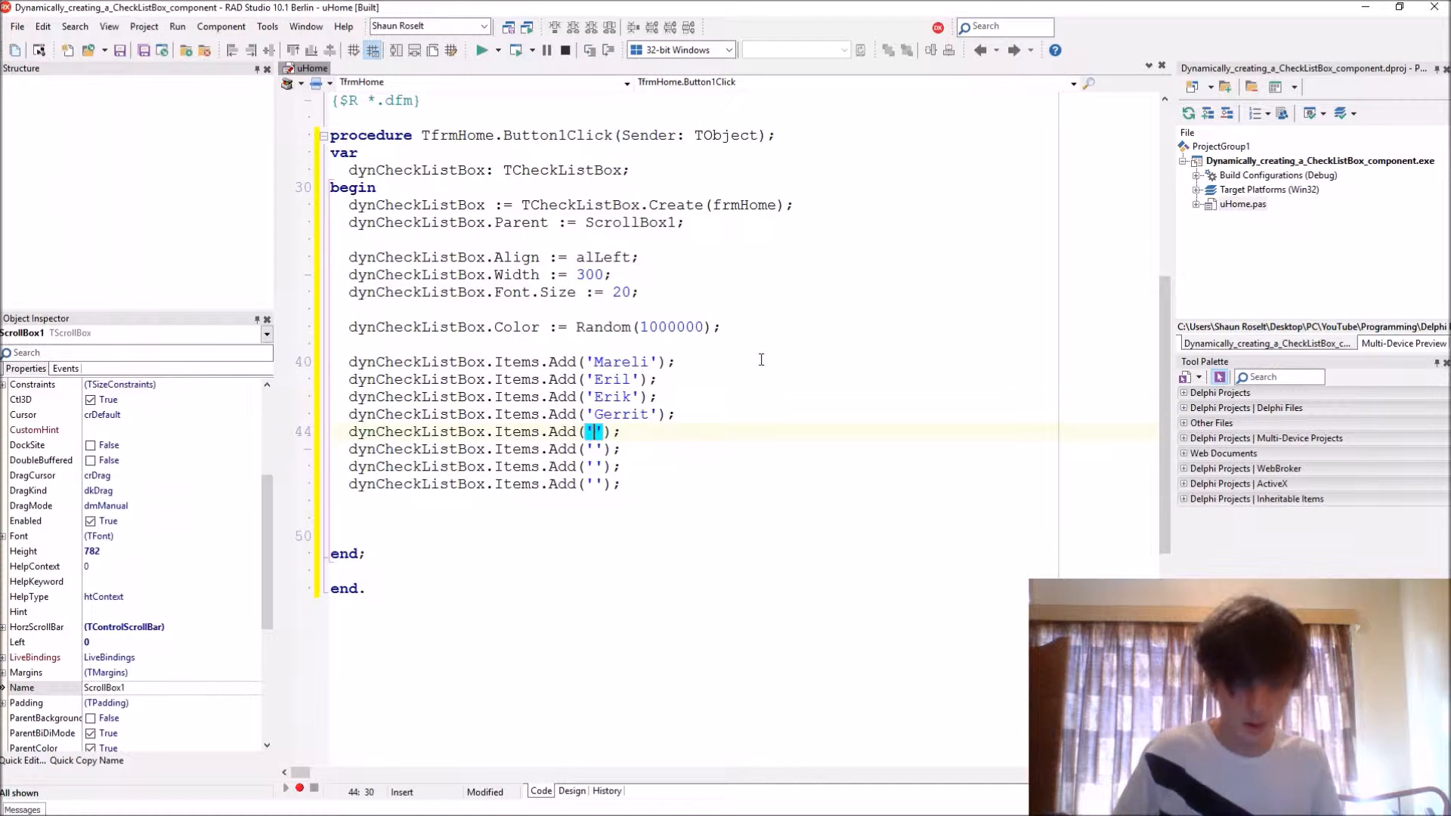
{"action": "type", "text": "Me"}
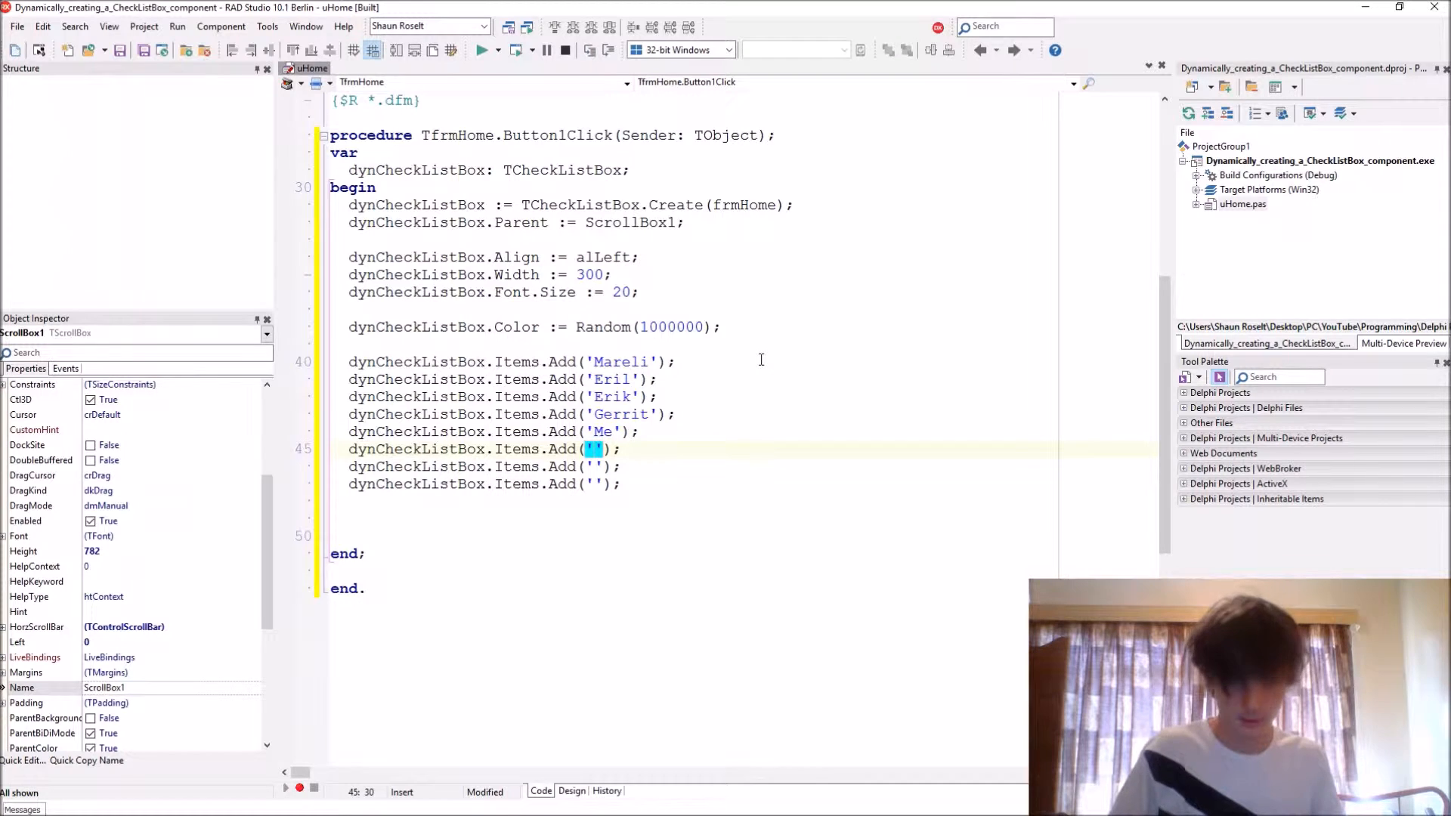
Step: Add Shaun, Nadine and Jaco, set Width to 200, and test-run the app
{"action": "type", "text": "Shaun"}
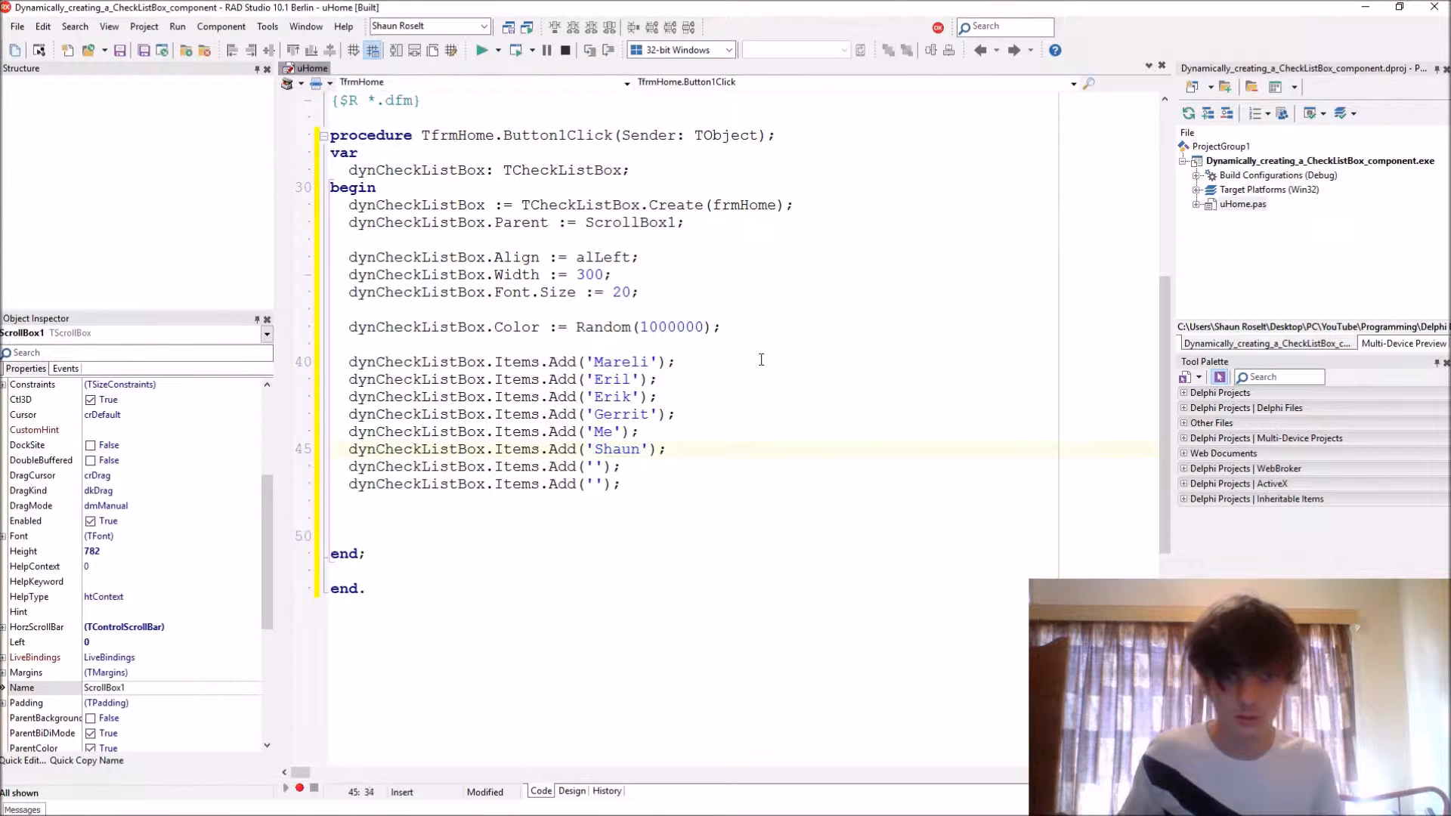
{"action": "type", "text": "Nadine"}
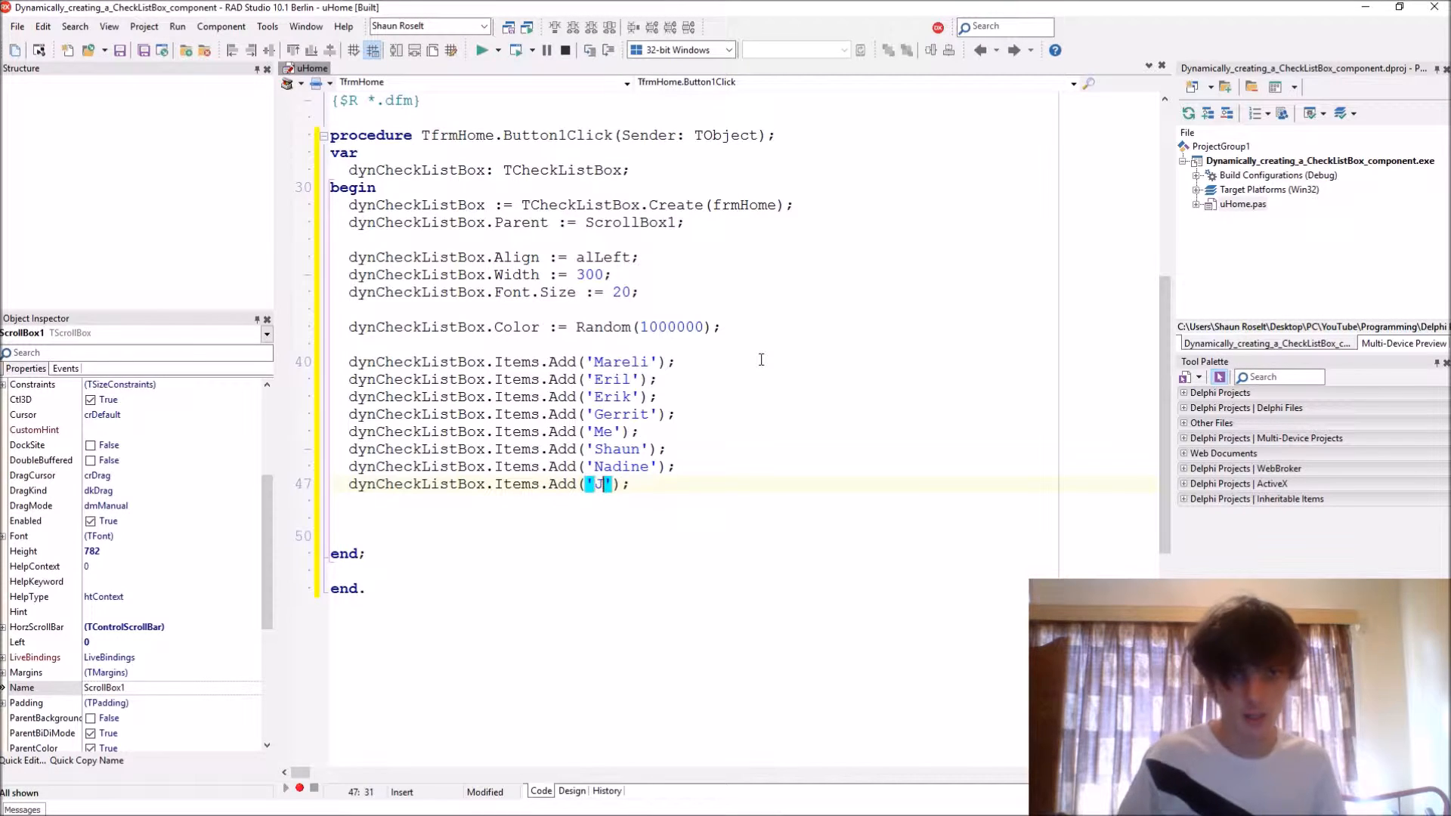
{"action": "type", "text": "Jaco"}
{"action": "left_click", "coordinate": [480, 275]}
{"action": "type", "text": "2"}
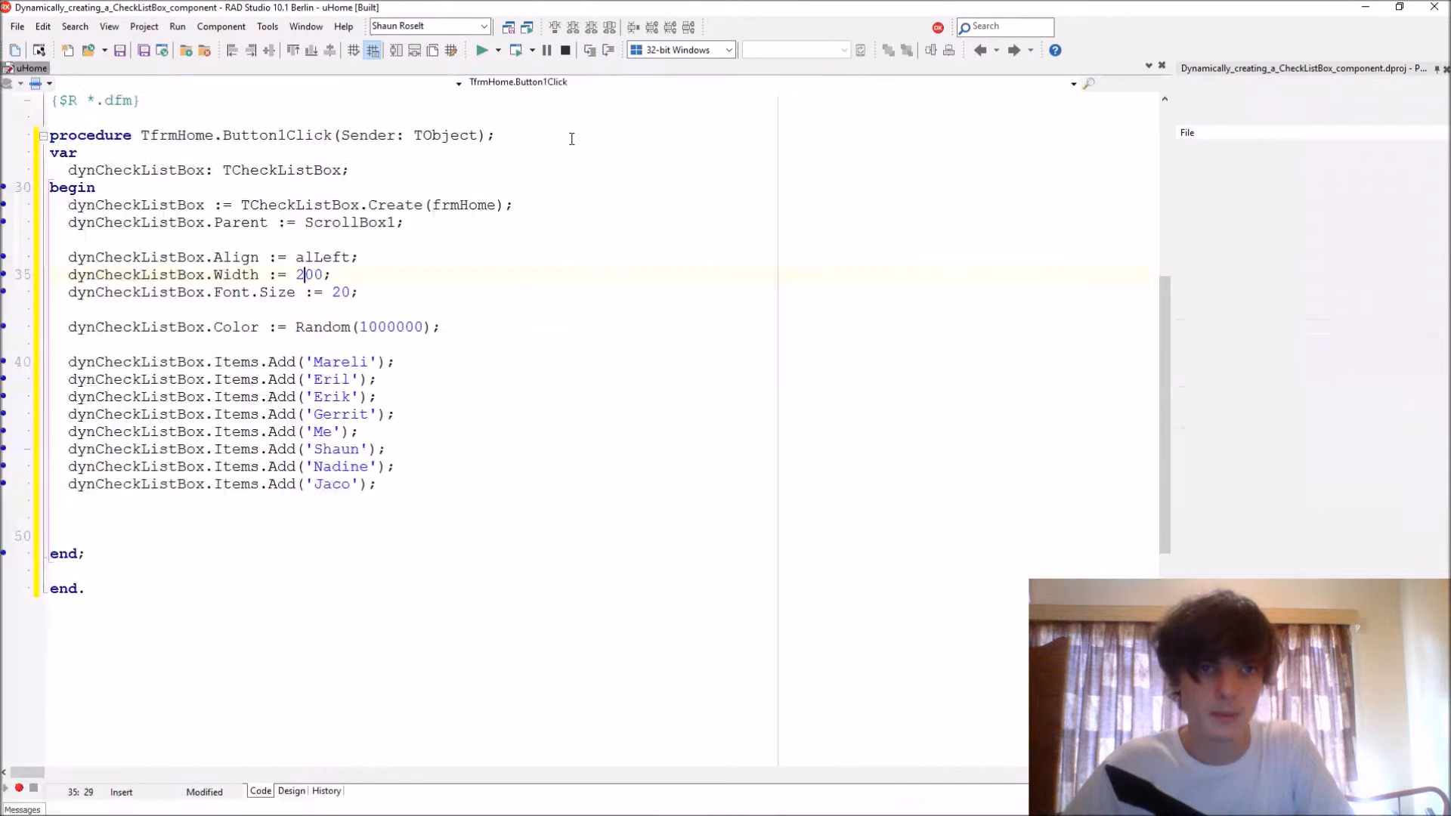
{"action": "left_click", "coordinate": [481, 50]}
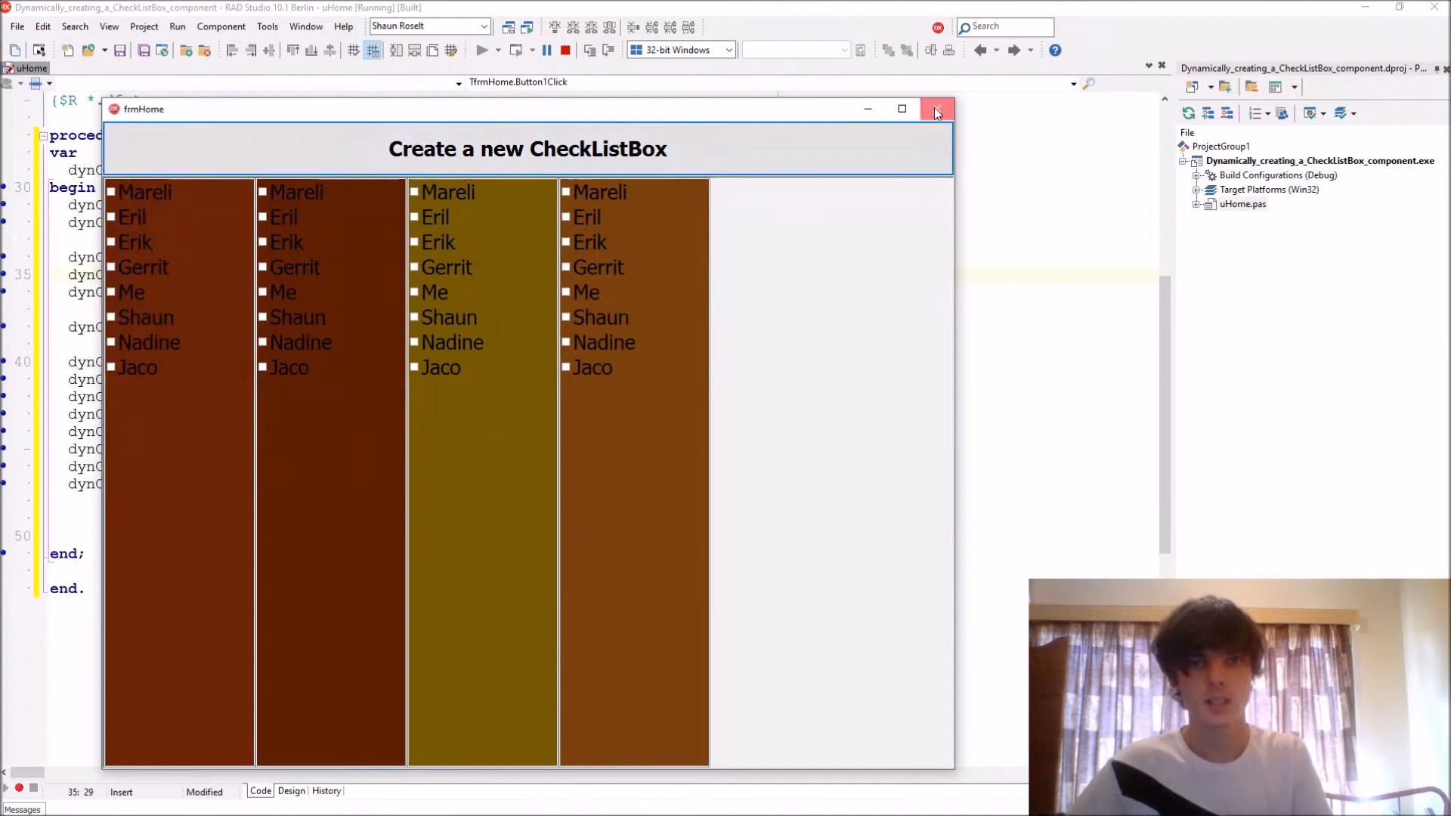
{"action": "left_click", "coordinate": [938, 109]}
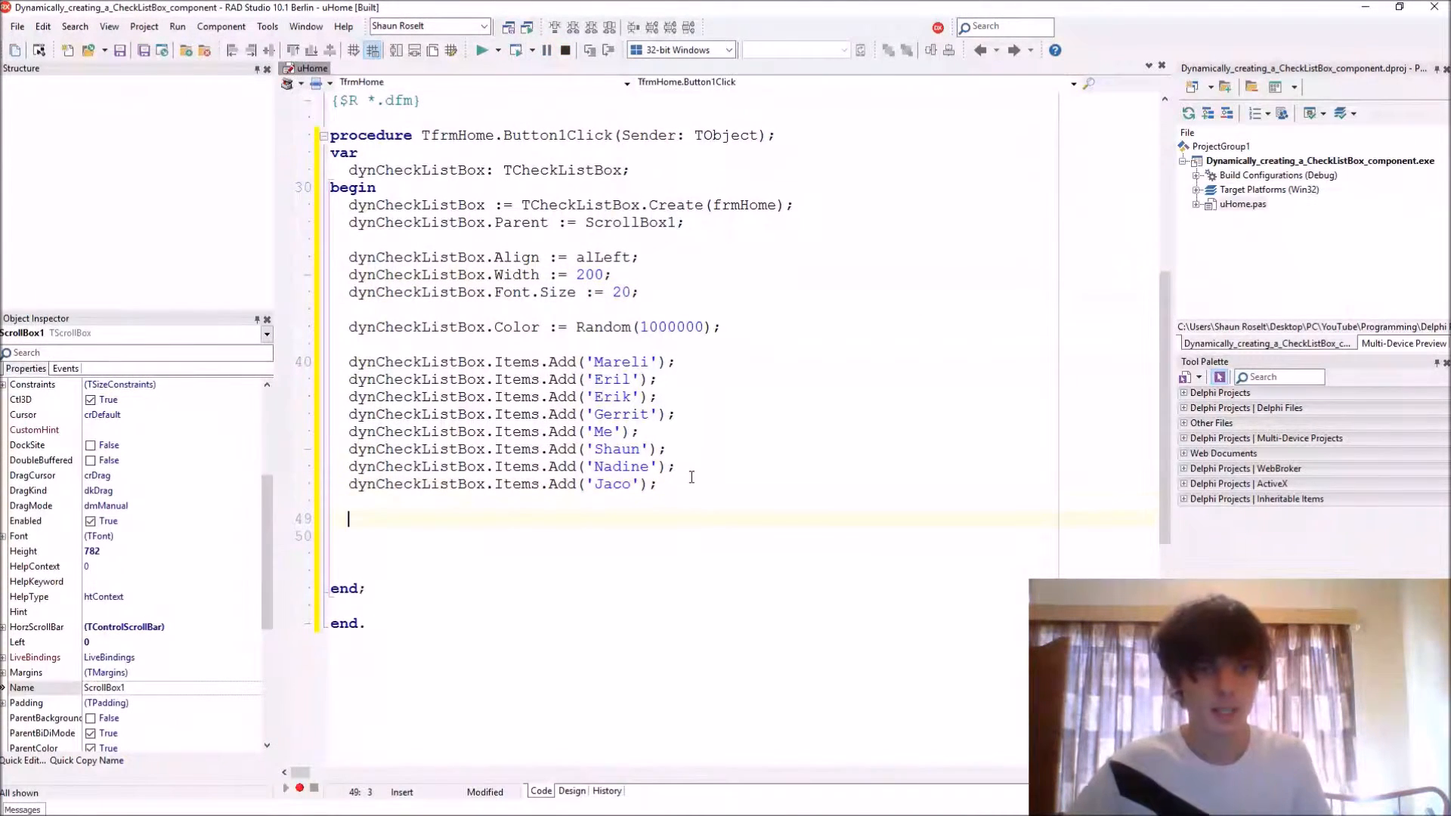
Step: Set dynCheckListBox.Left to 999999999 and run the app to test box placement
{"action": "type", "text": "dynCheckListBox.Items.Ad"}
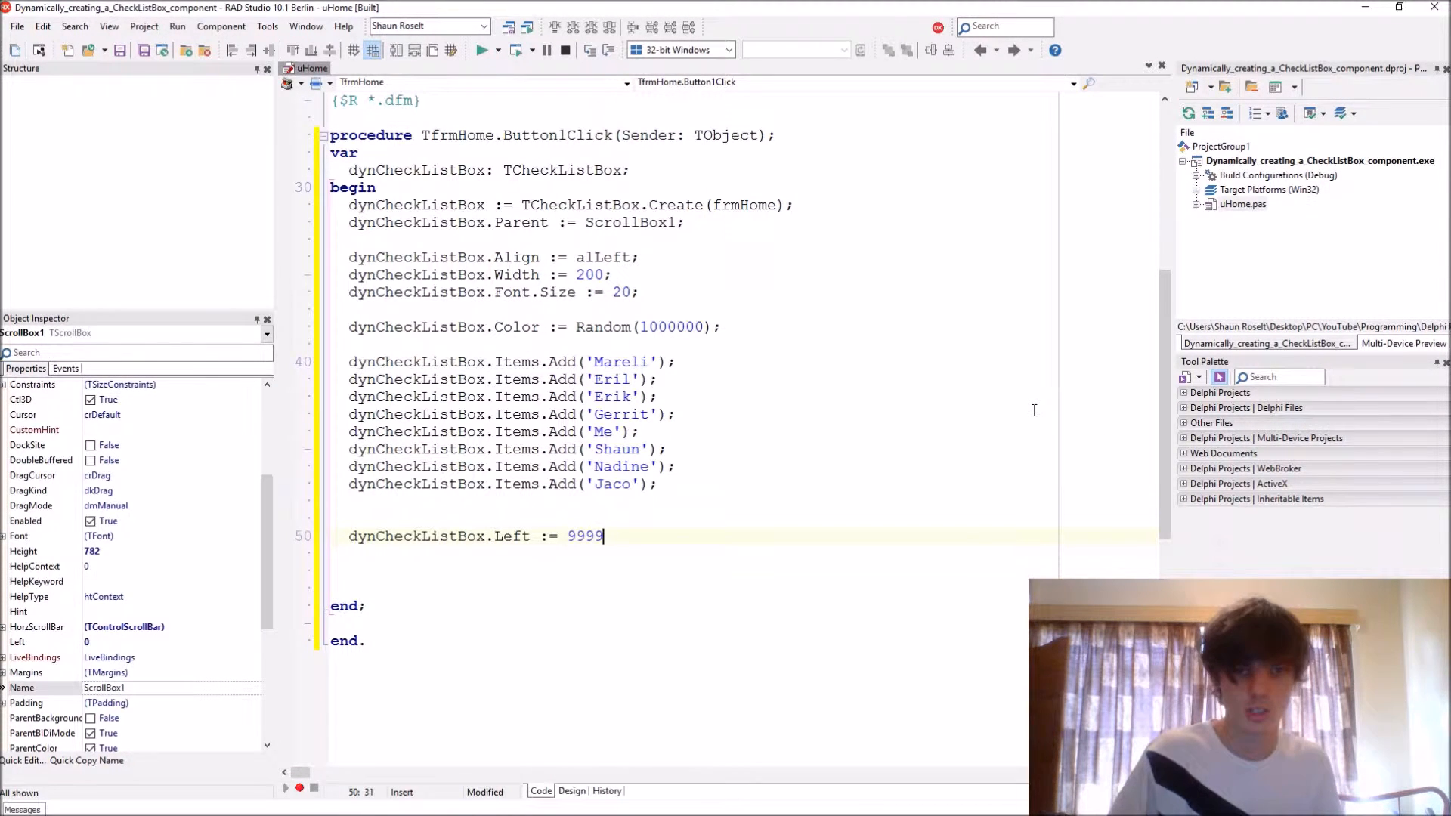
{"action": "type", "text": "99999p"}
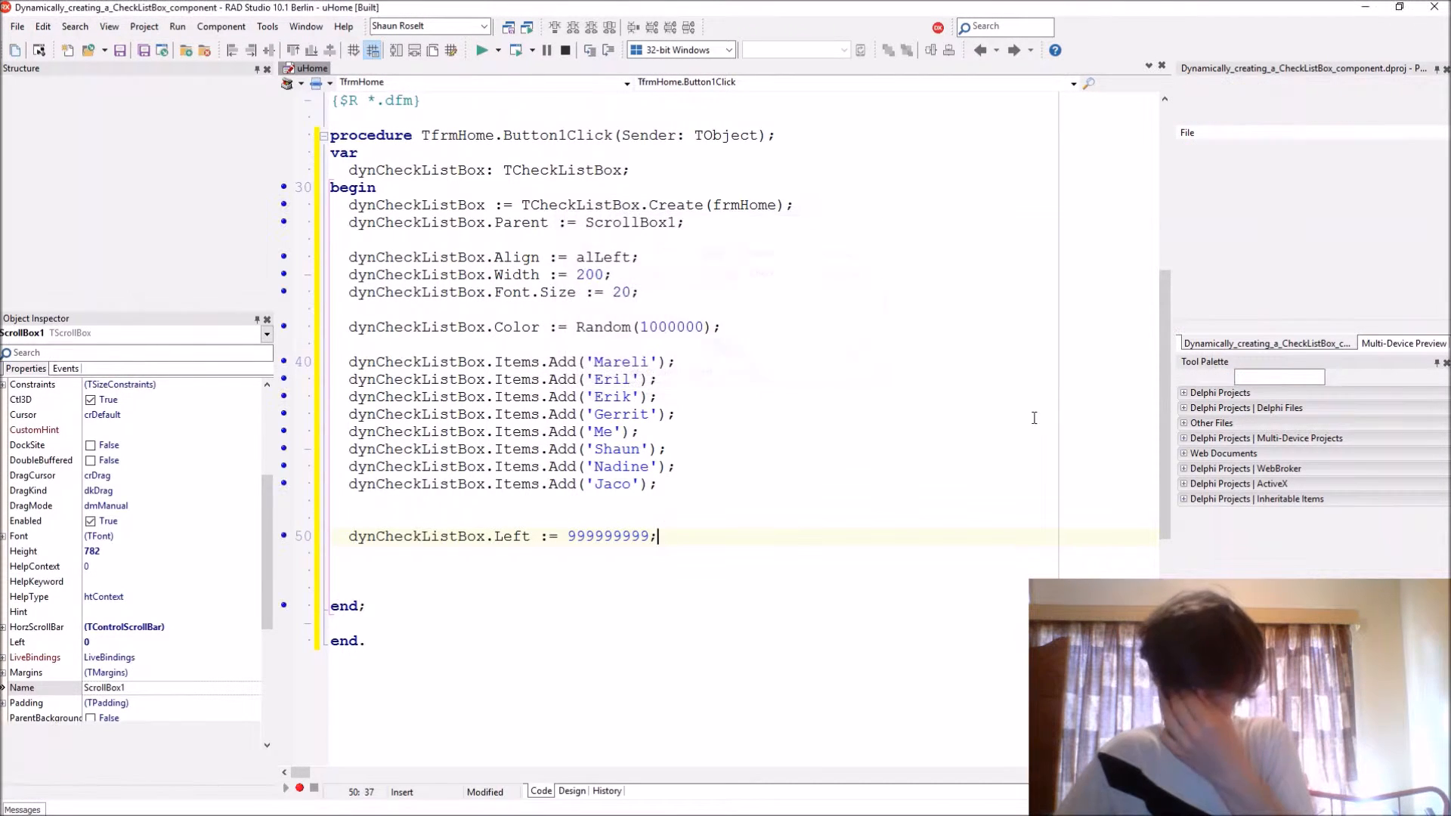
{"action": "left_click", "coordinate": [482, 50]}
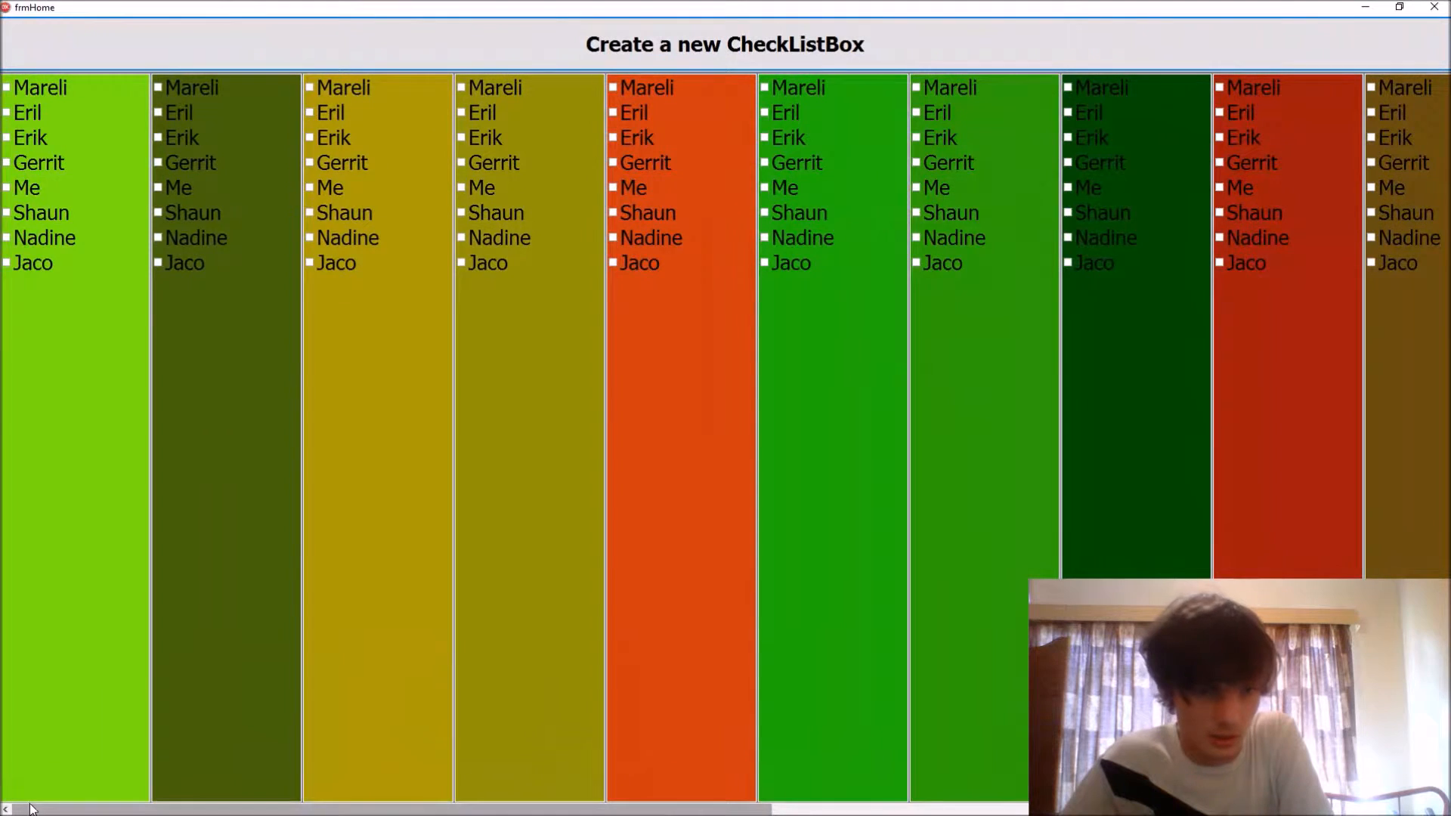
Step: Scroll the running scroll box, tick some names in the coloured lists, then close the form
{"action": "scroll", "scroll_direction": "right", "scroll_amount": 3}
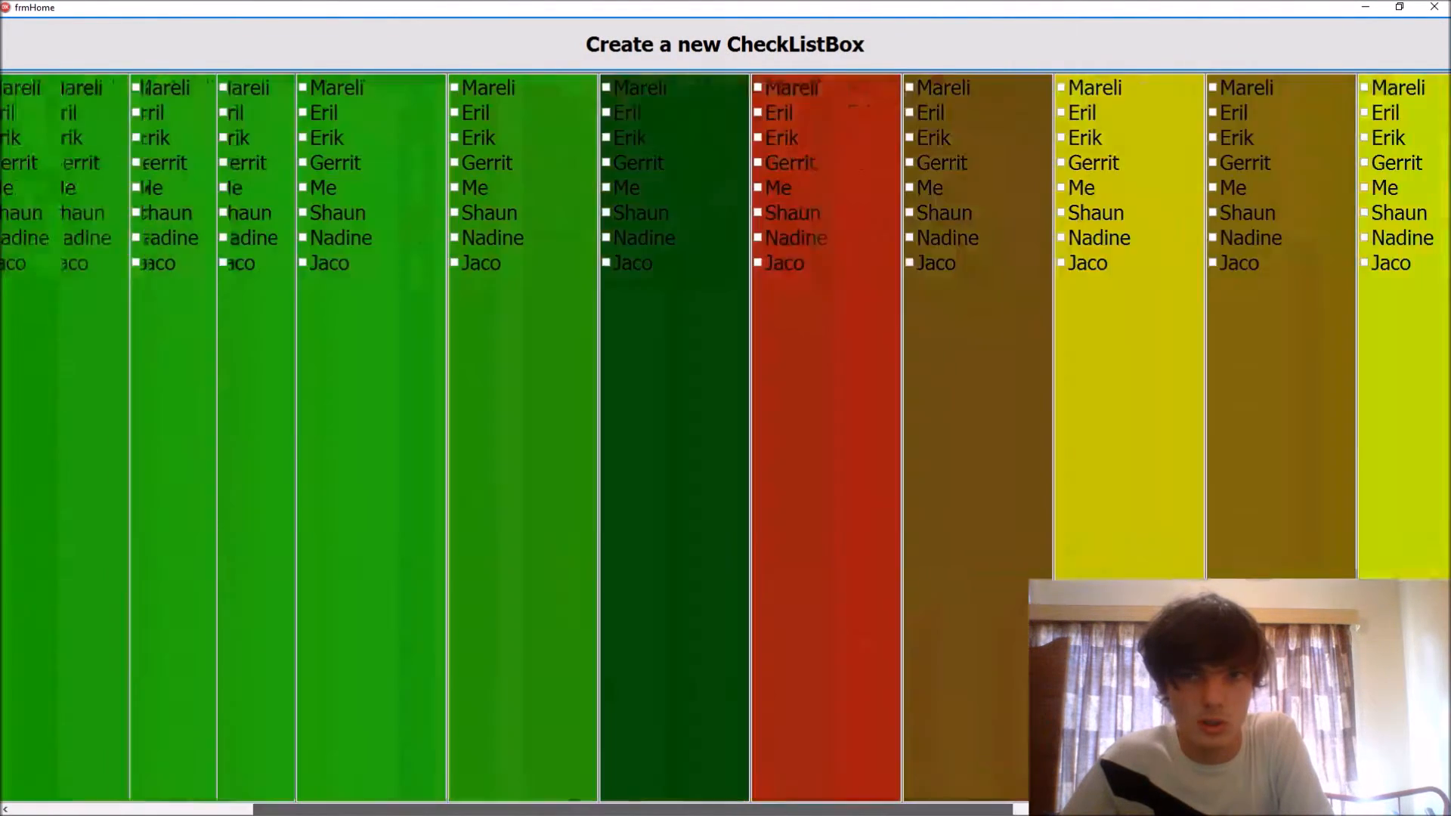
{"action": "left_click", "coordinate": [181, 138]}
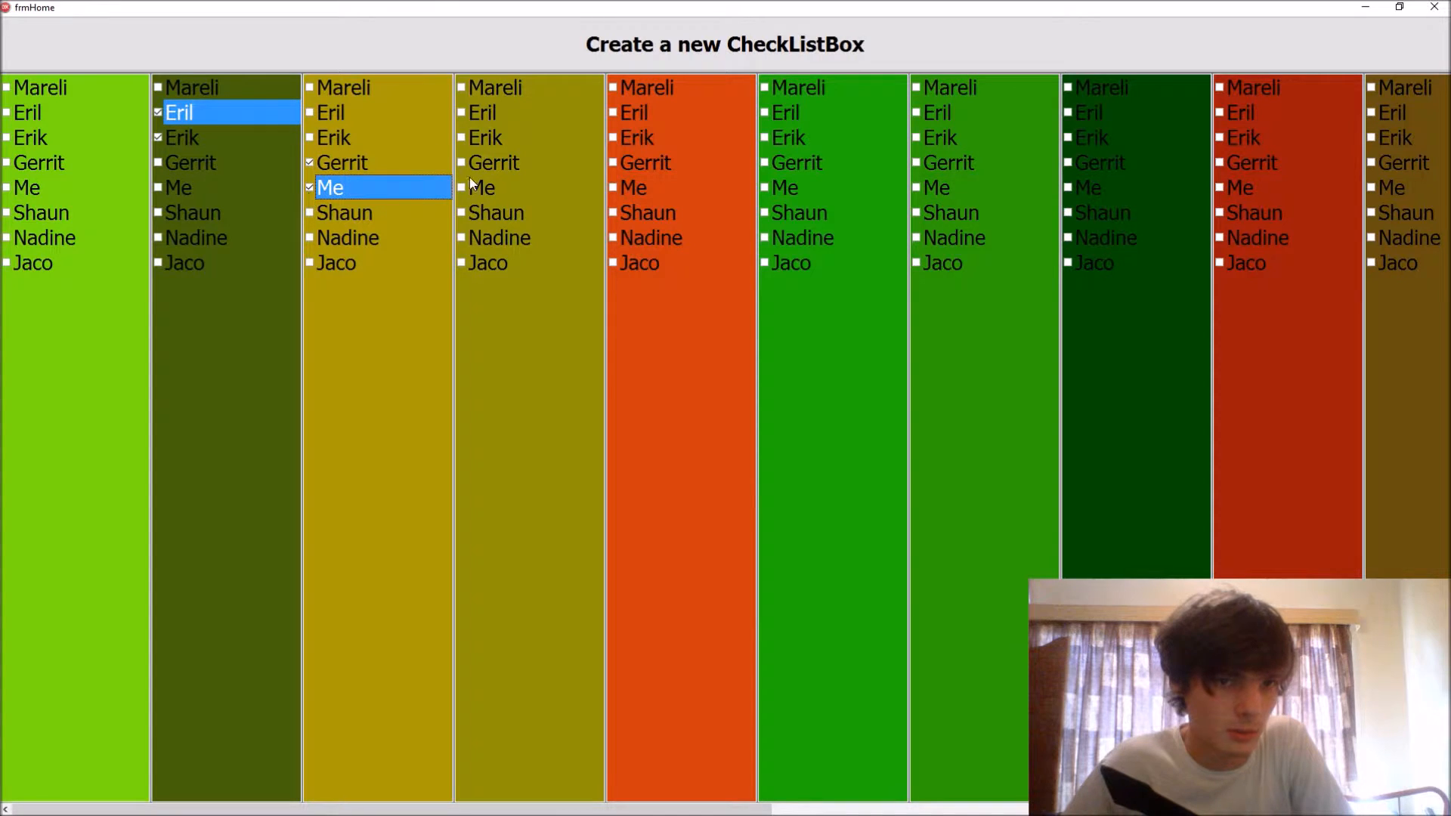
{"action": "left_click", "coordinate": [483, 111]}
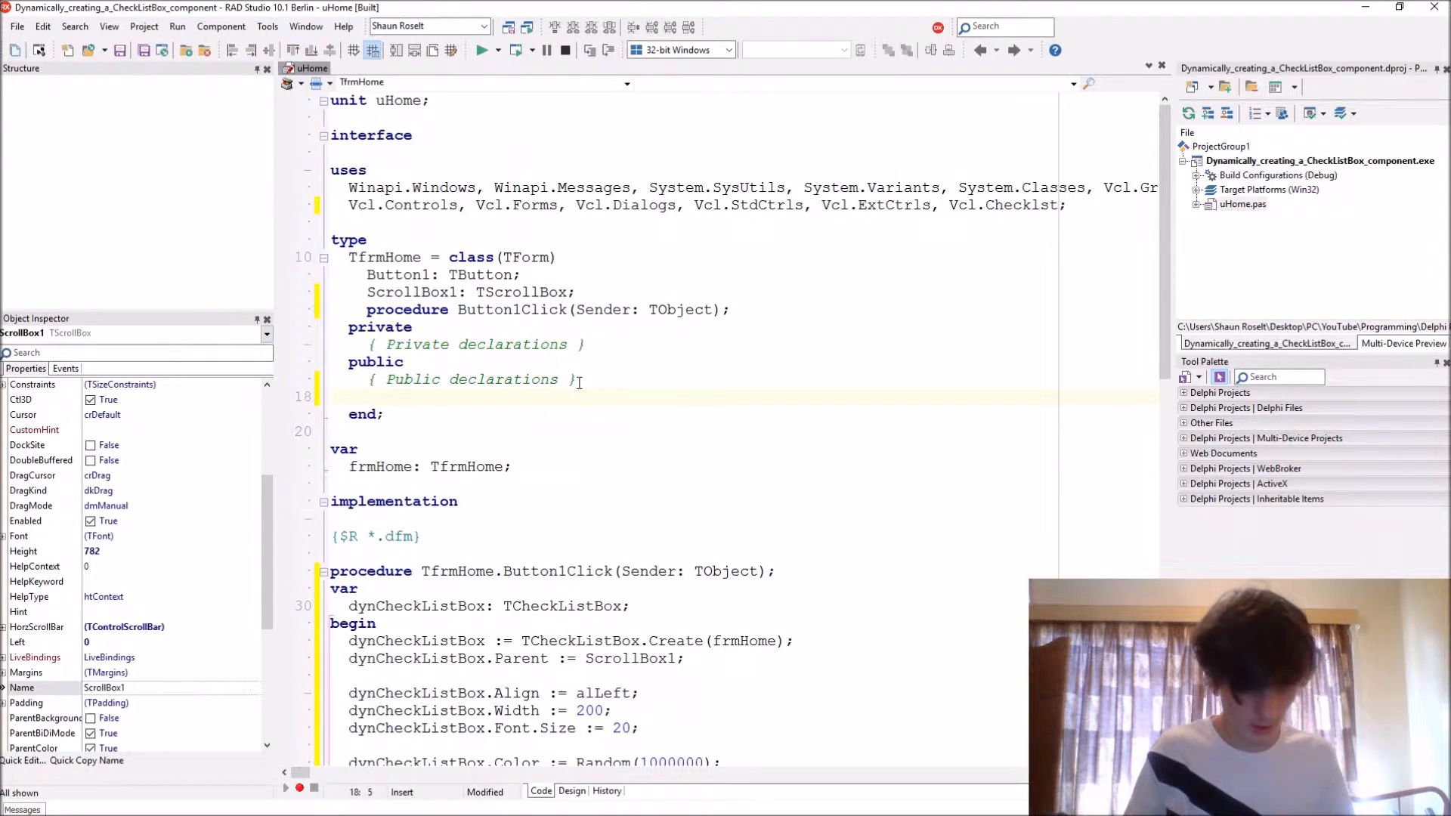
Step: Declare procedure dynCheckListBoxClick(Sender: TObject) under public
{"action": "type", "text": "procedr"}
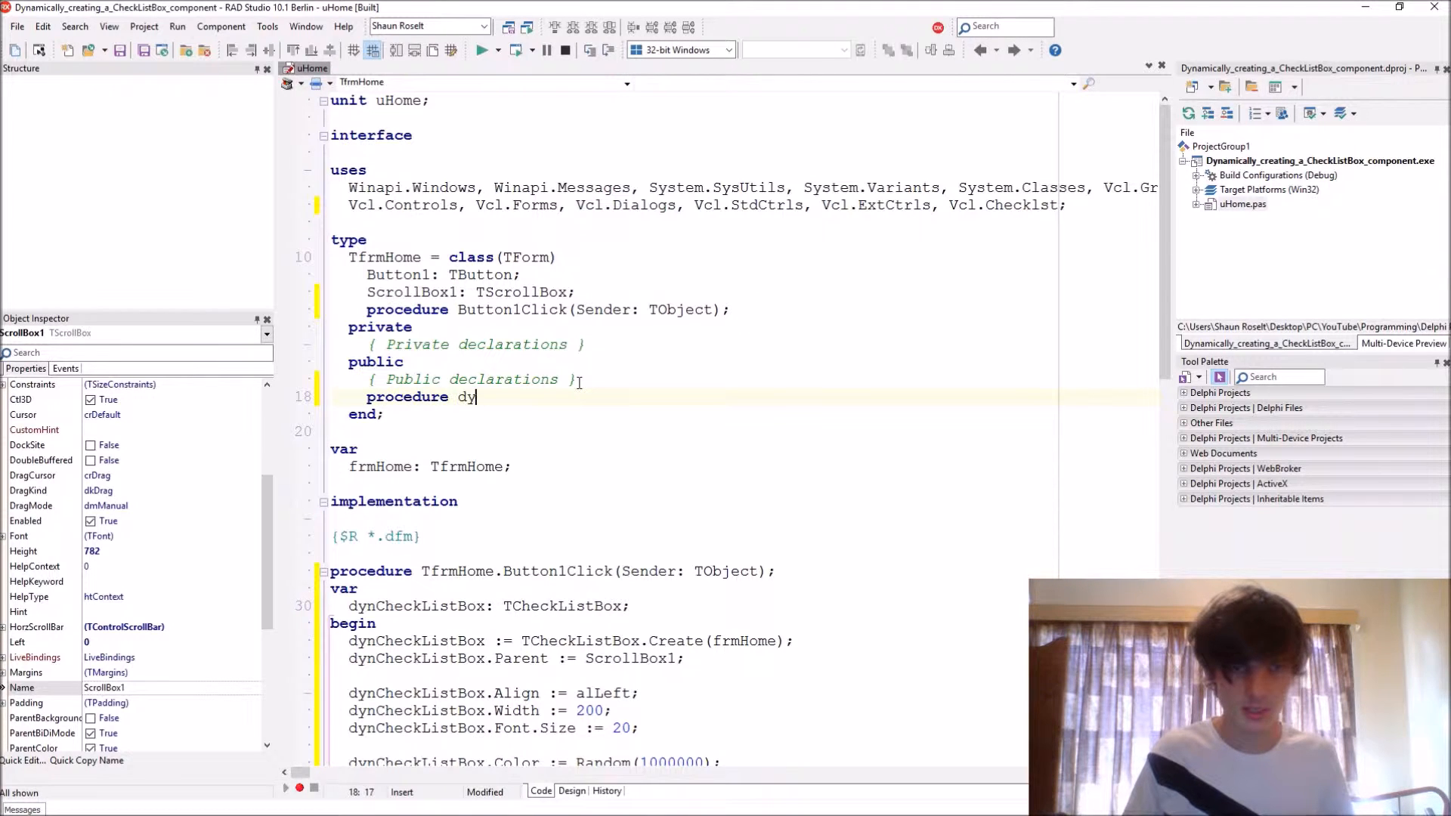
{"action": "type", "text": "CheckList"}
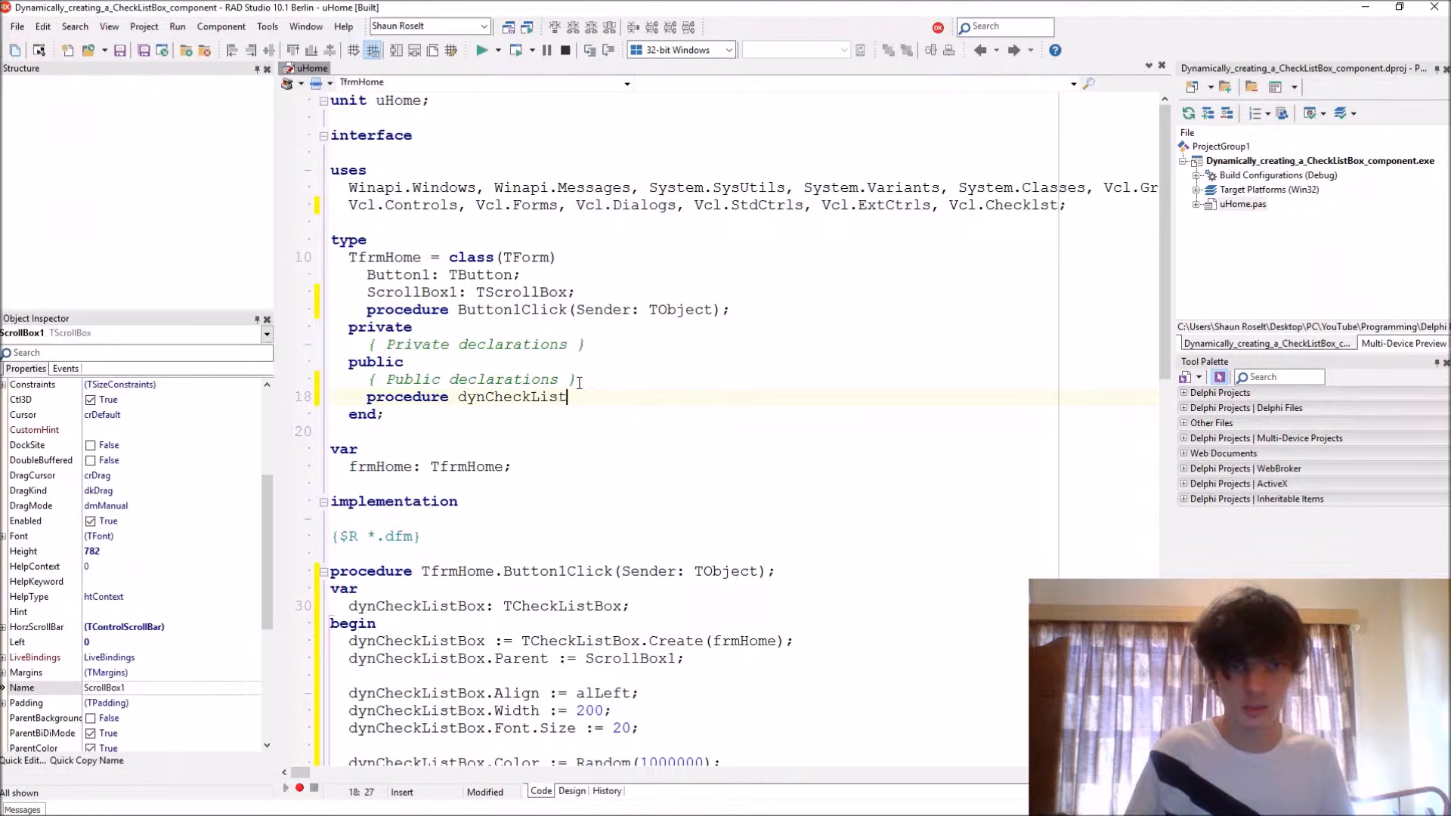
{"action": "type", "text": "Bo"}
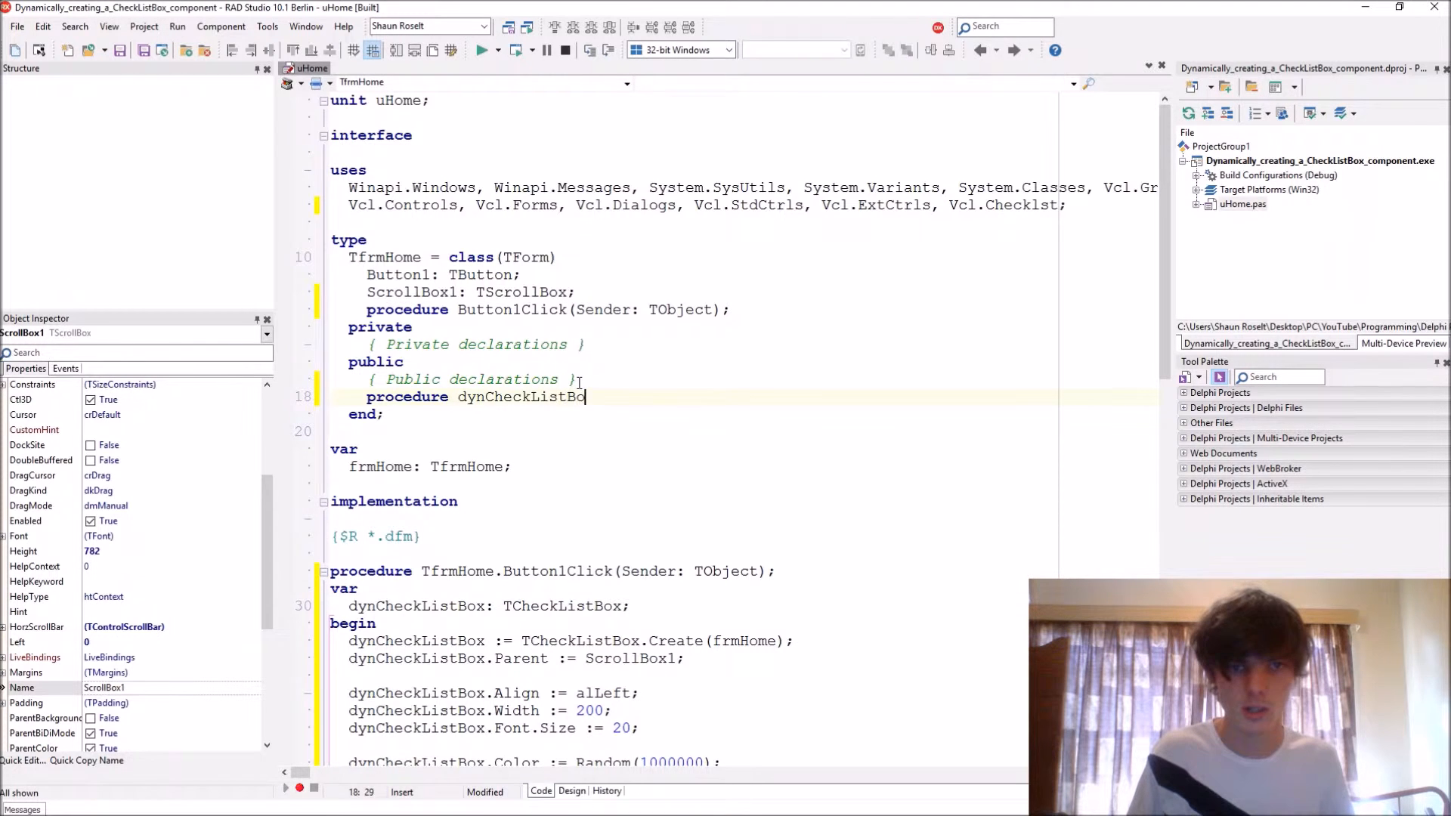
{"action": "type", "text": "xClick();"}
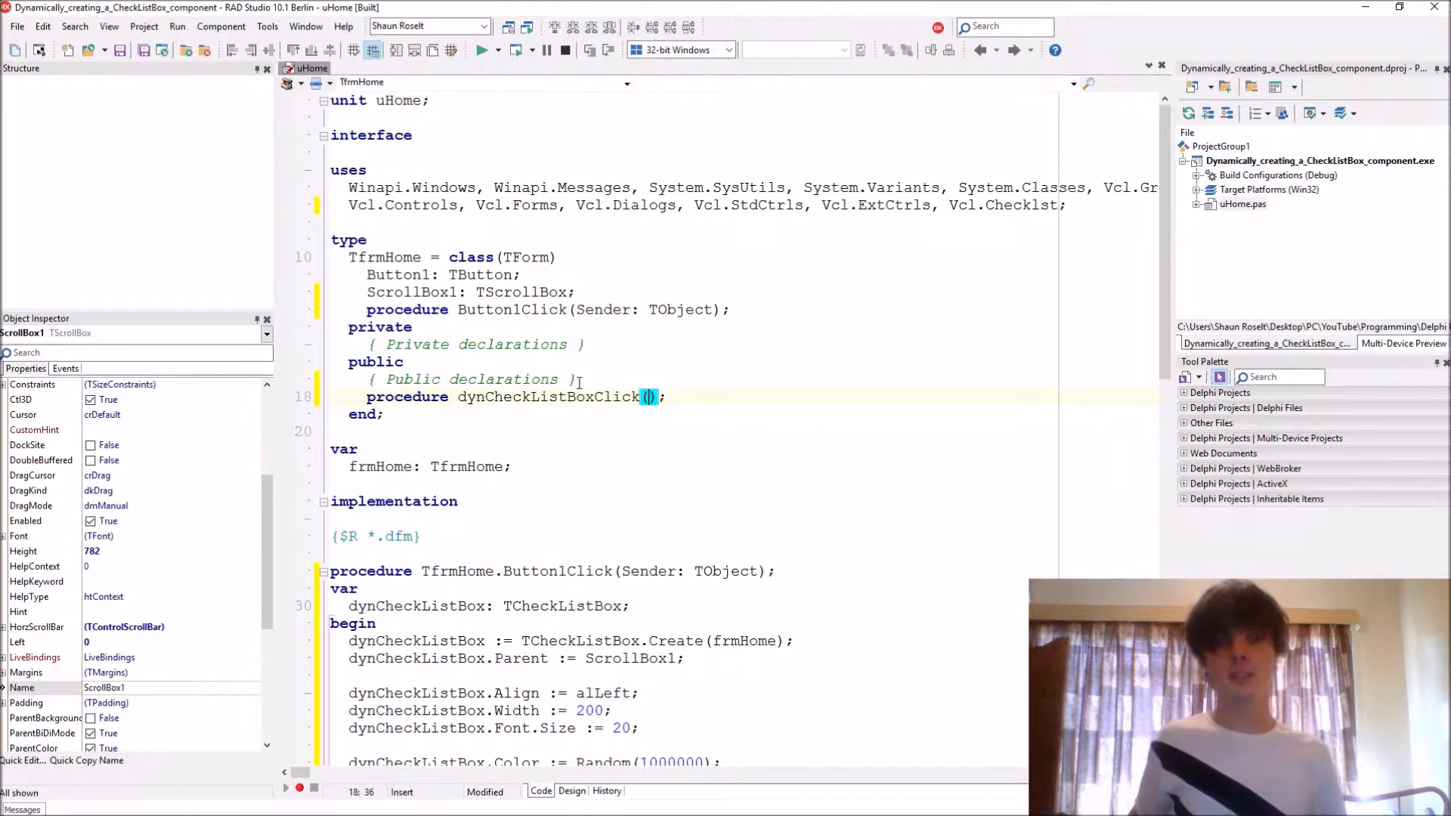
{"action": "type", "text": "Sender: TObject"}
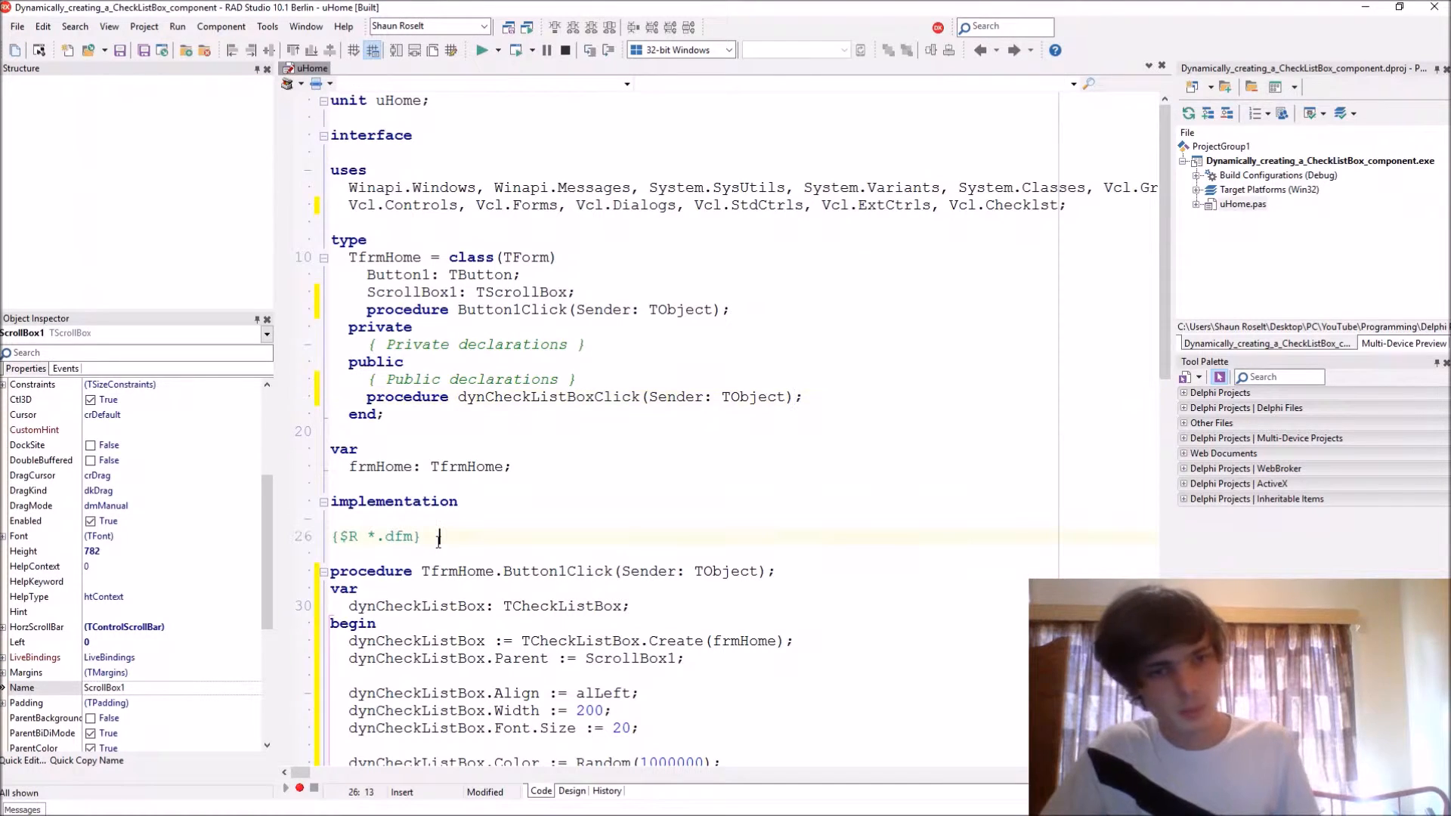
Step: Implement TfrmHome.dynCheckListBoxClick with ShowMessage((Sender as TCheckListBox).Items.Text)
{"action": "type", "text": "procedure"}
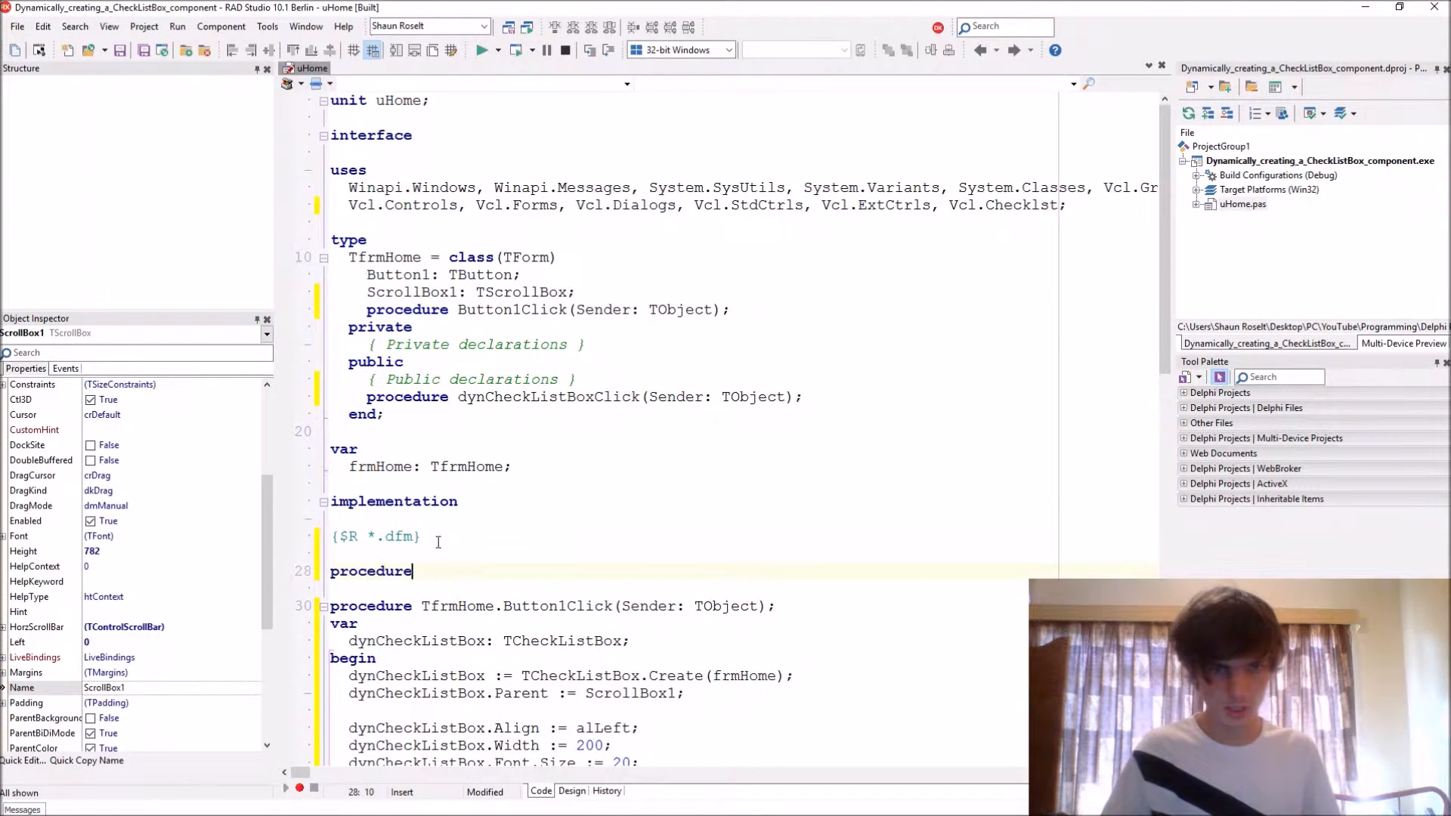
{"action": "type", "text": "TfrmHome.dynCheckListBoxClick(Sender: TObject);"}
{"action": "type", "text": "begin"}
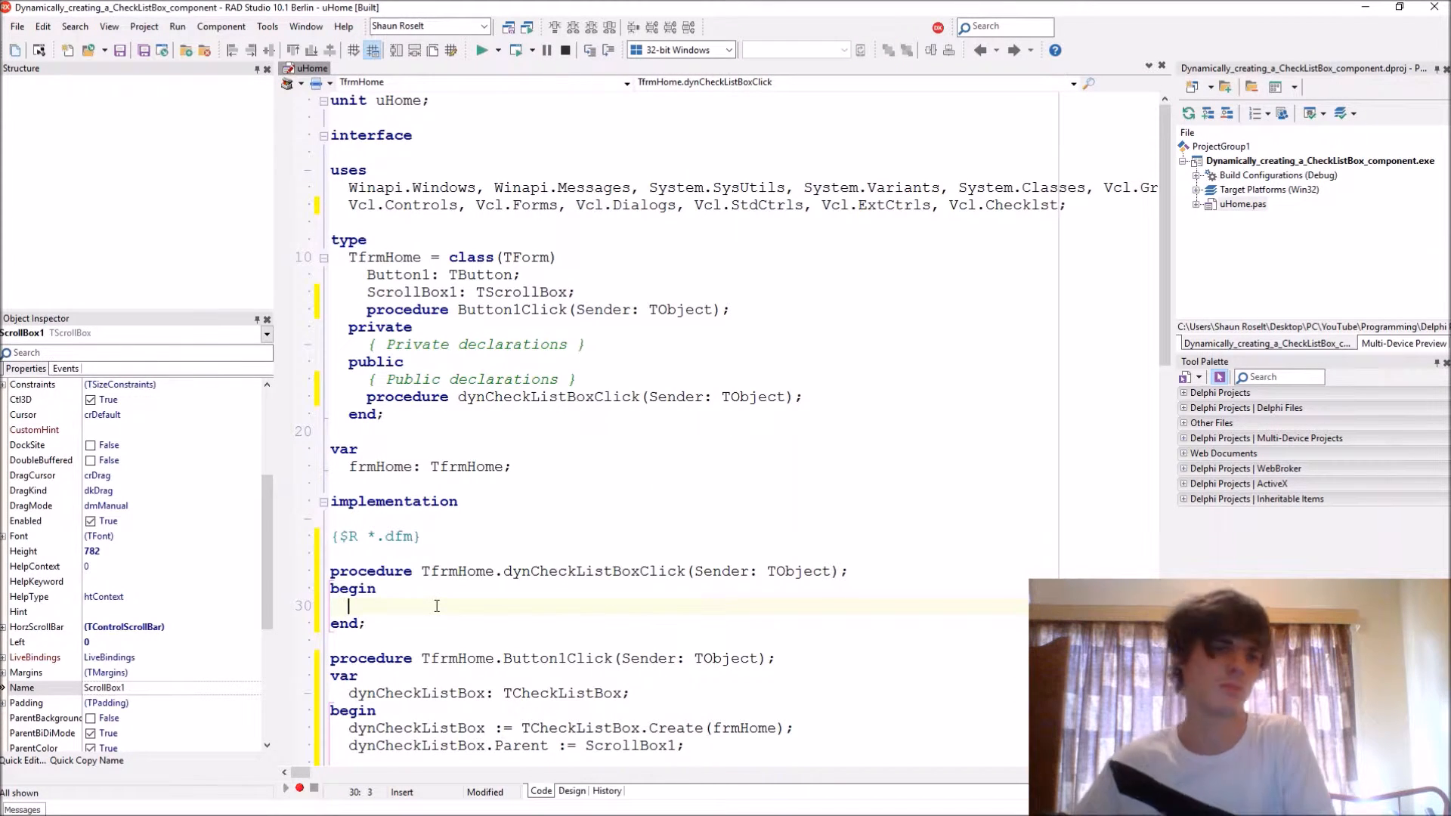
{"action": "type", "text": "ShowMe"}
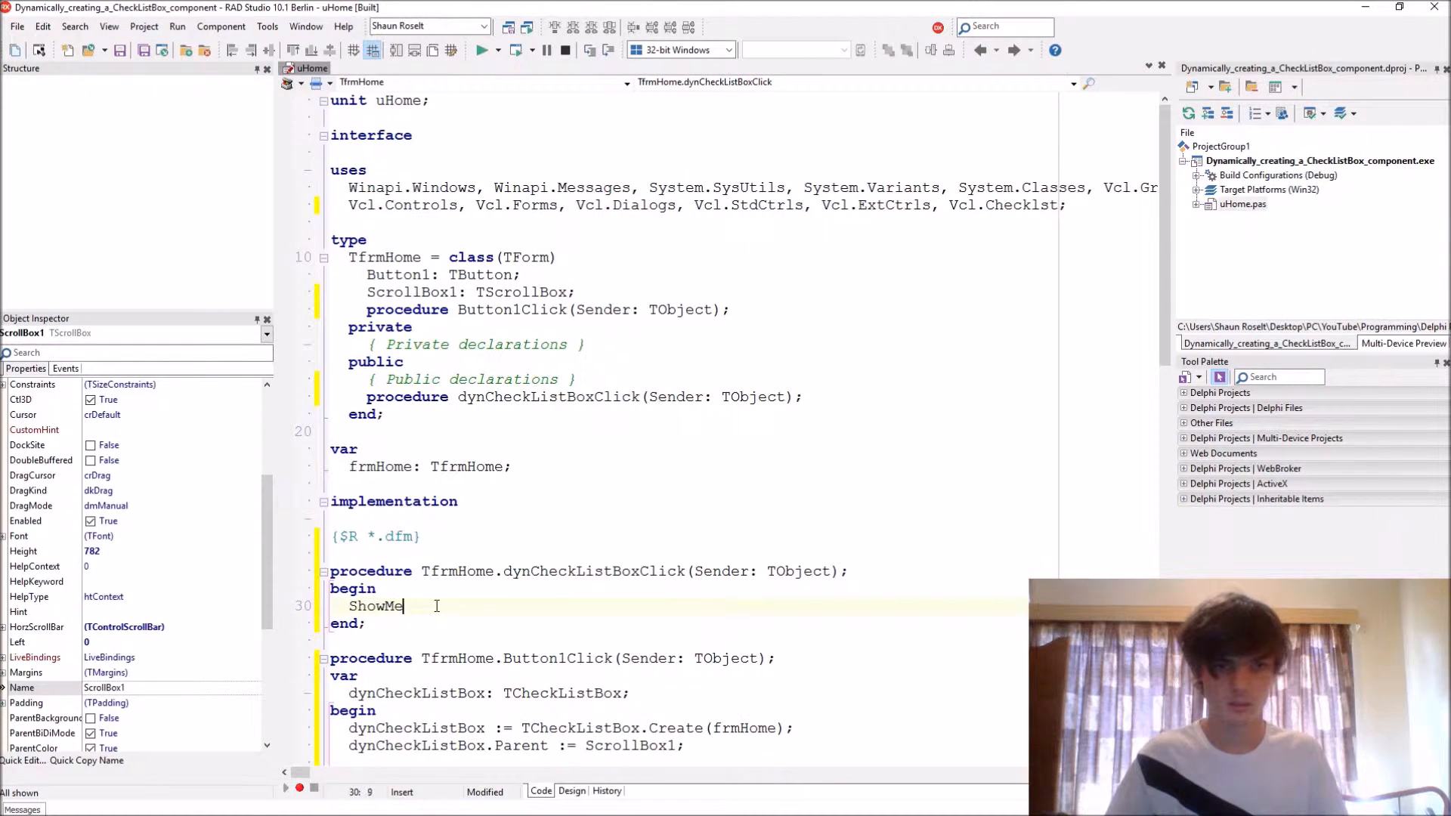
{"action": "type", "text": "ssage();"}
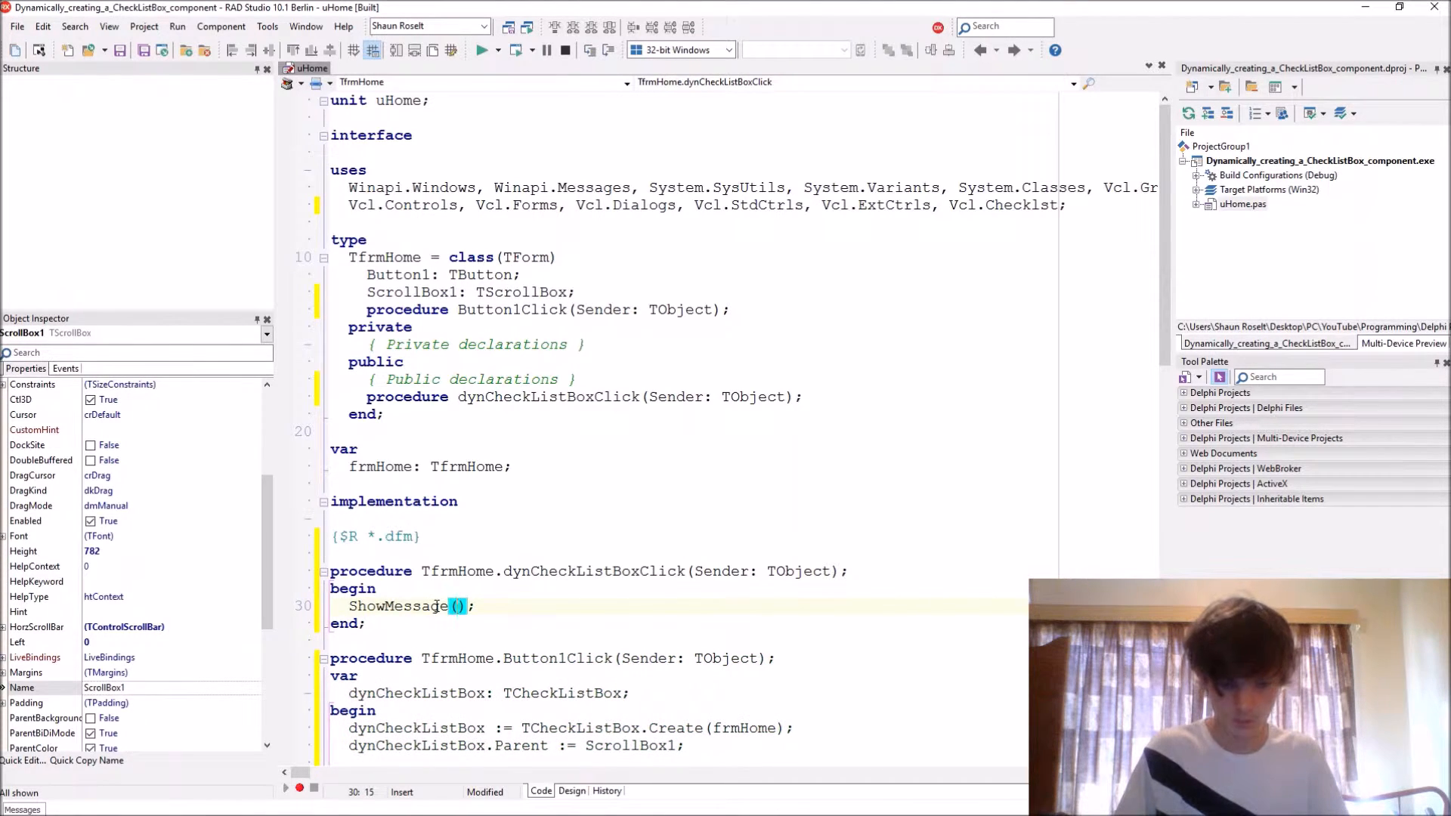
{"action": "type", "text": "Sender as )"}
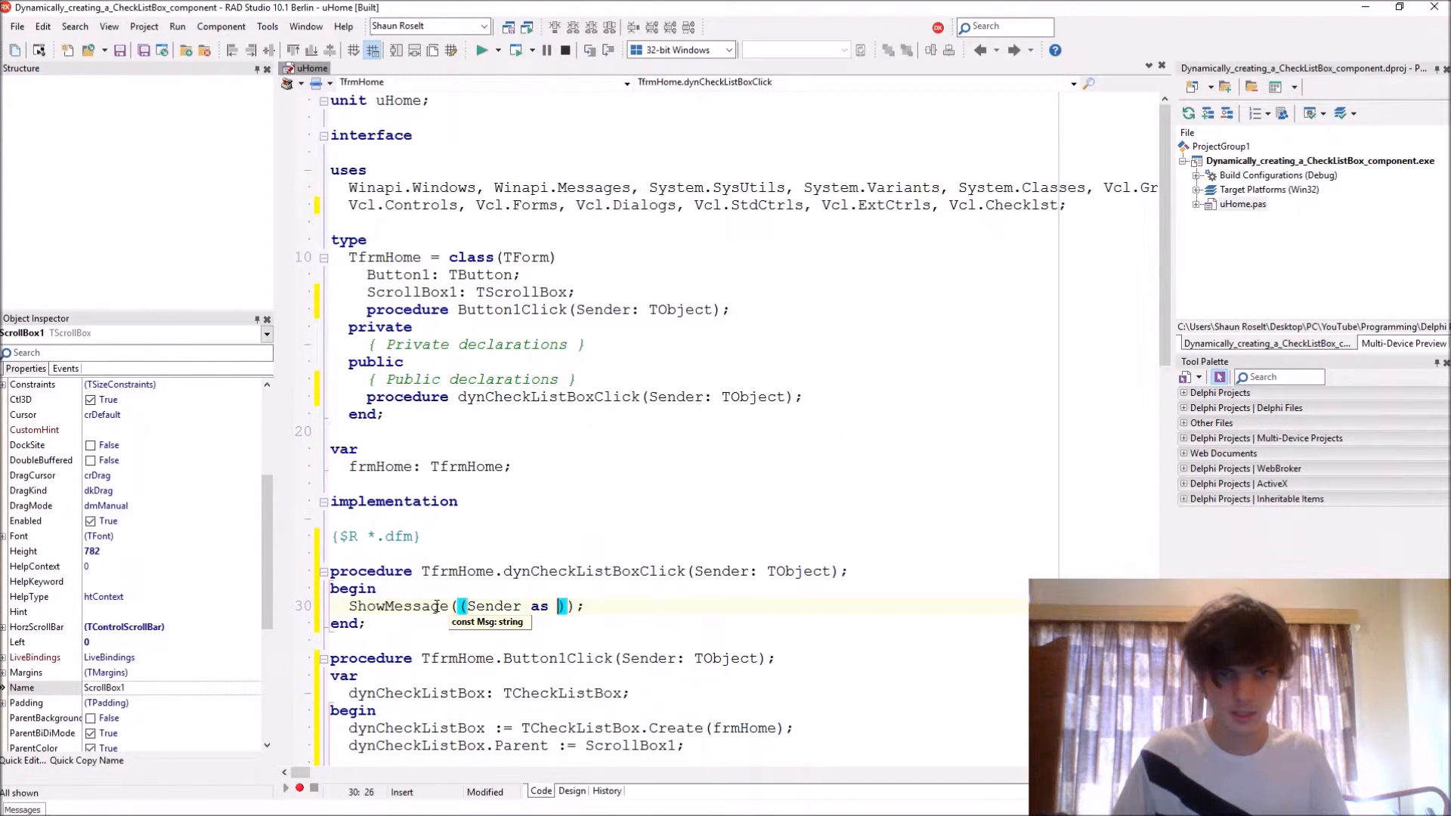
{"action": "type", "text": "TCheckListBox"}
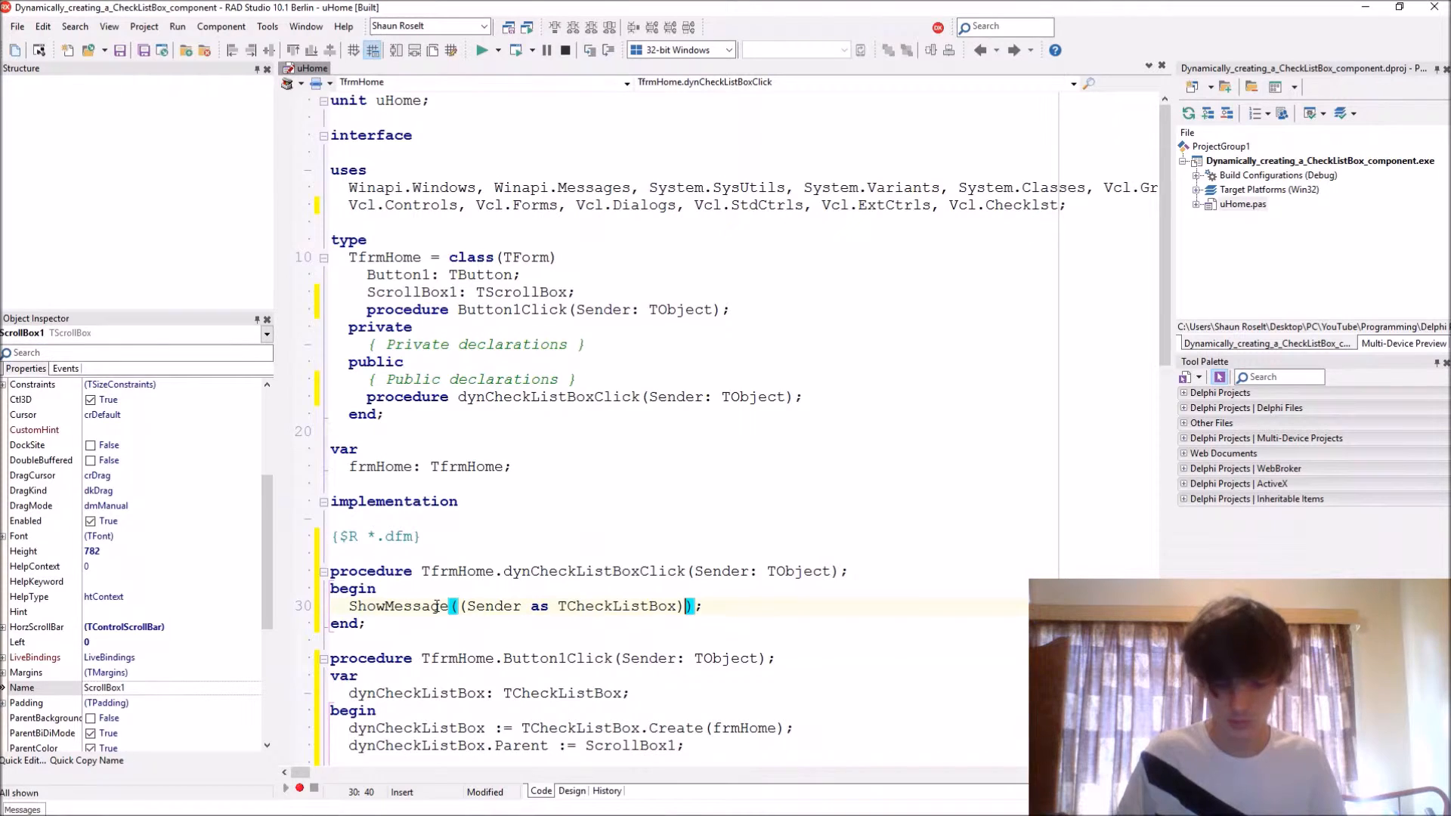
{"action": "type", "text": ".Items."}
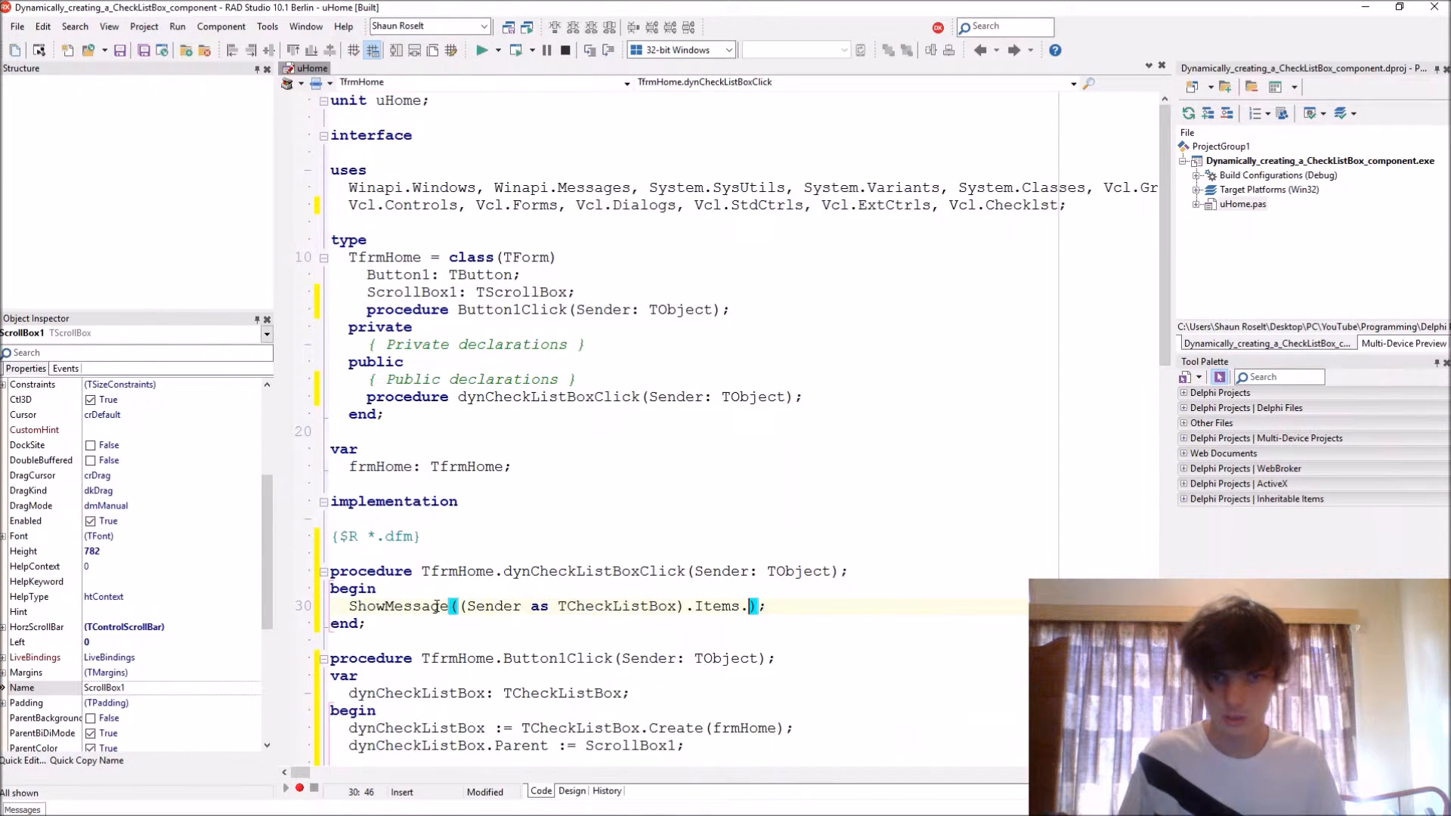
{"action": "type", "text": "Text"}
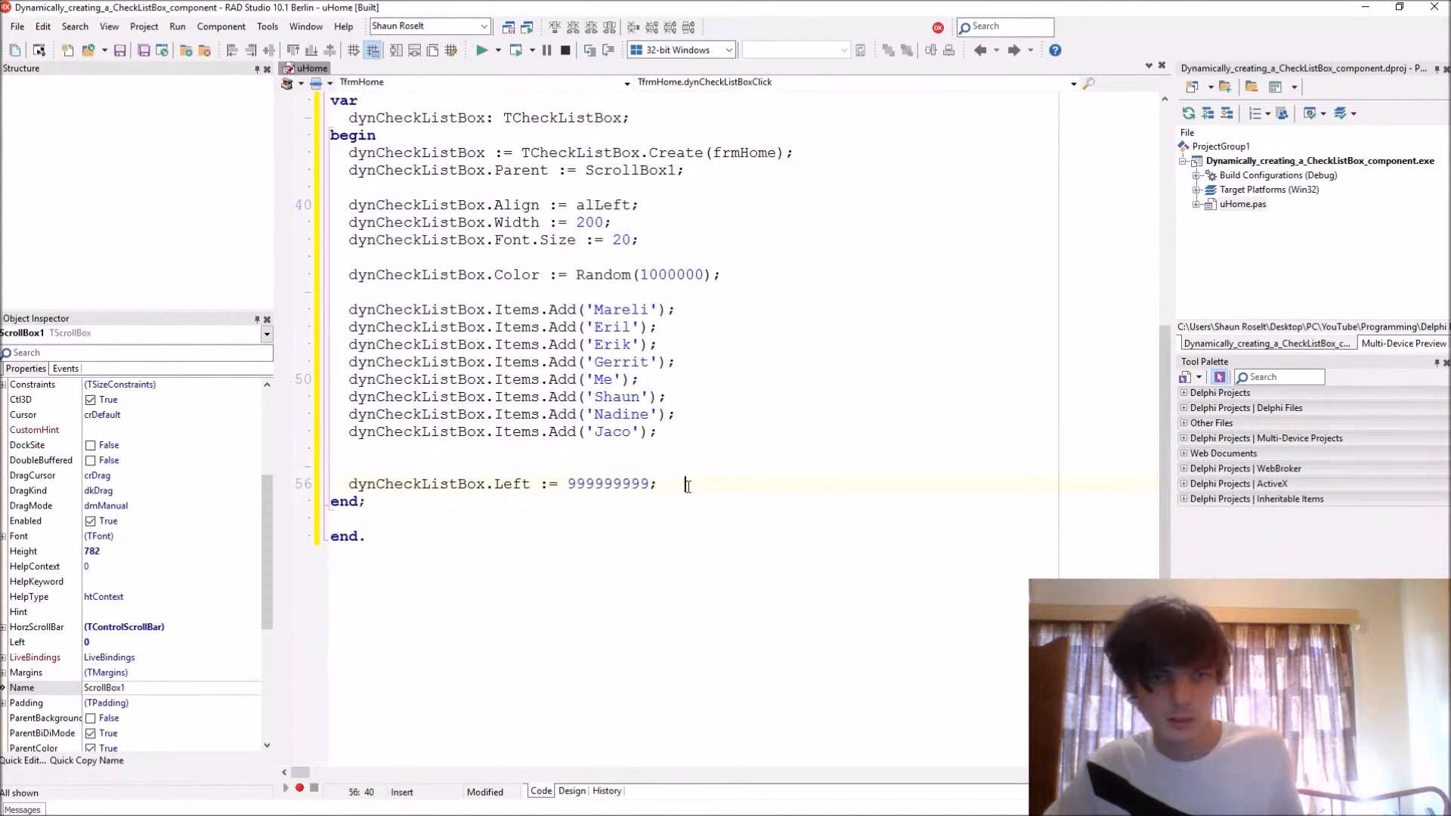
Step: Assign dynCheckListBox.OnClick := dynCheckListBoxClick in Button1Click and run the app
{"action": "type", "text": "dy"}
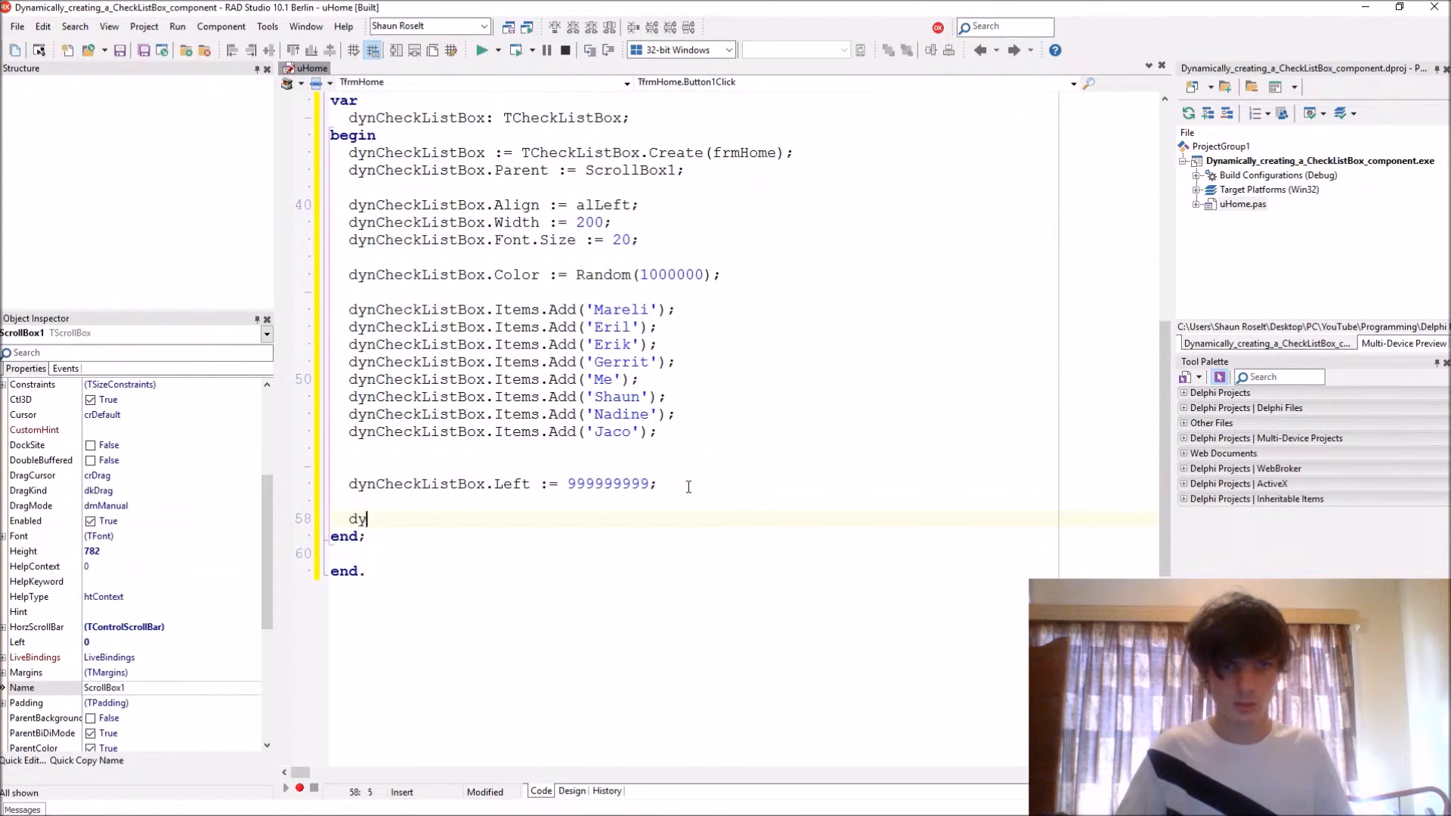
{"action": "type", "text": "nCheckListBio"}
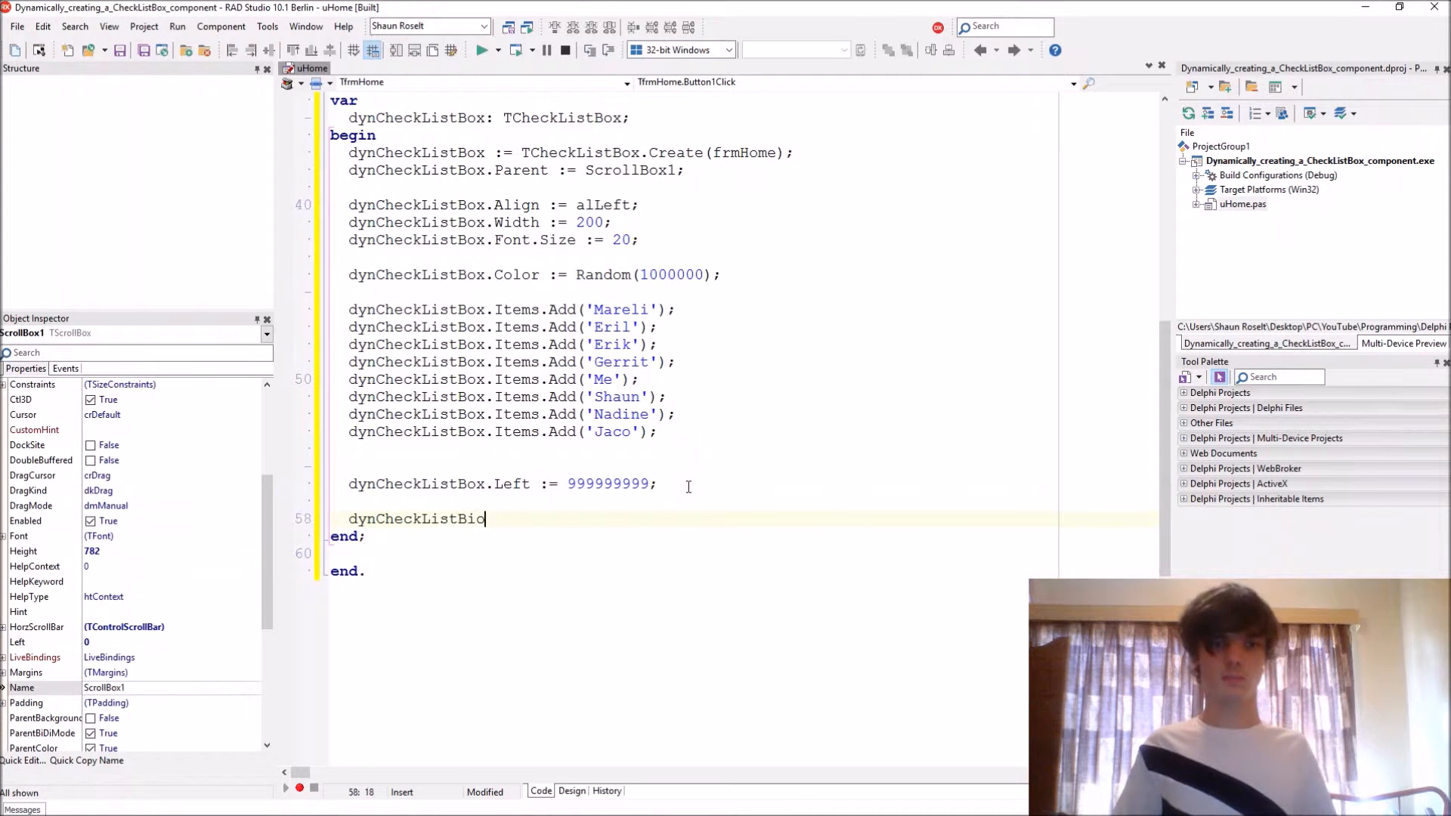
{"action": "type", "text": "."}
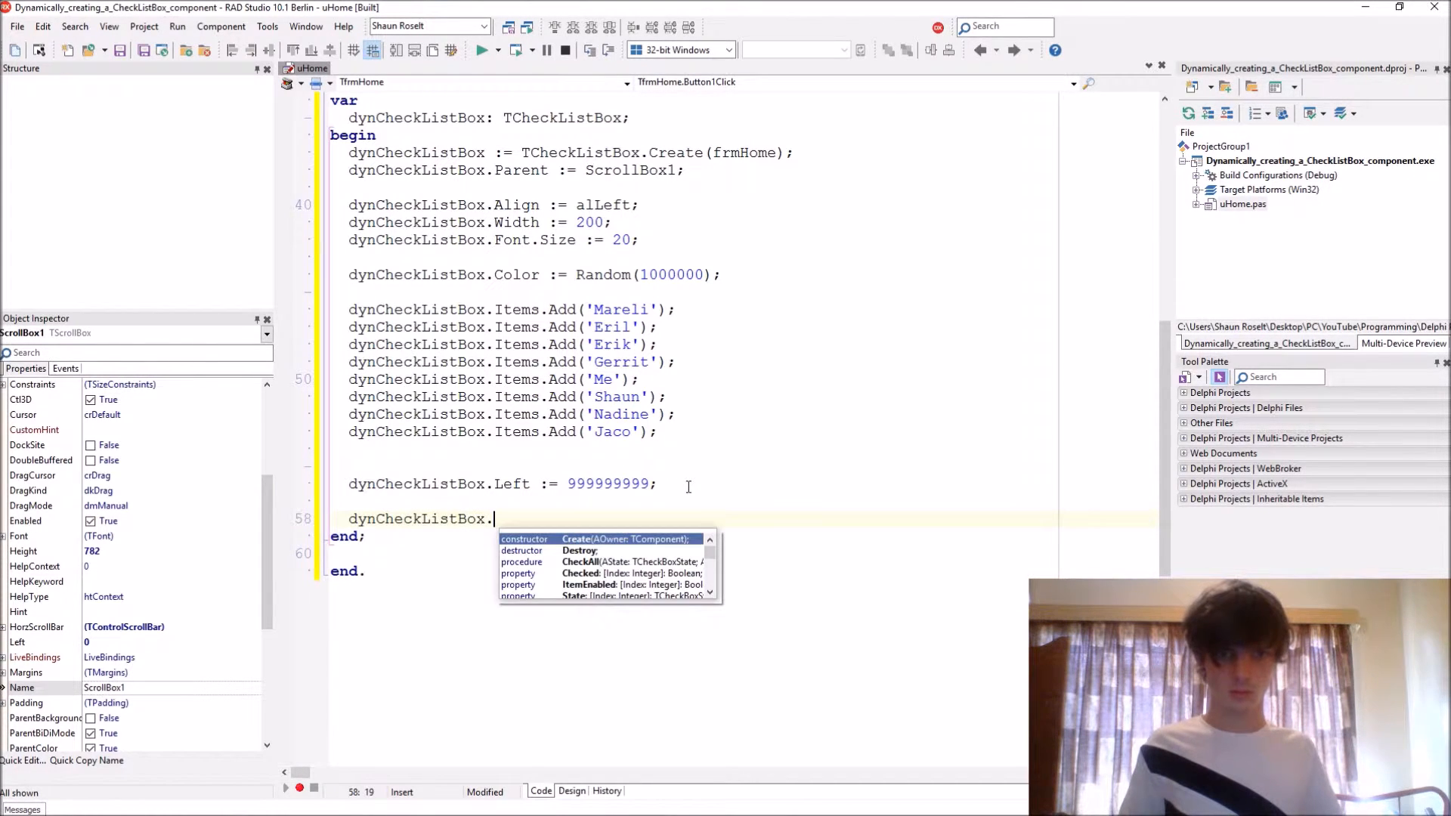
{"action": "type", "text": "on"}
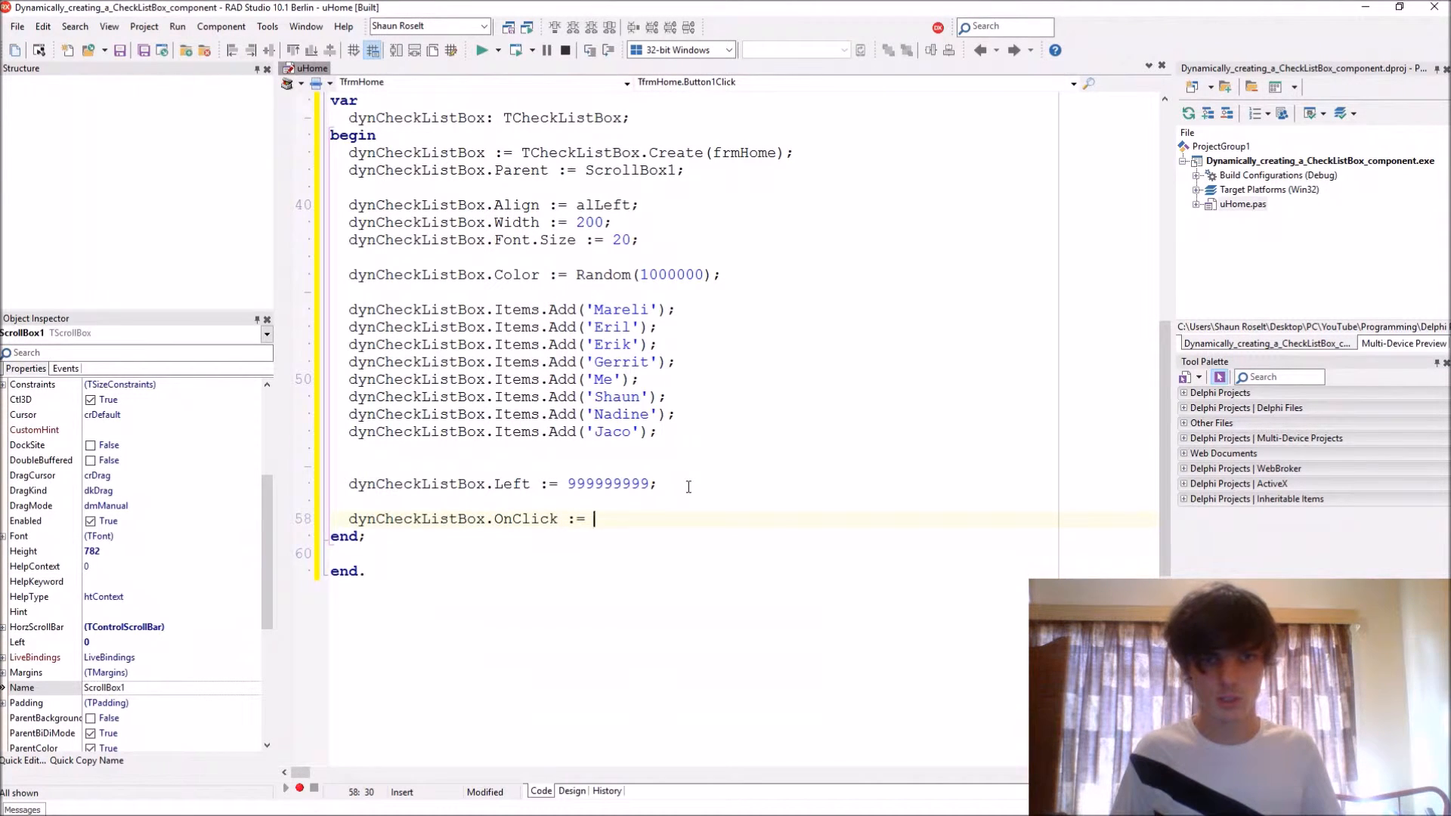
{"action": "type", "text": "dynCheckListBoxClick;"}
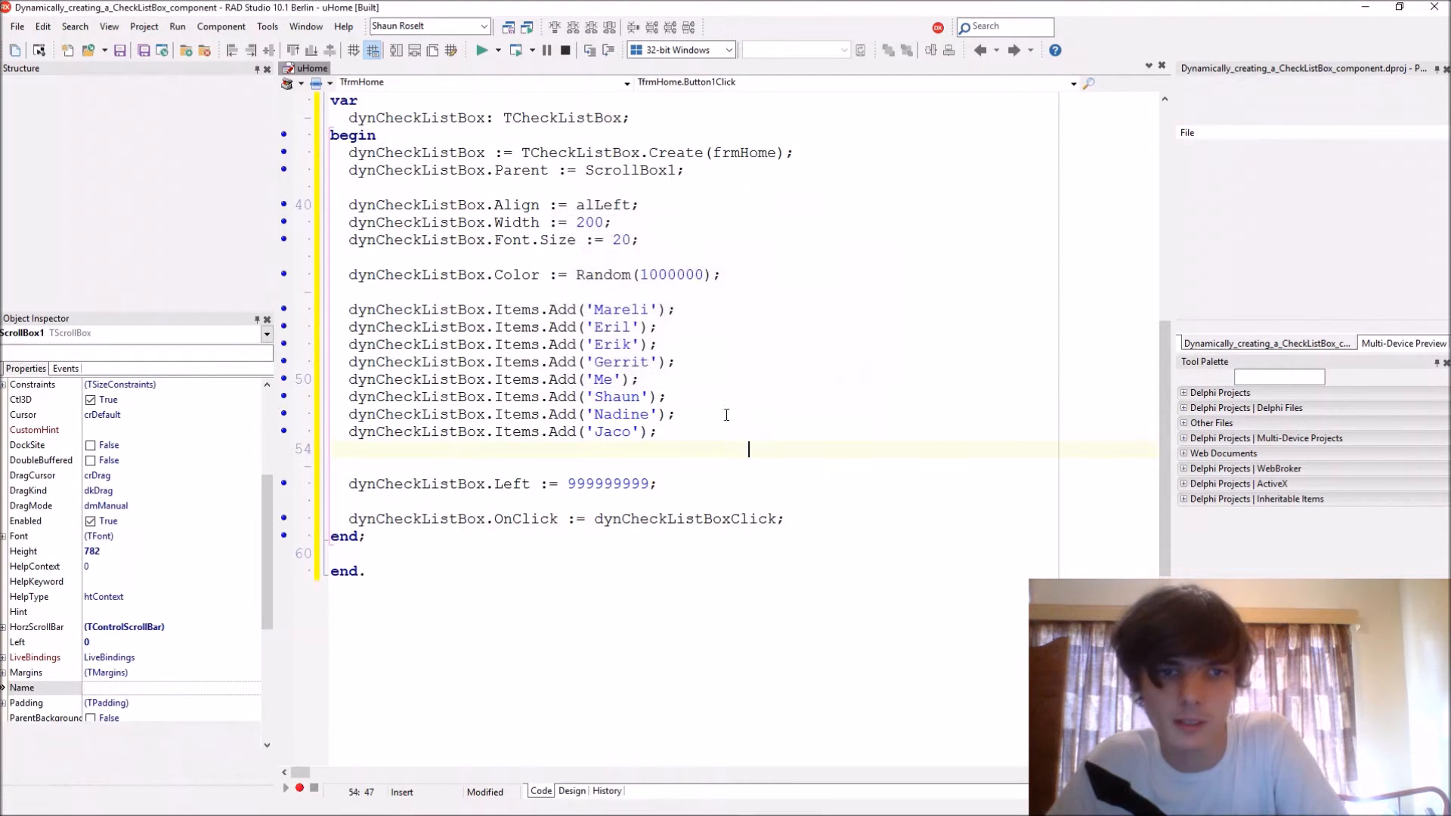
{"action": "left_click", "coordinate": [482, 50]}
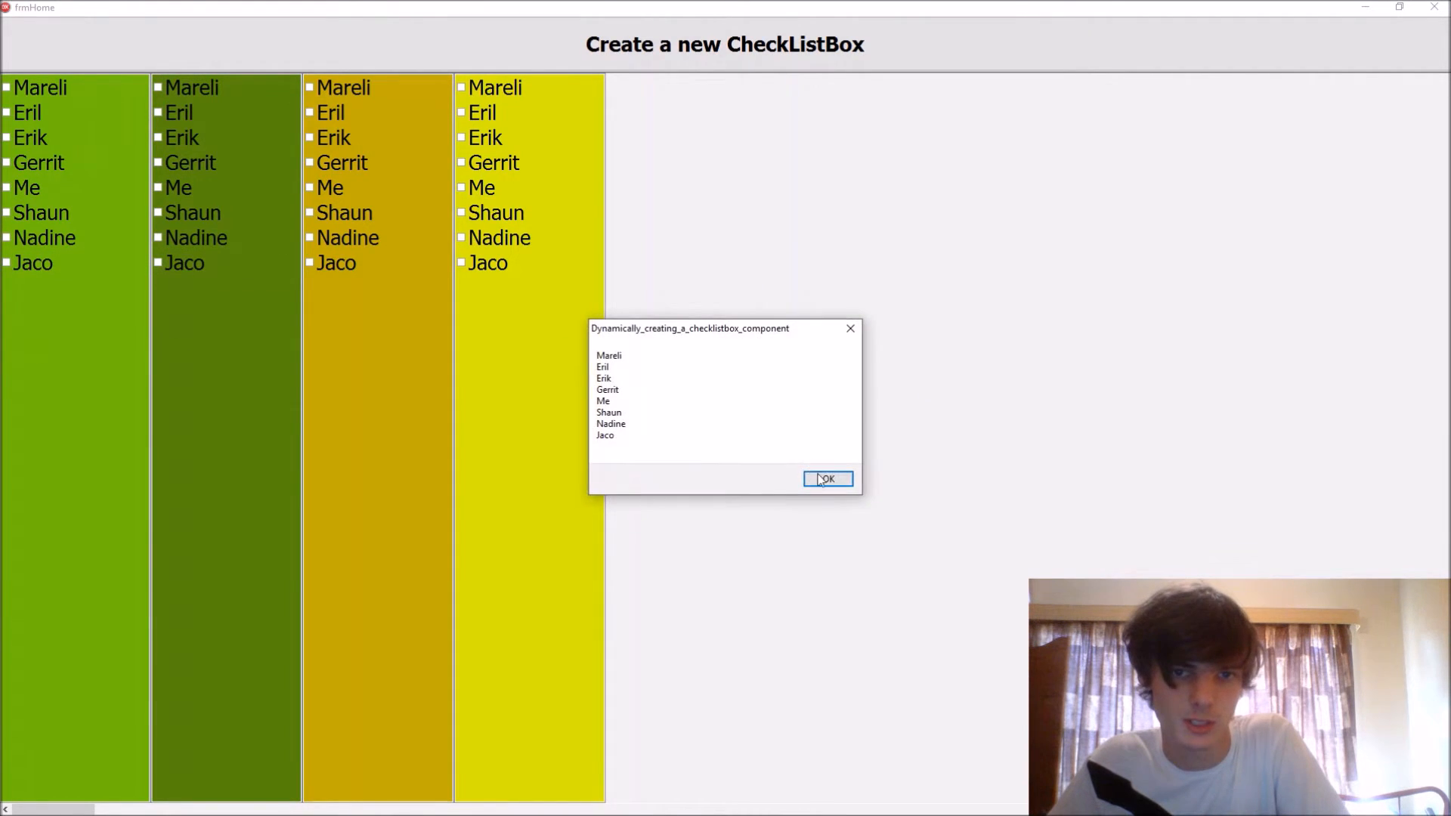
Step: Dismiss the ShowMessage dialog listing the clicked box's eight names
{"action": "left_click", "coordinate": [827, 479]}
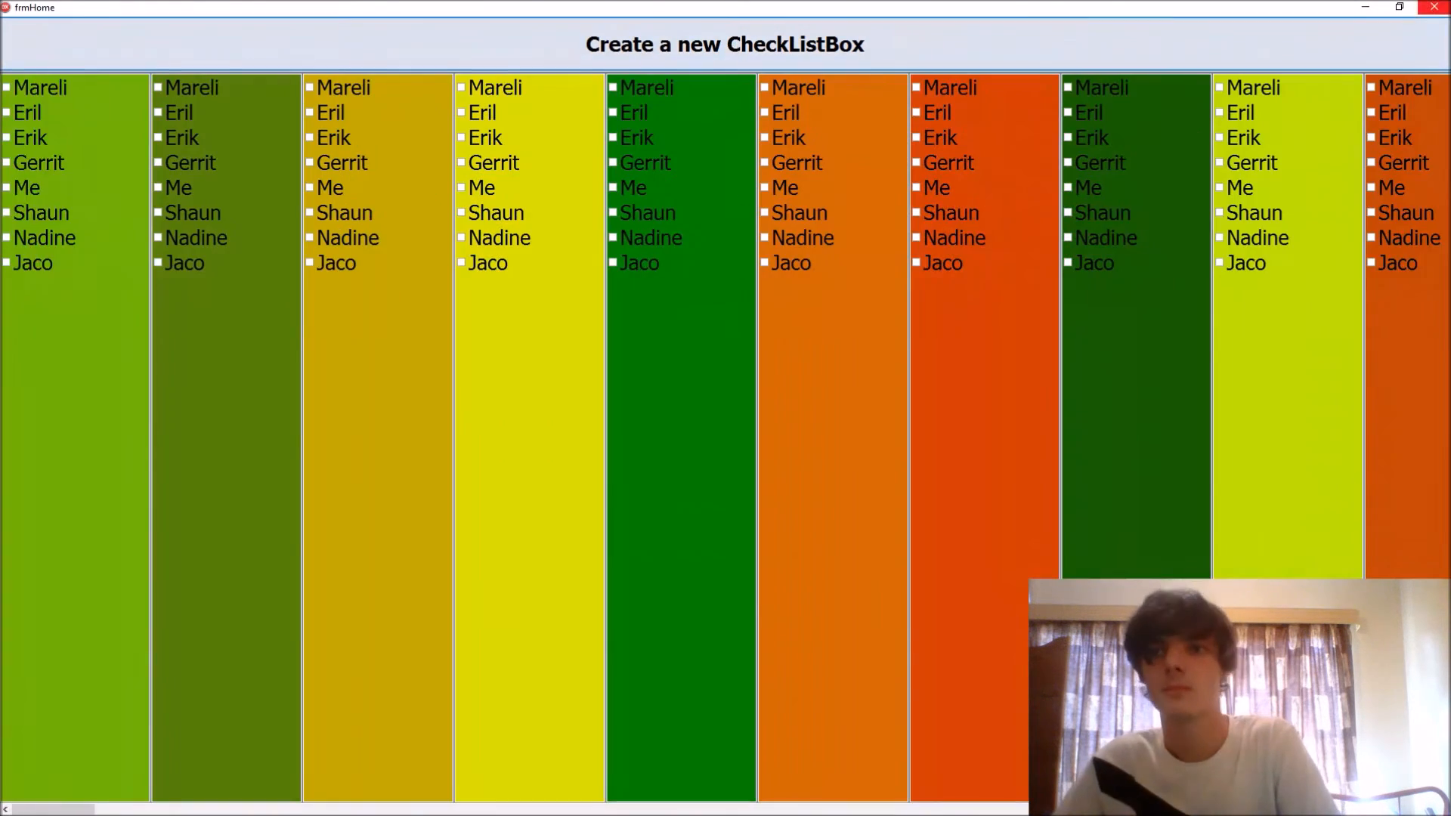